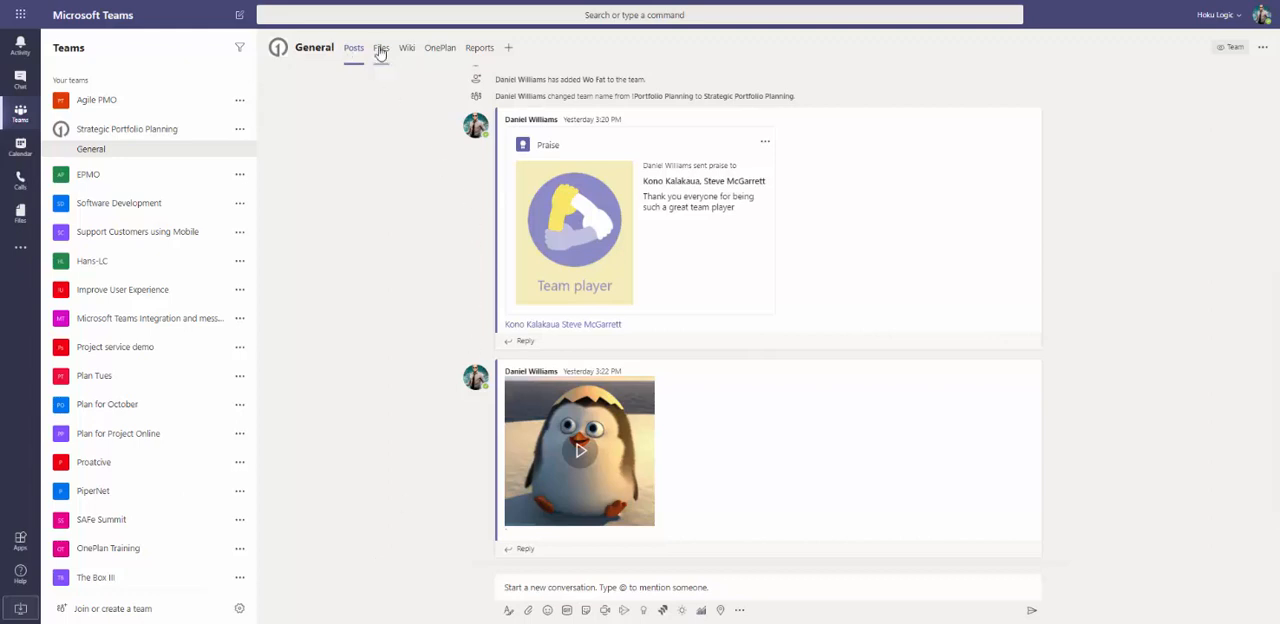
mouse_move(408, 48)
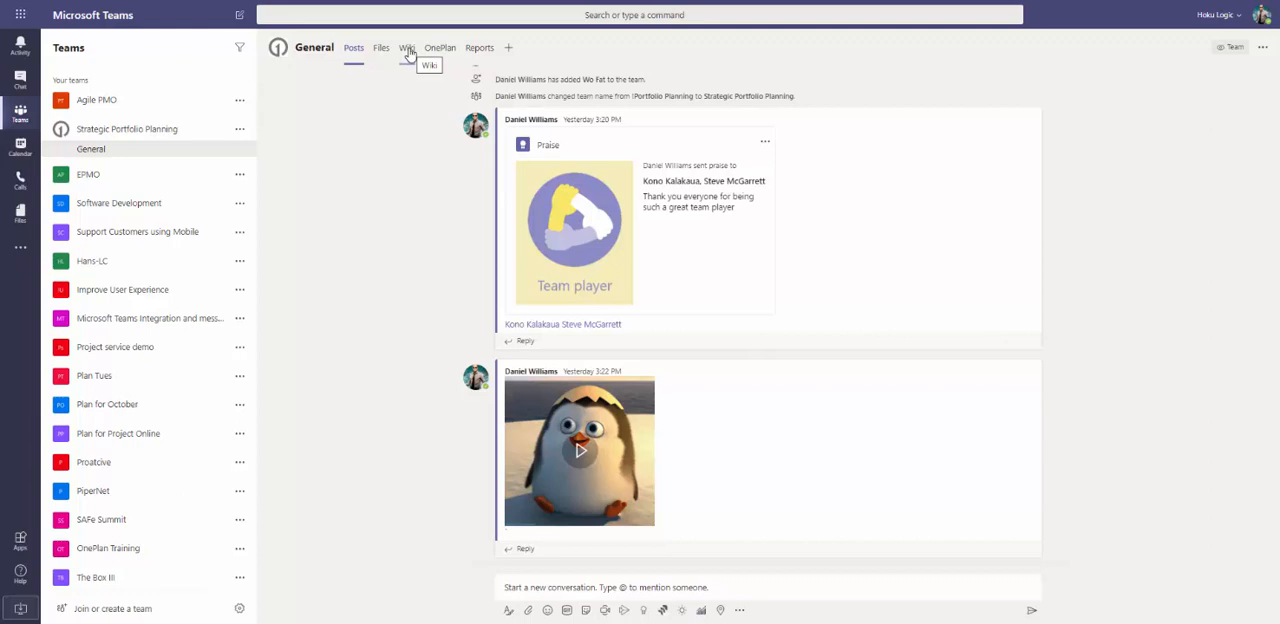
mouse_move(440, 48)
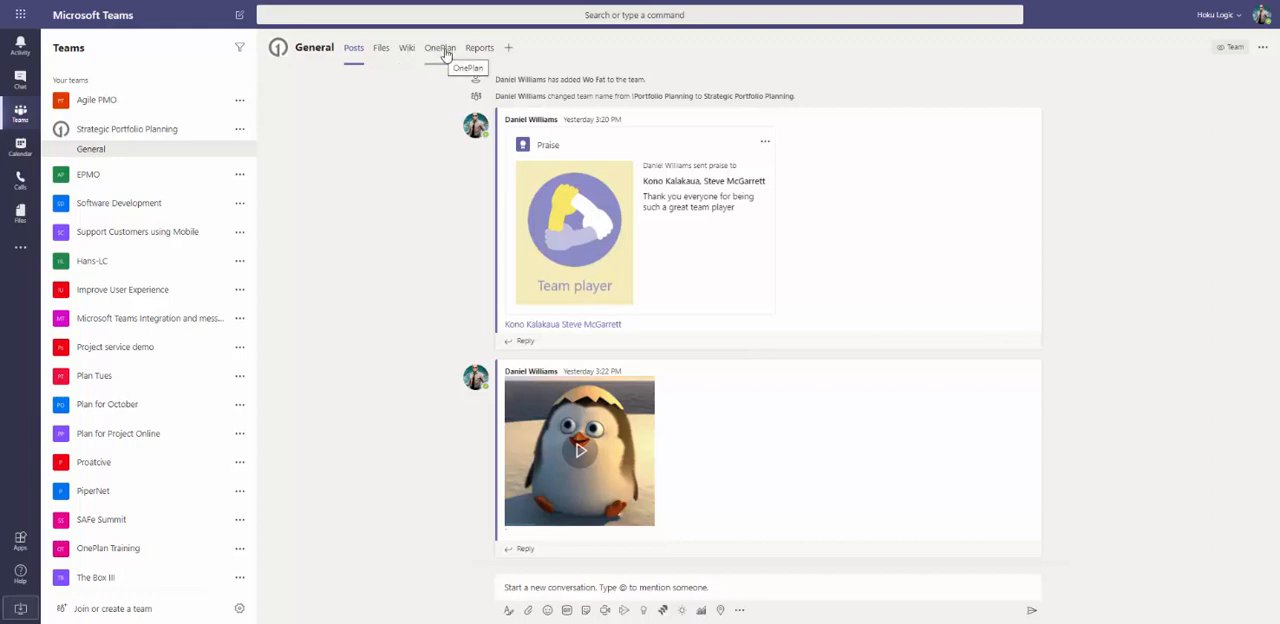
Show My Portfolio and reveal the Overall Health options for Support Customers using Mobile.
left_click(440, 48)
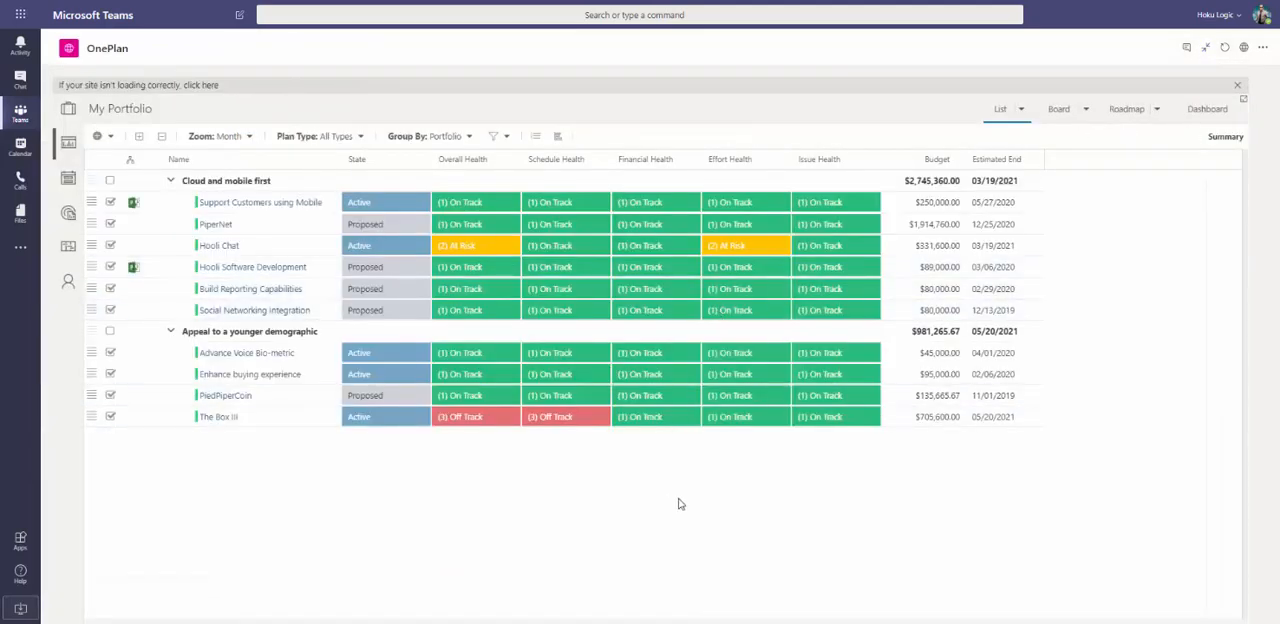
mouse_move(698, 572)
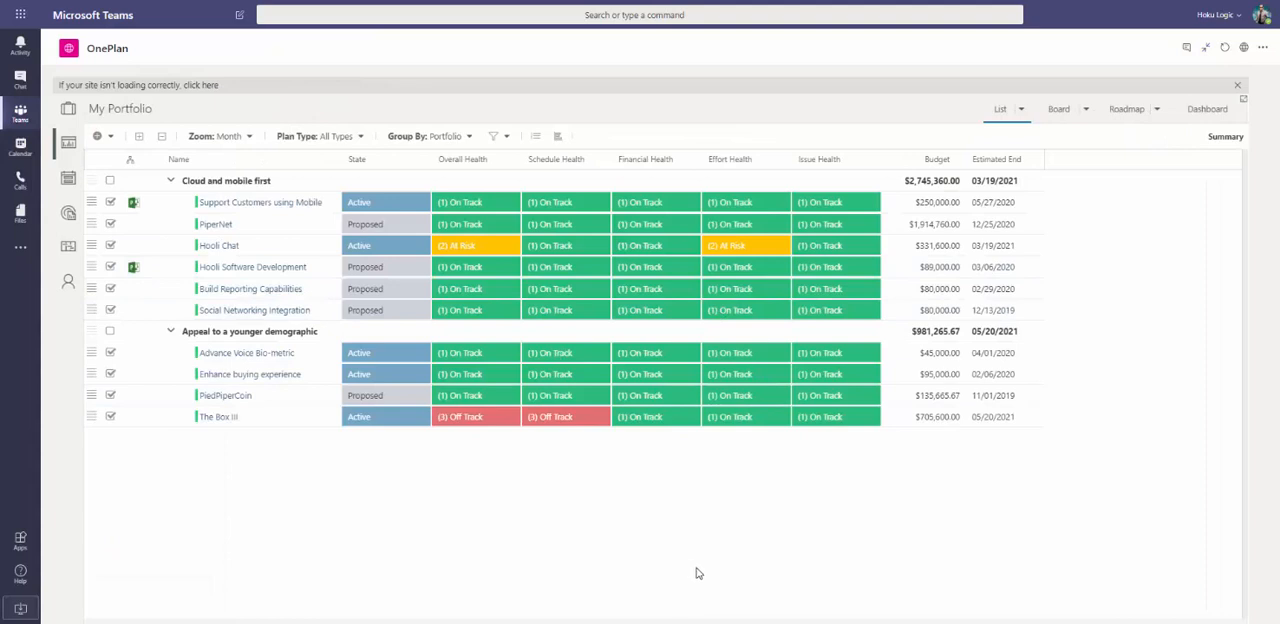
mouse_move(704, 578)
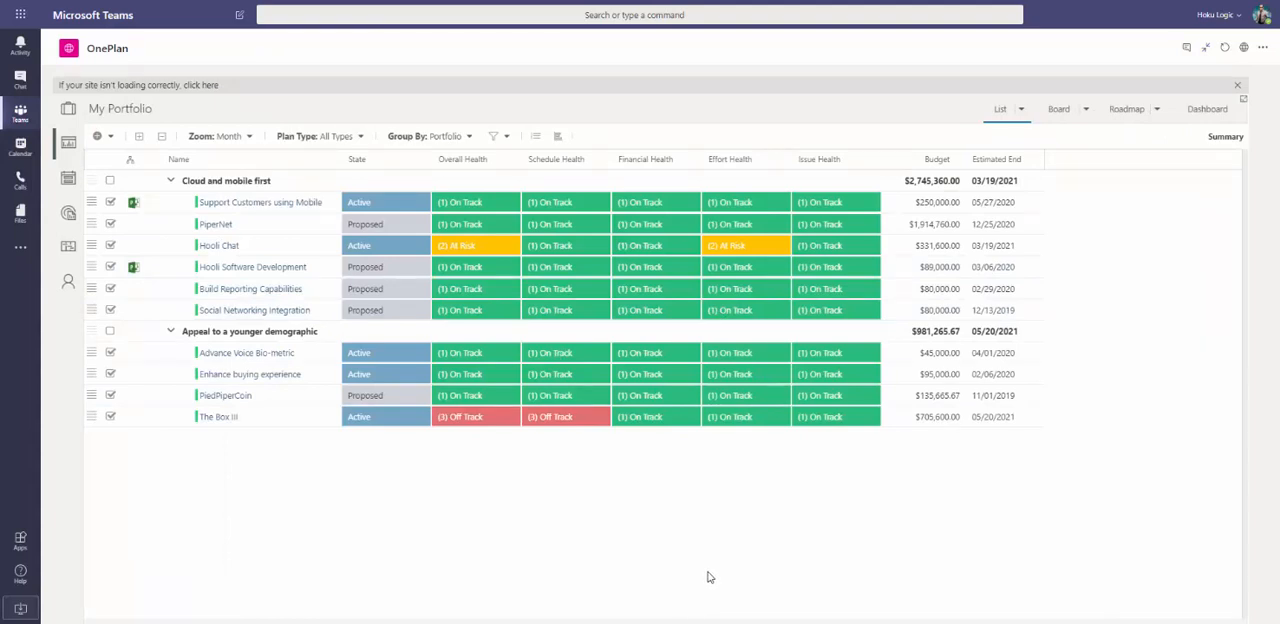
mouse_move(686, 548)
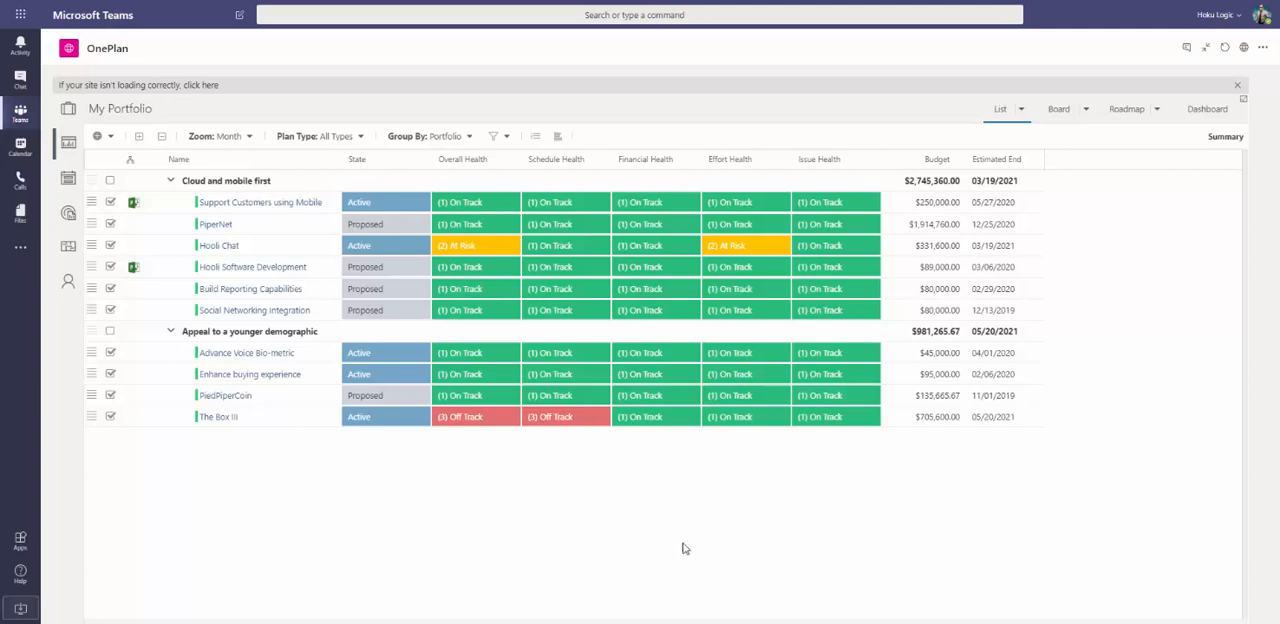
mouse_move(670, 556)
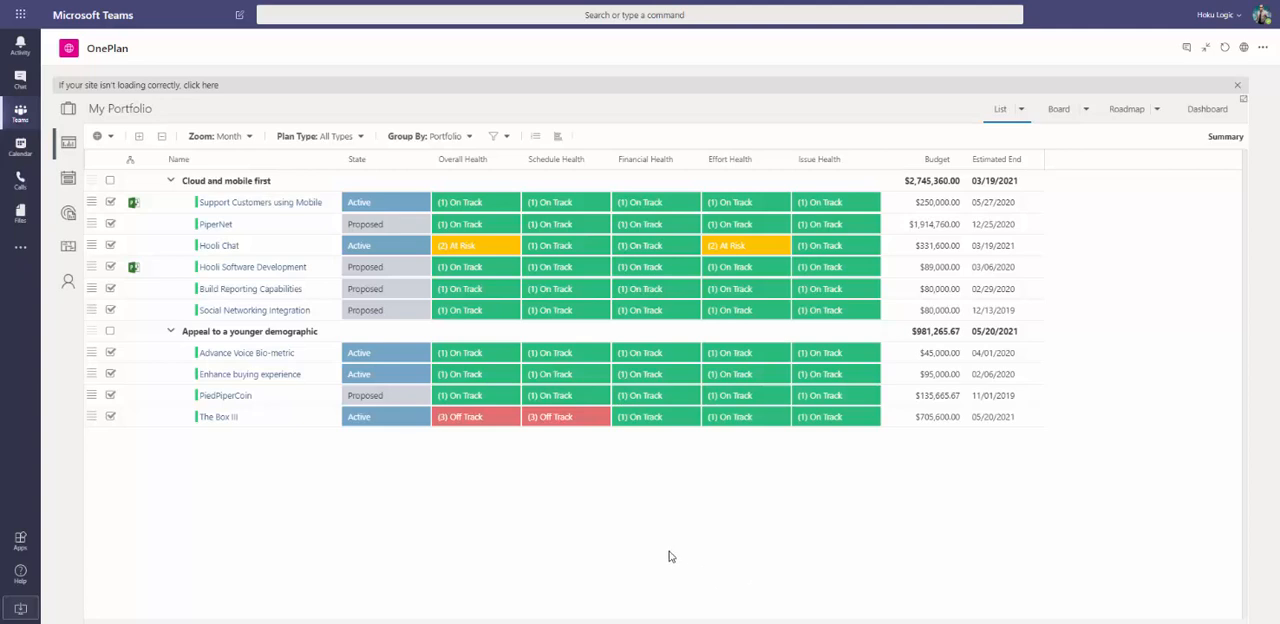
mouse_move(704, 572)
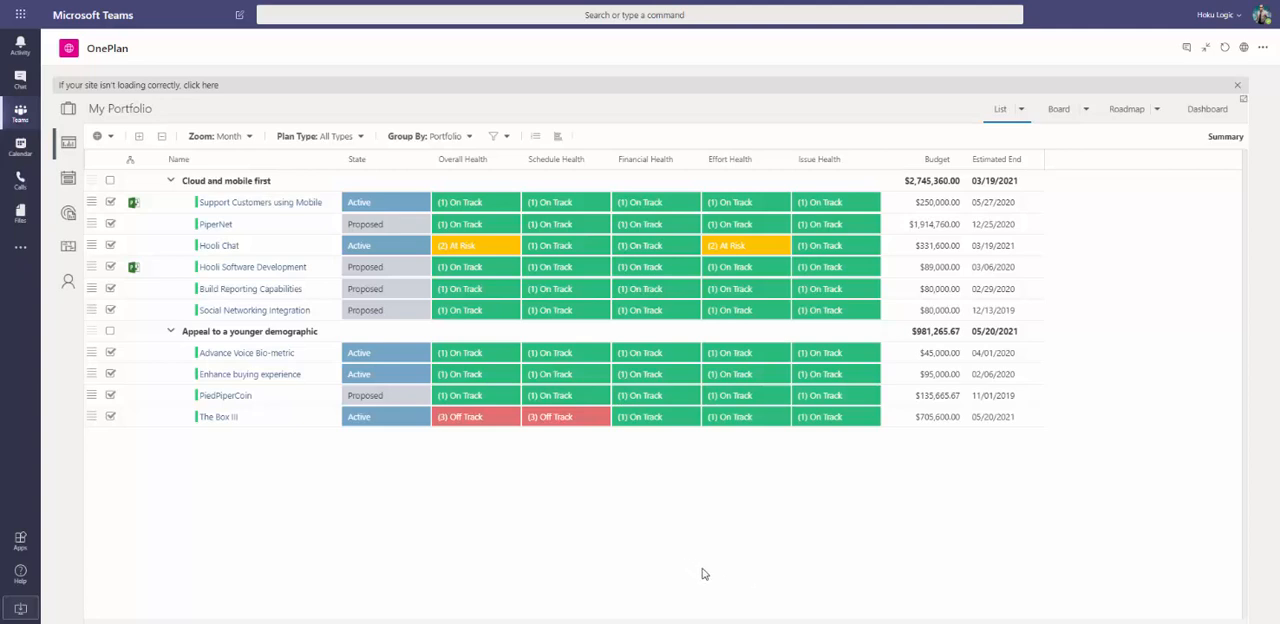
mouse_move(784, 592)
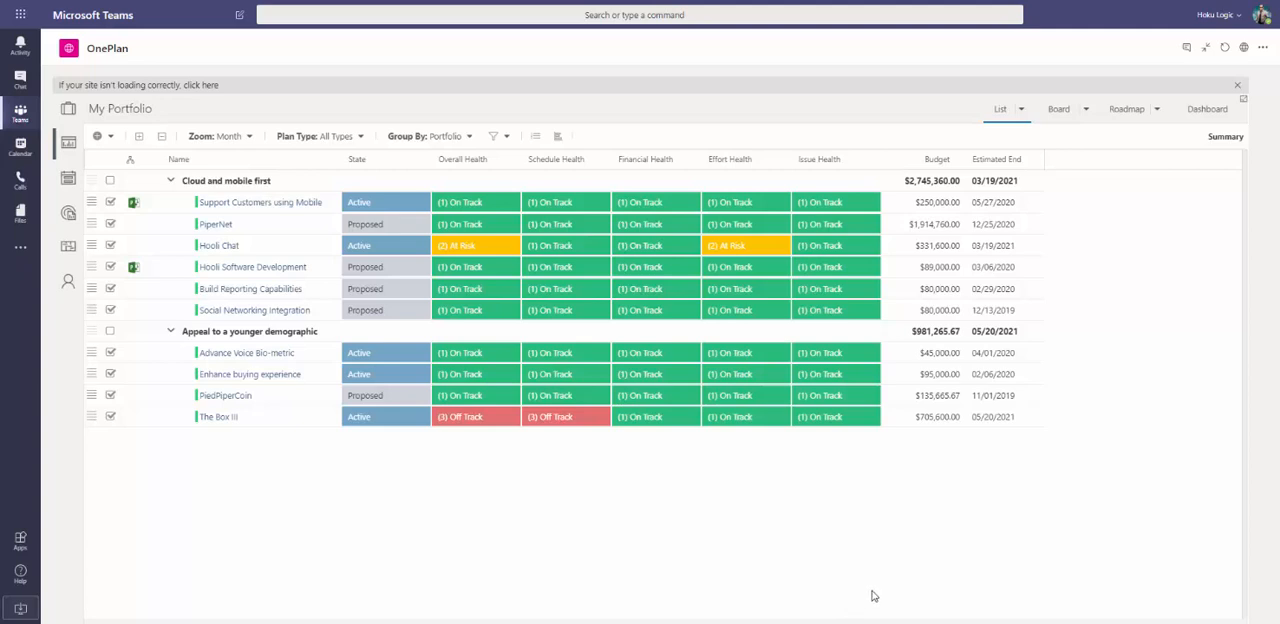
mouse_move(584, 582)
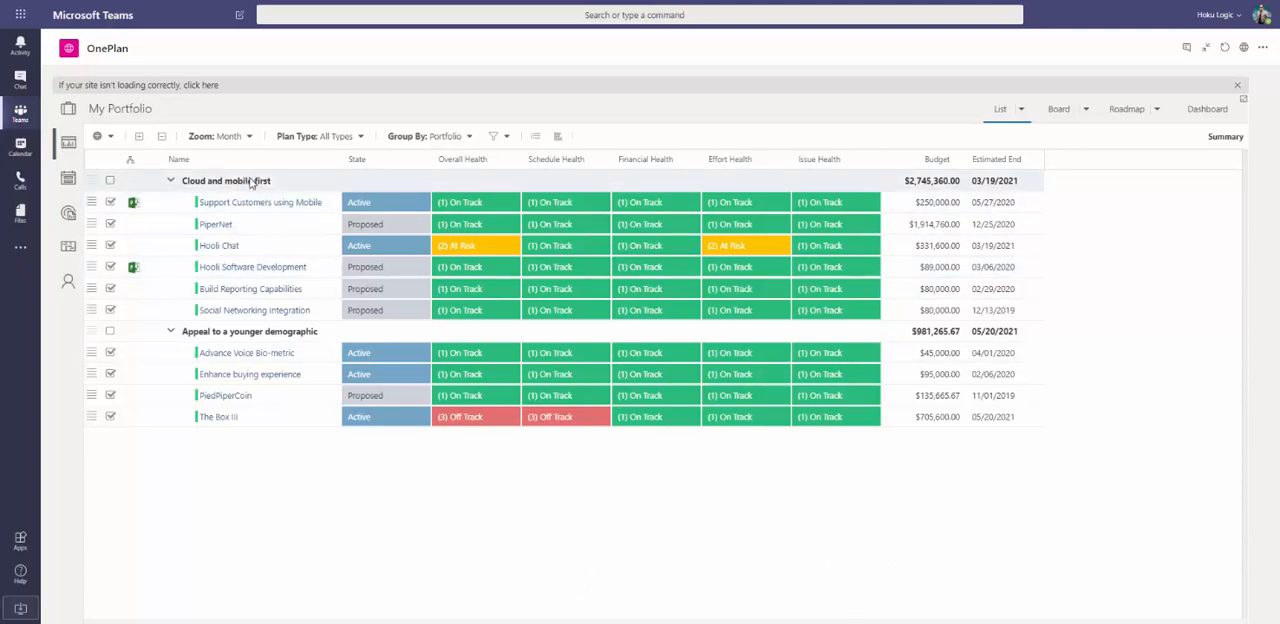
left_click(462, 202)
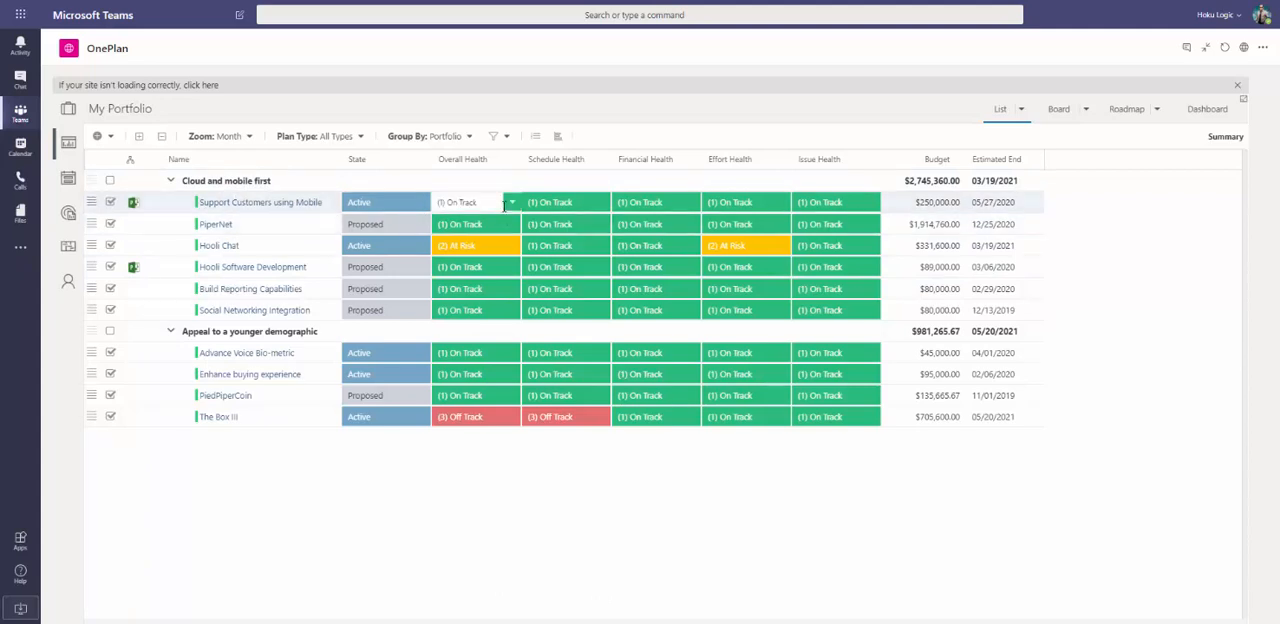
left_click(512, 202)
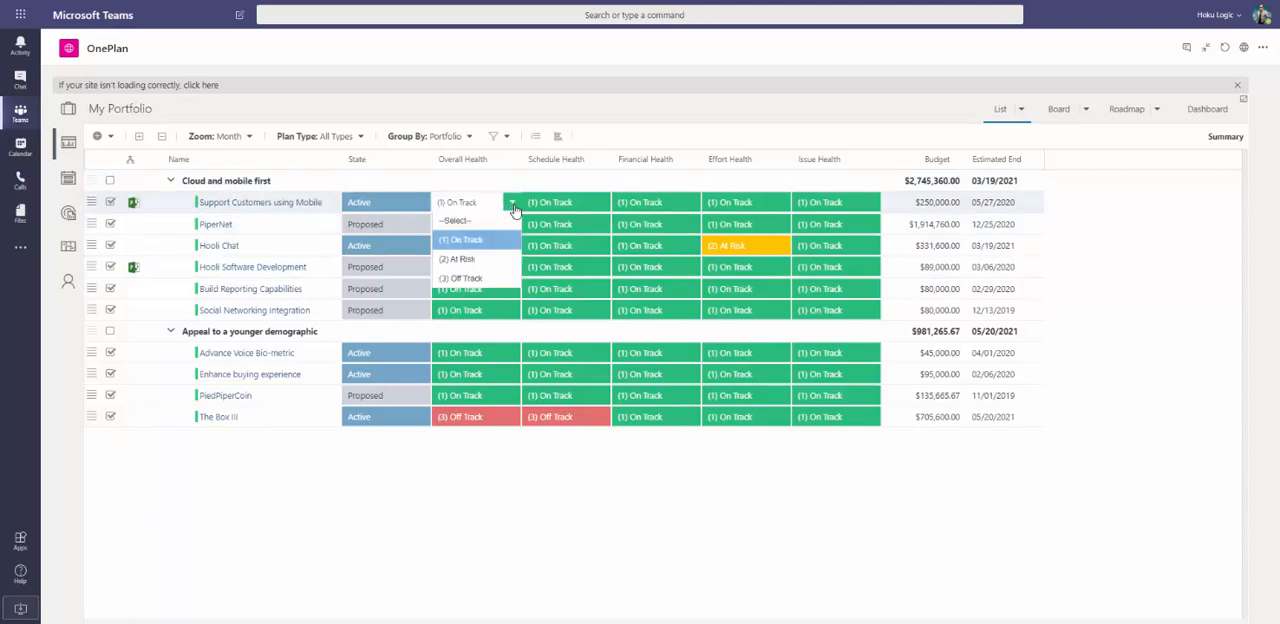
mouse_move(940, 210)
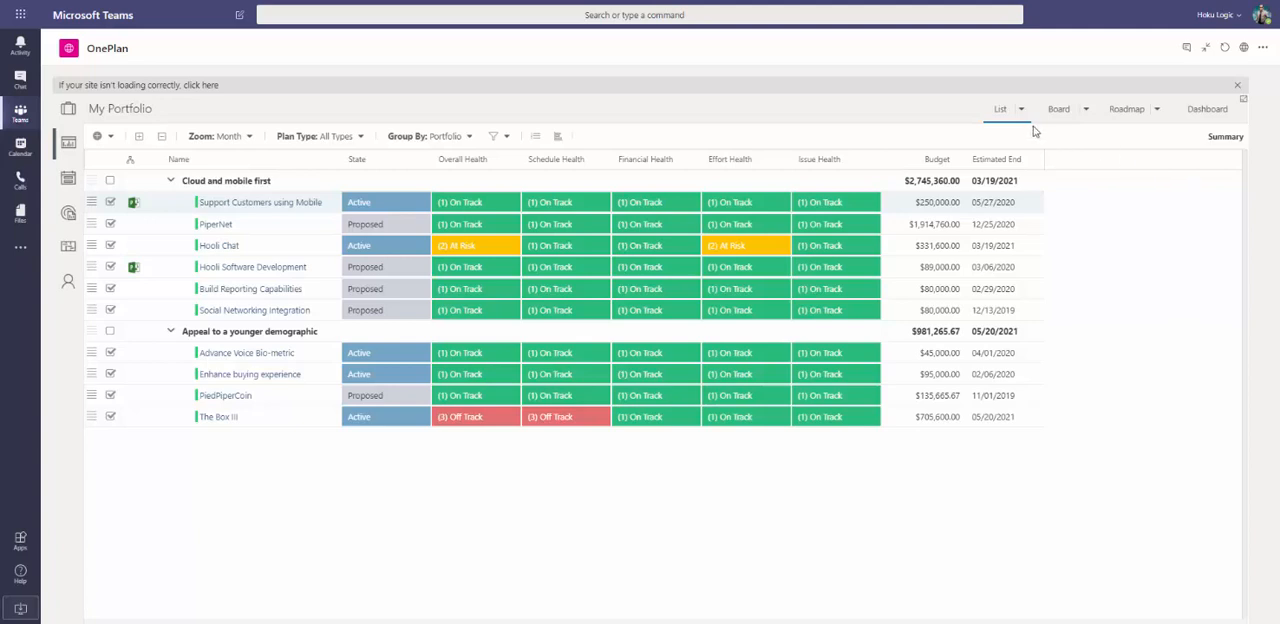
Switch the list to Financial Summary and bring up the Benefits column's sorting options.
left_click(1020, 108)
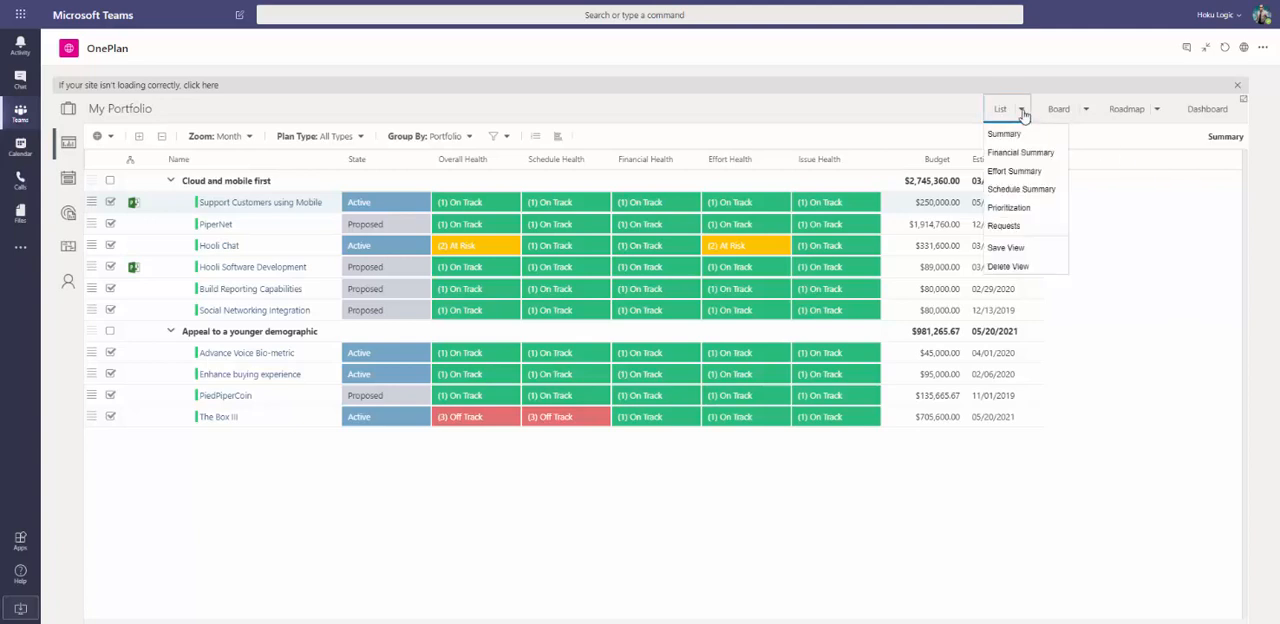
left_click(1020, 152)
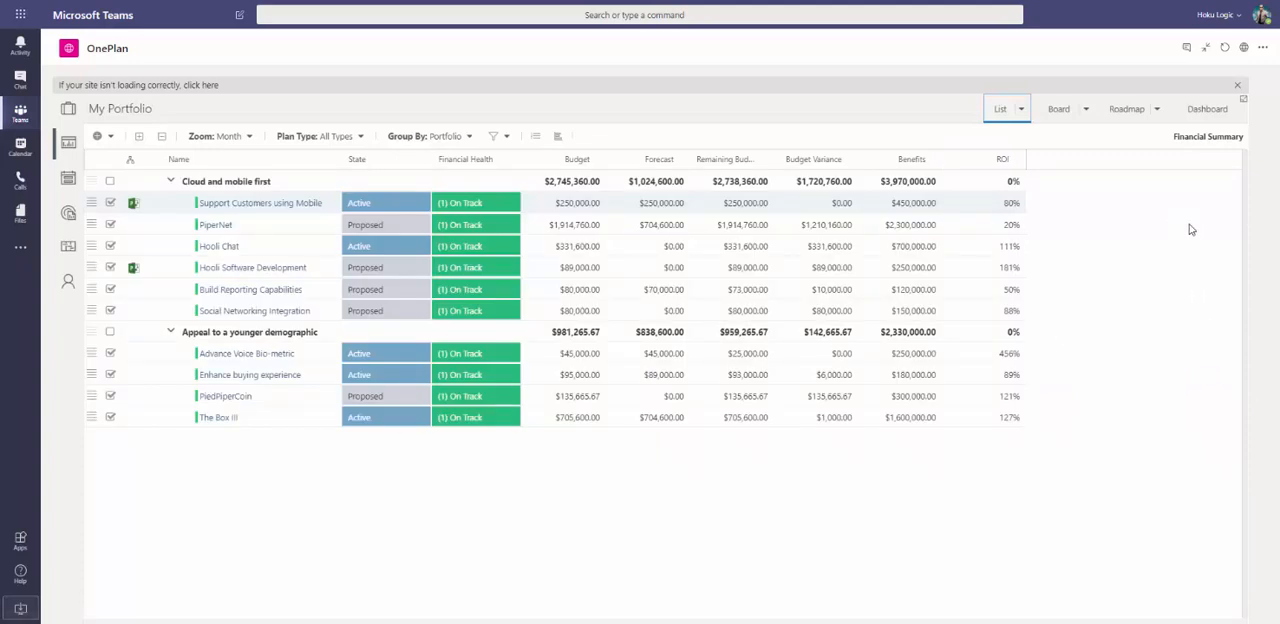
double_click(878, 224)
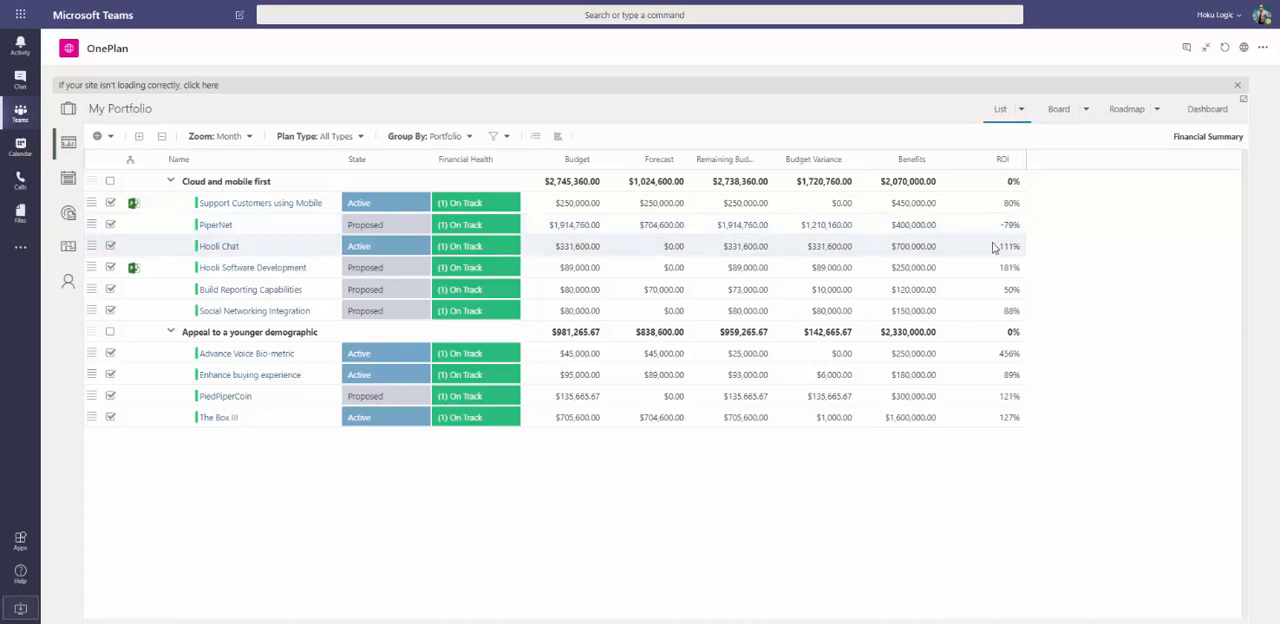
mouse_move(1016, 224)
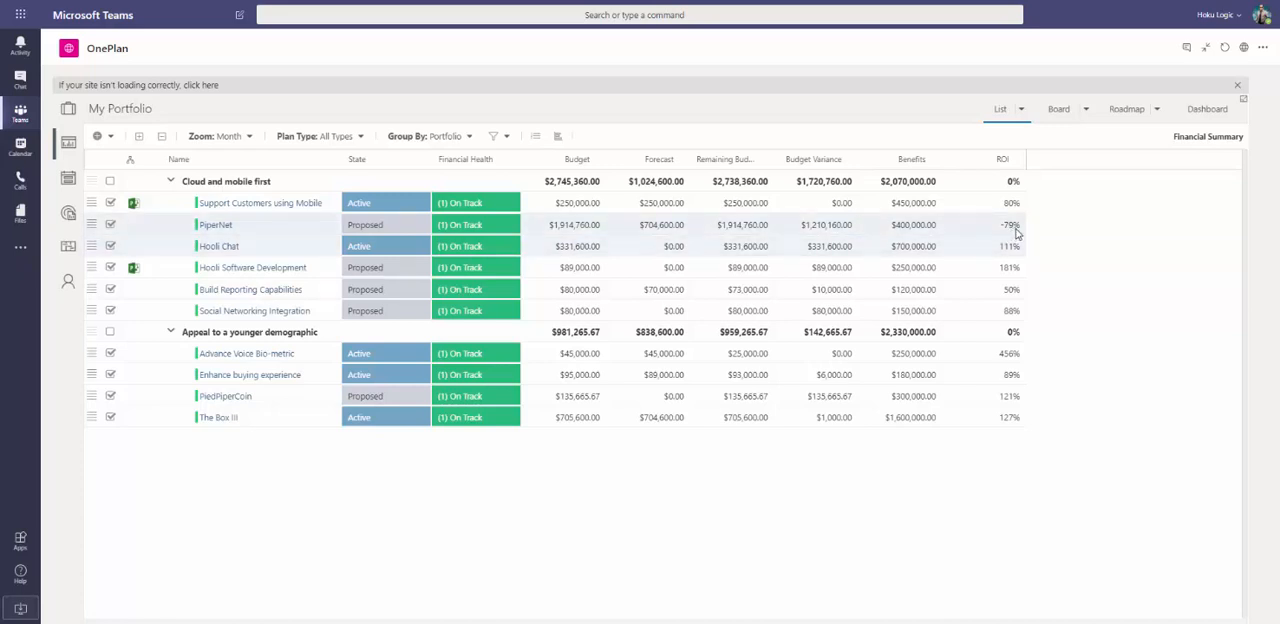
mouse_move(1172, 326)
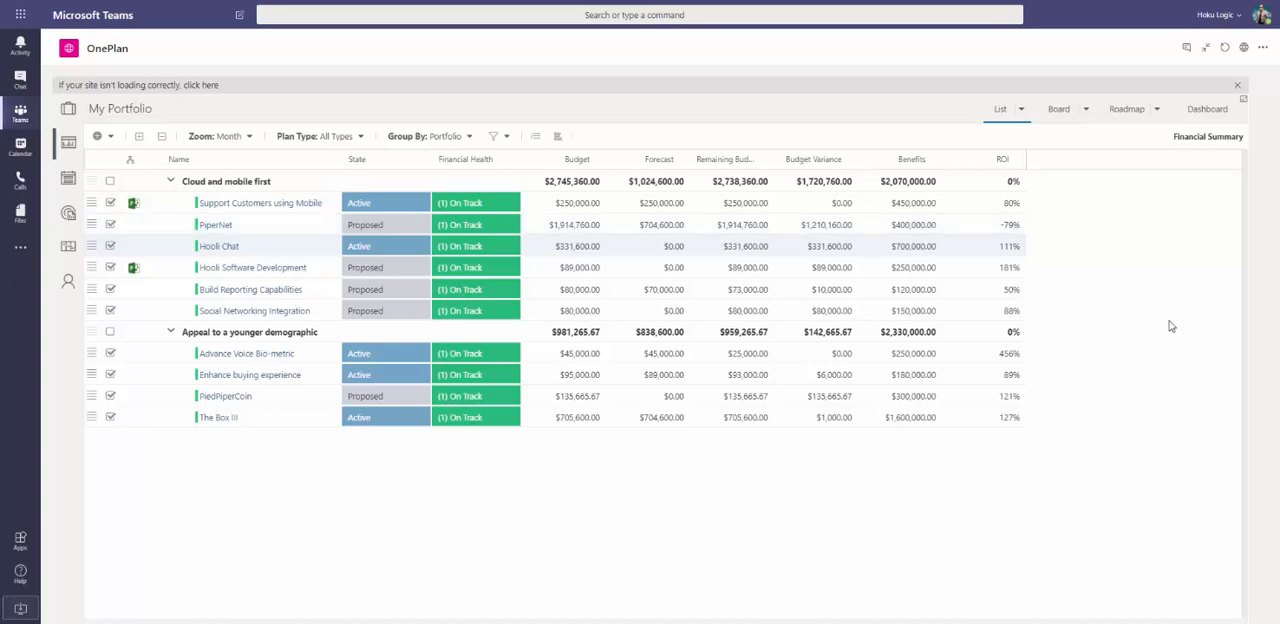
mouse_move(980, 160)
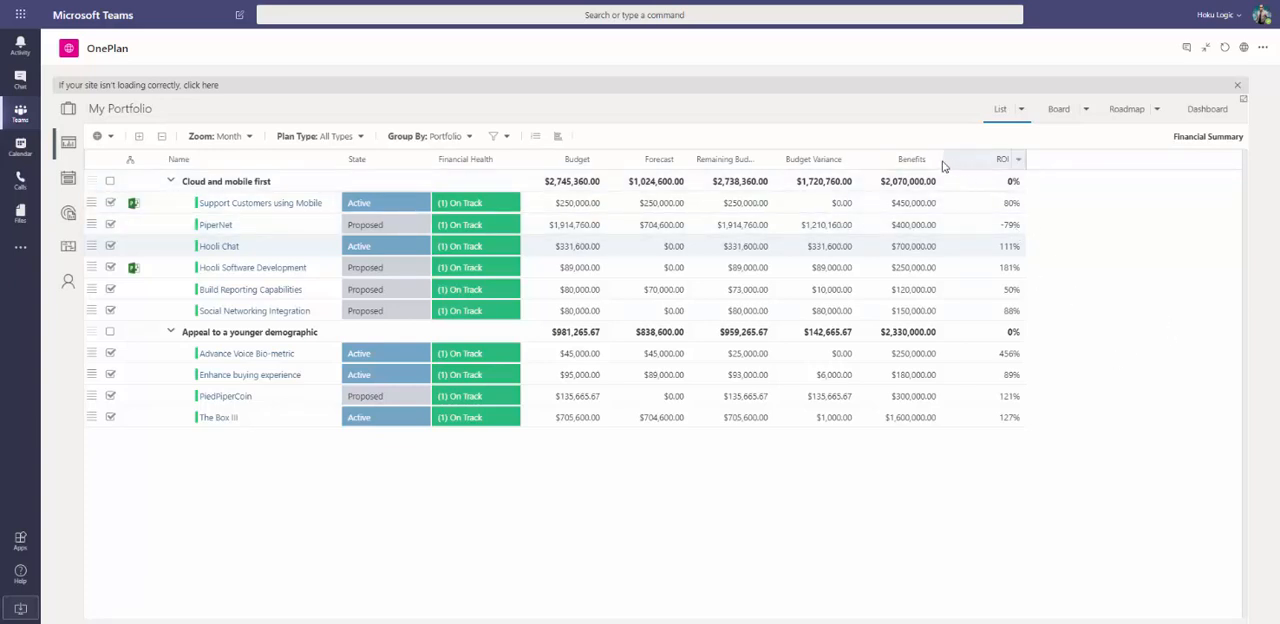
left_click(936, 160)
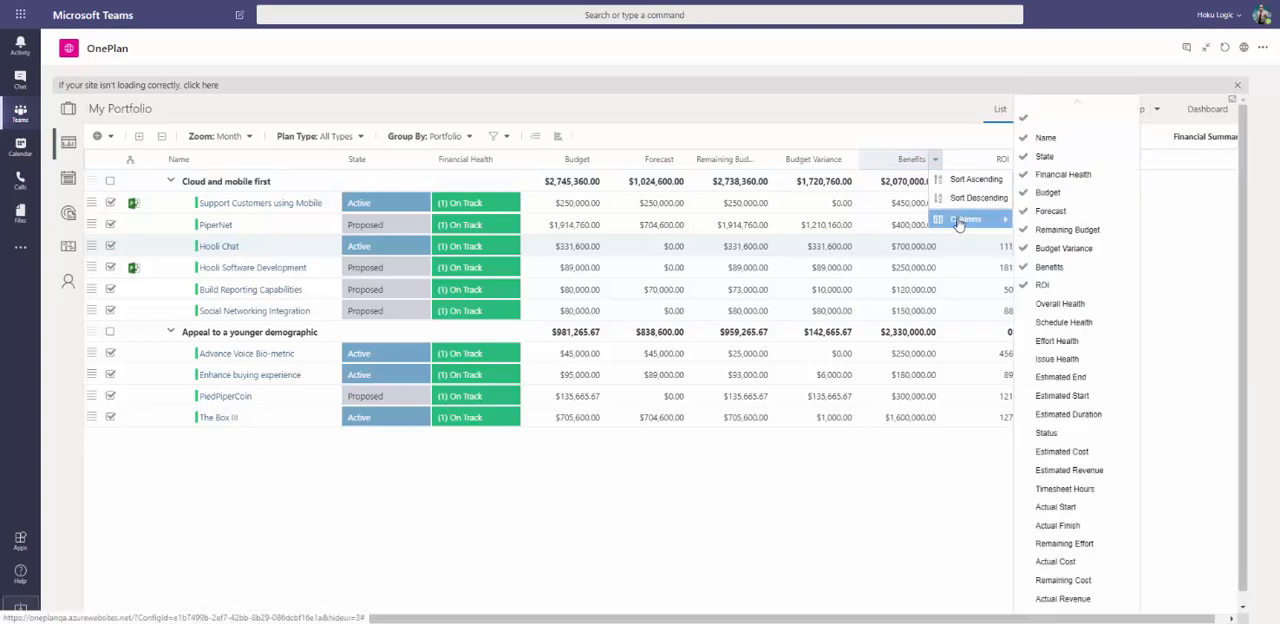
mouse_move(1076, 544)
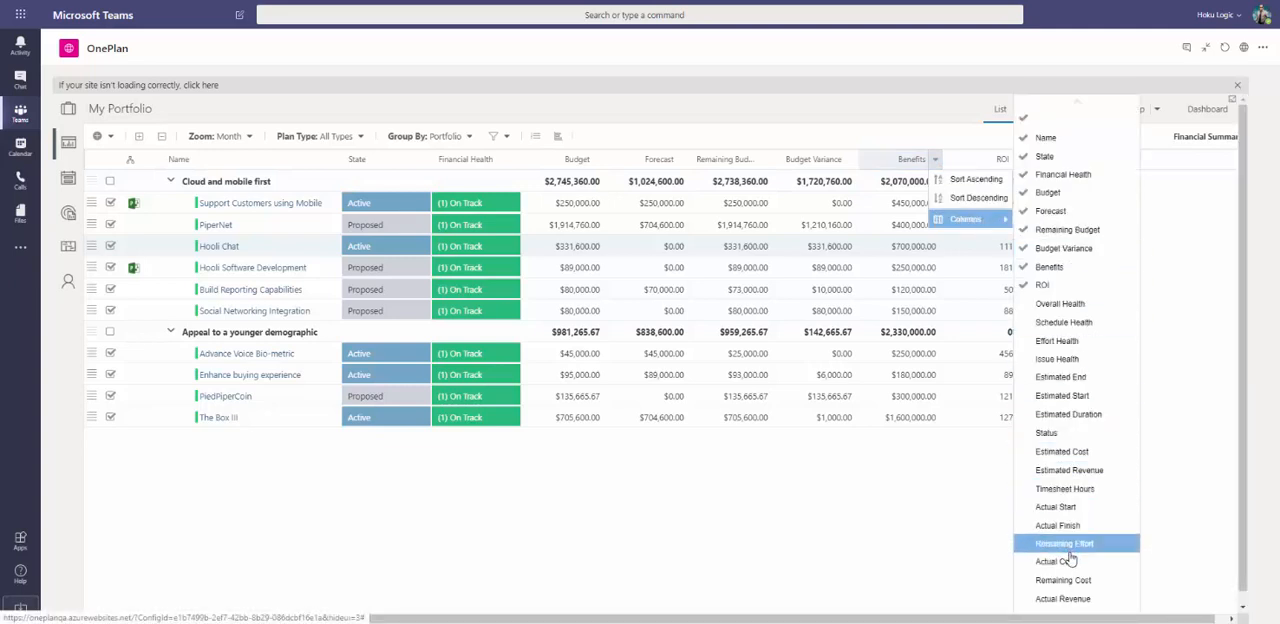
mouse_move(1070, 560)
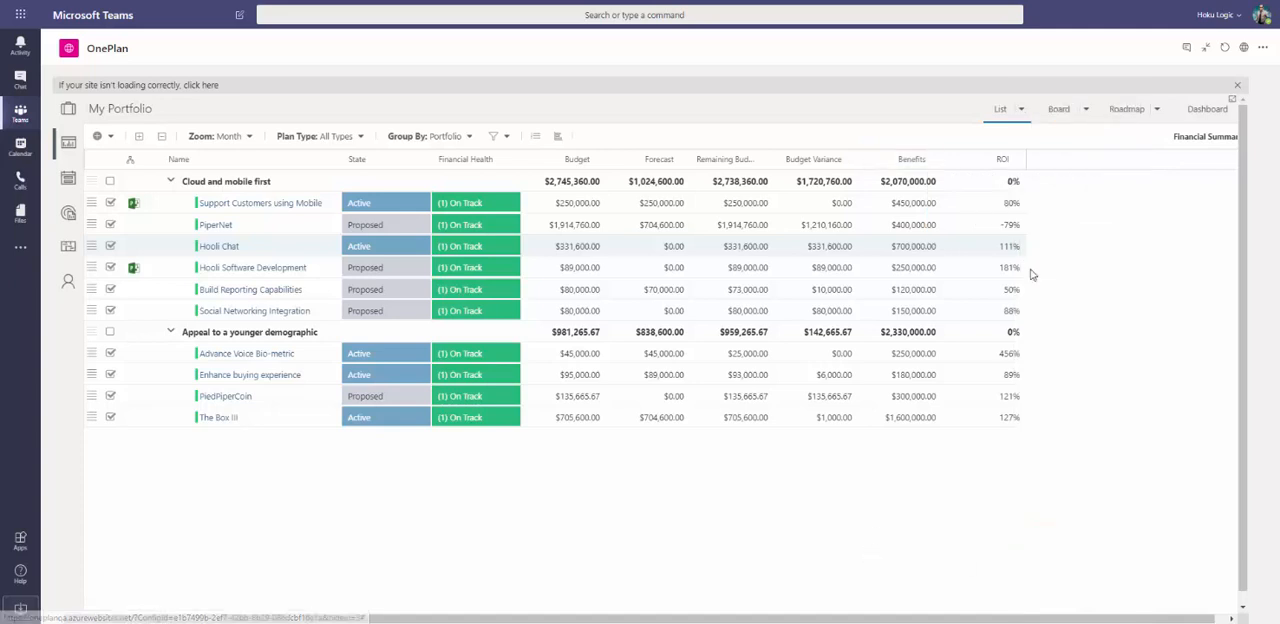
mouse_move(910, 160)
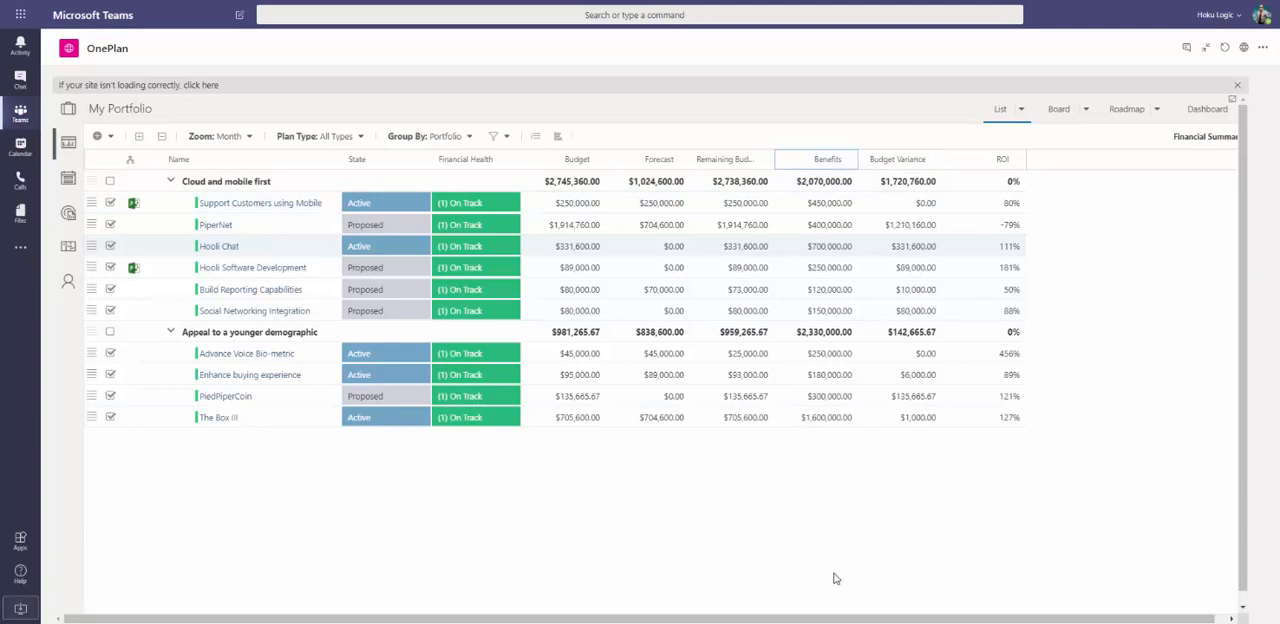
mouse_move(892, 568)
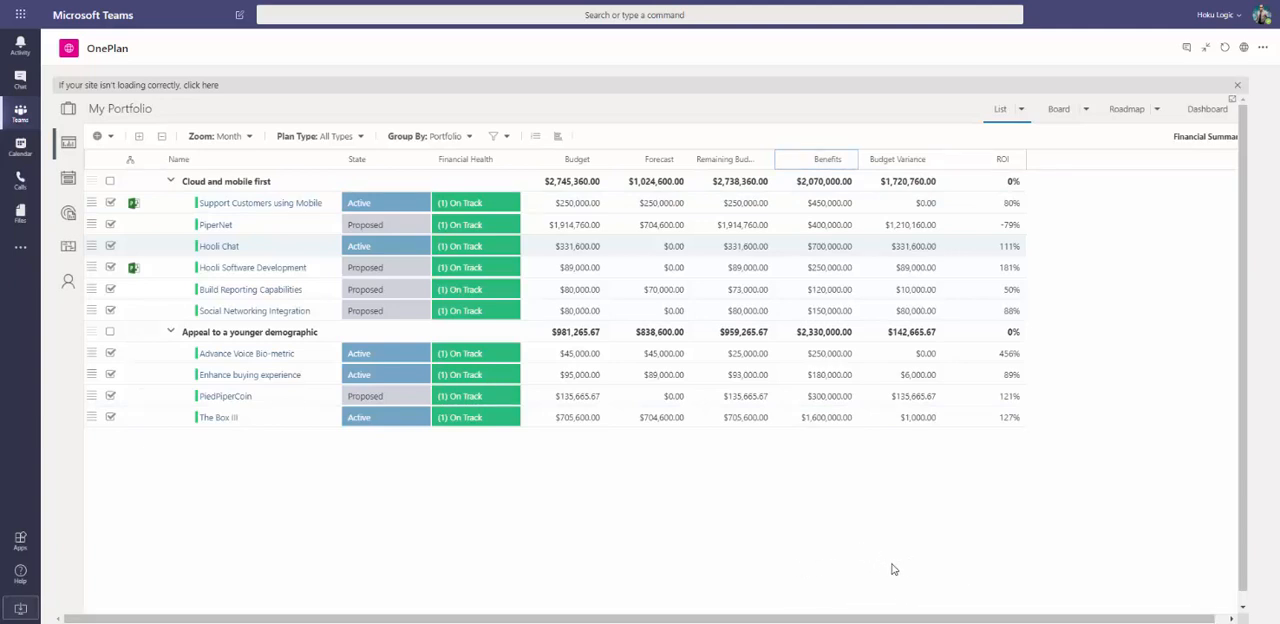
mouse_move(1024, 550)
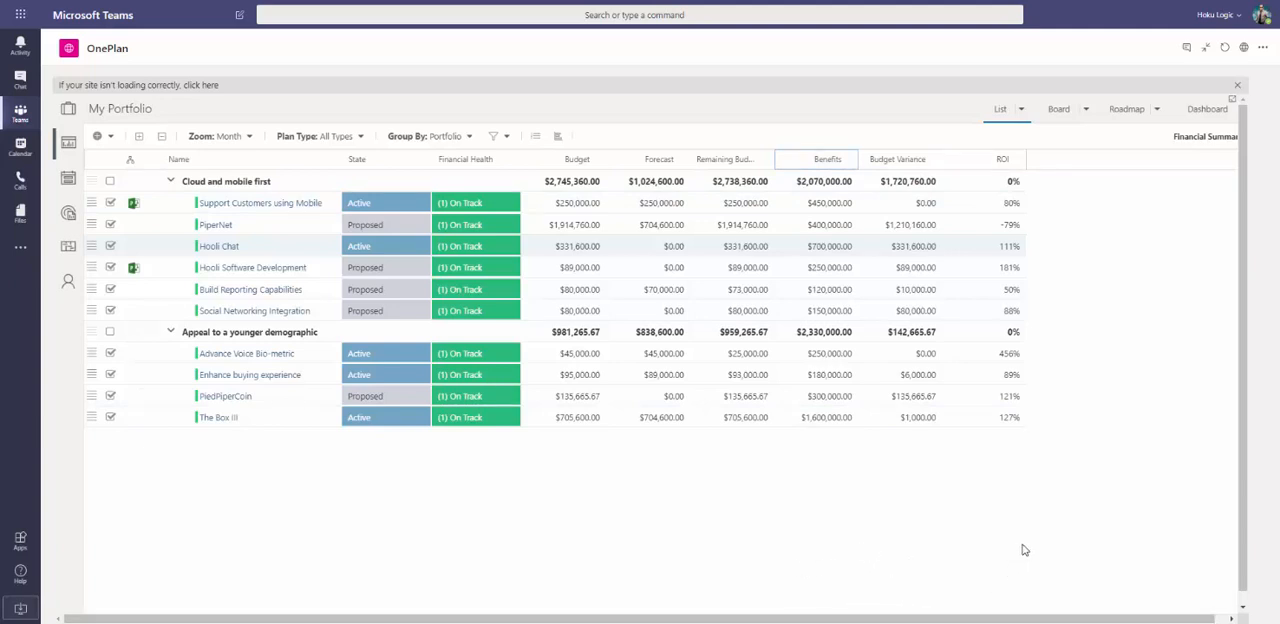
mouse_move(1032, 546)
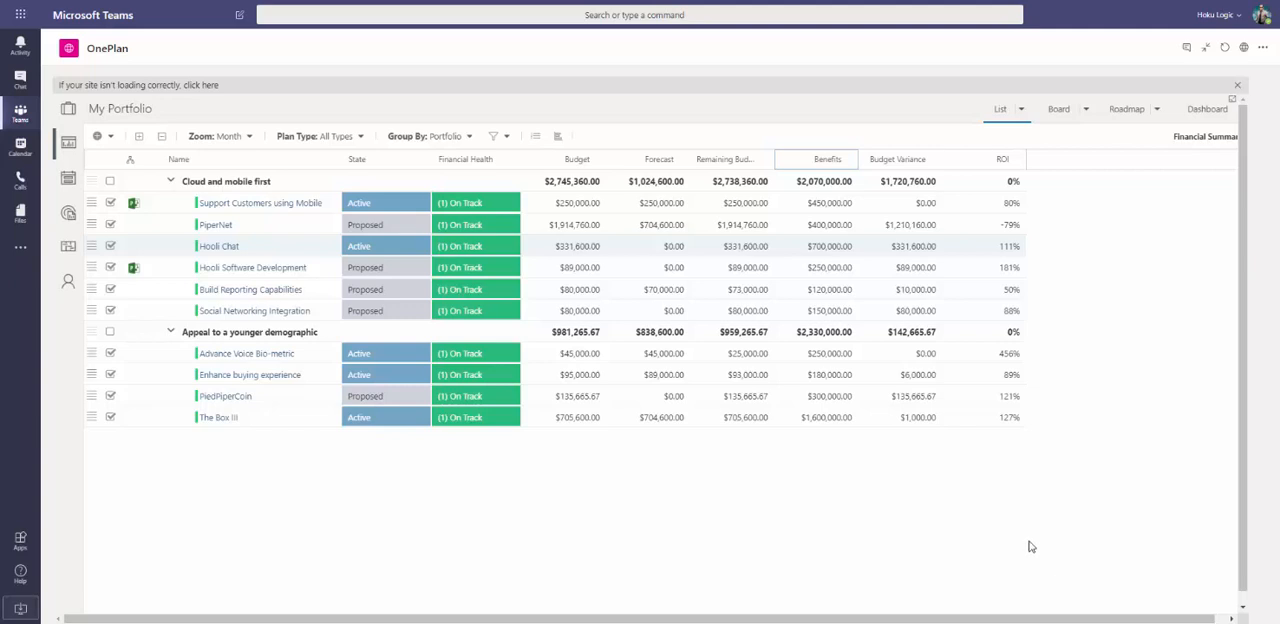
mouse_move(1040, 542)
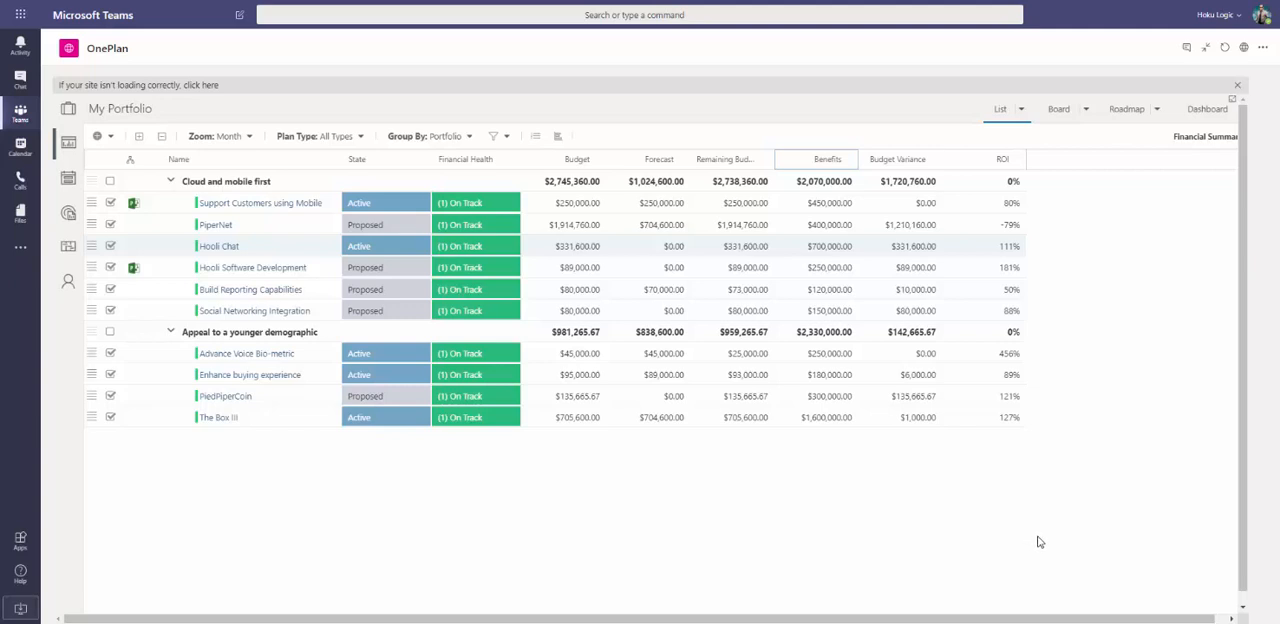
Switch the list to the Schedule Summary view with its quarterly Gantt timeline.
left_click(1020, 108)
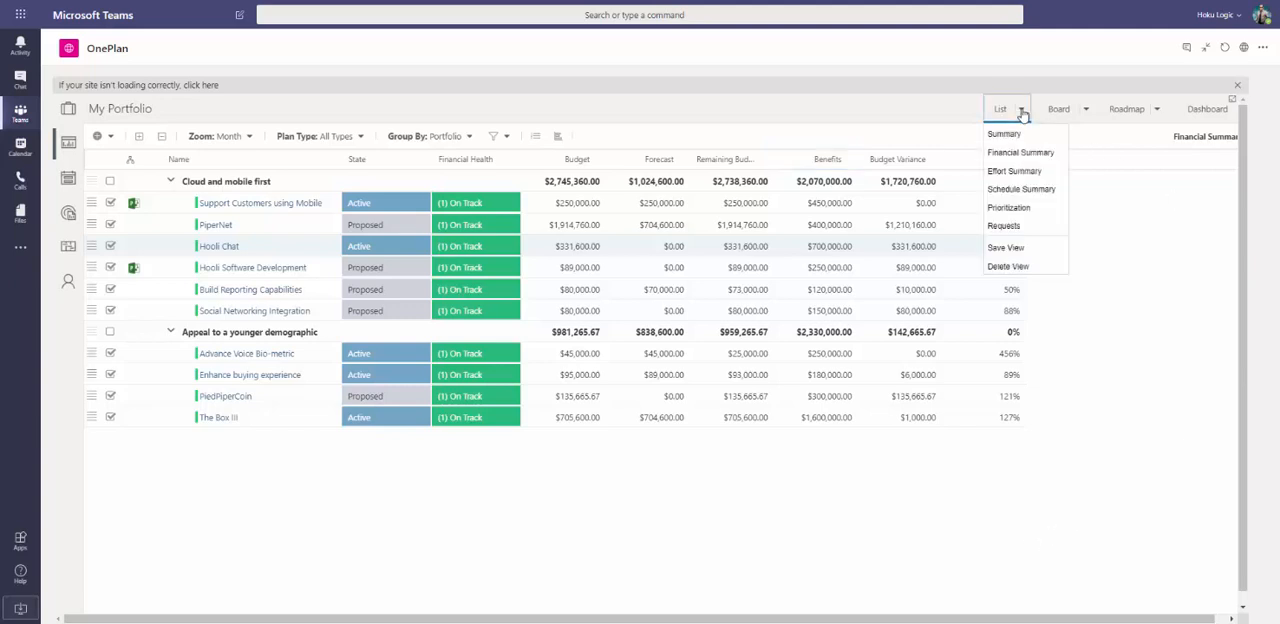
mouse_move(1020, 188)
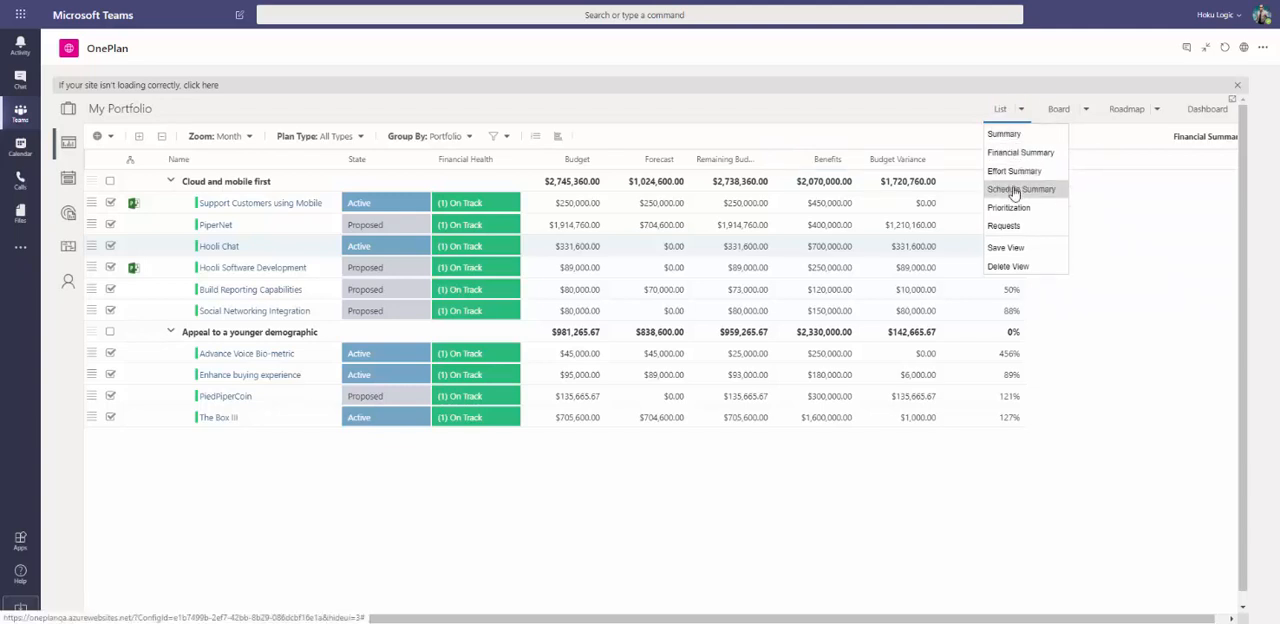
left_click(1020, 188)
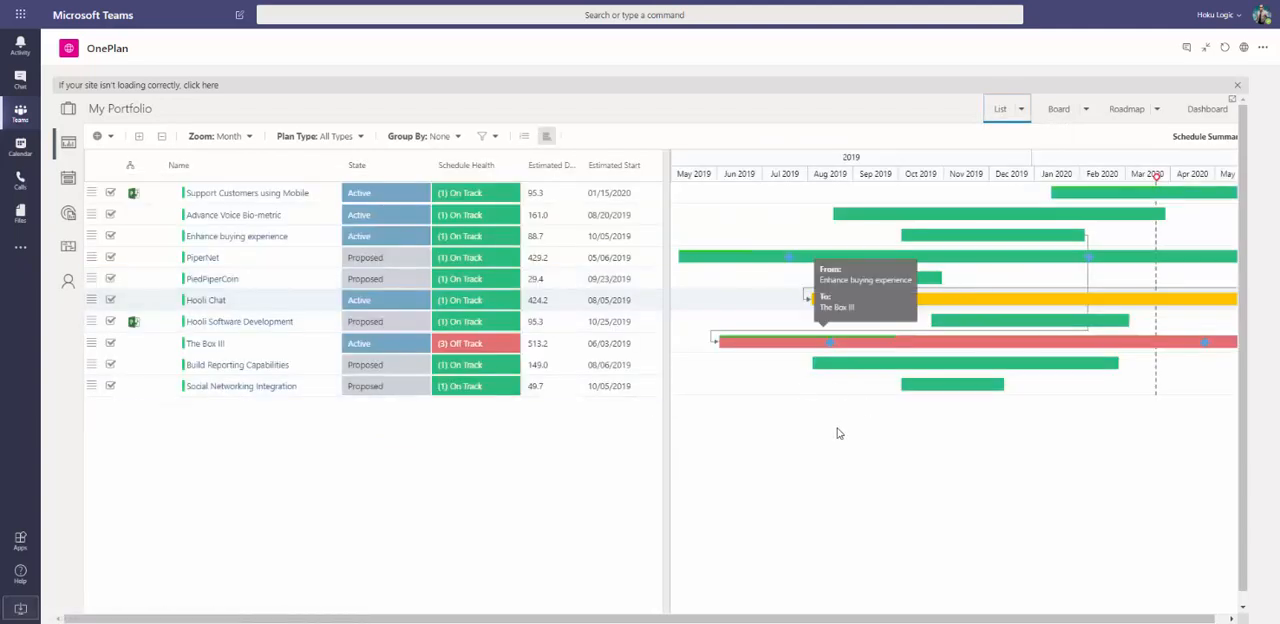
mouse_move(872, 492)
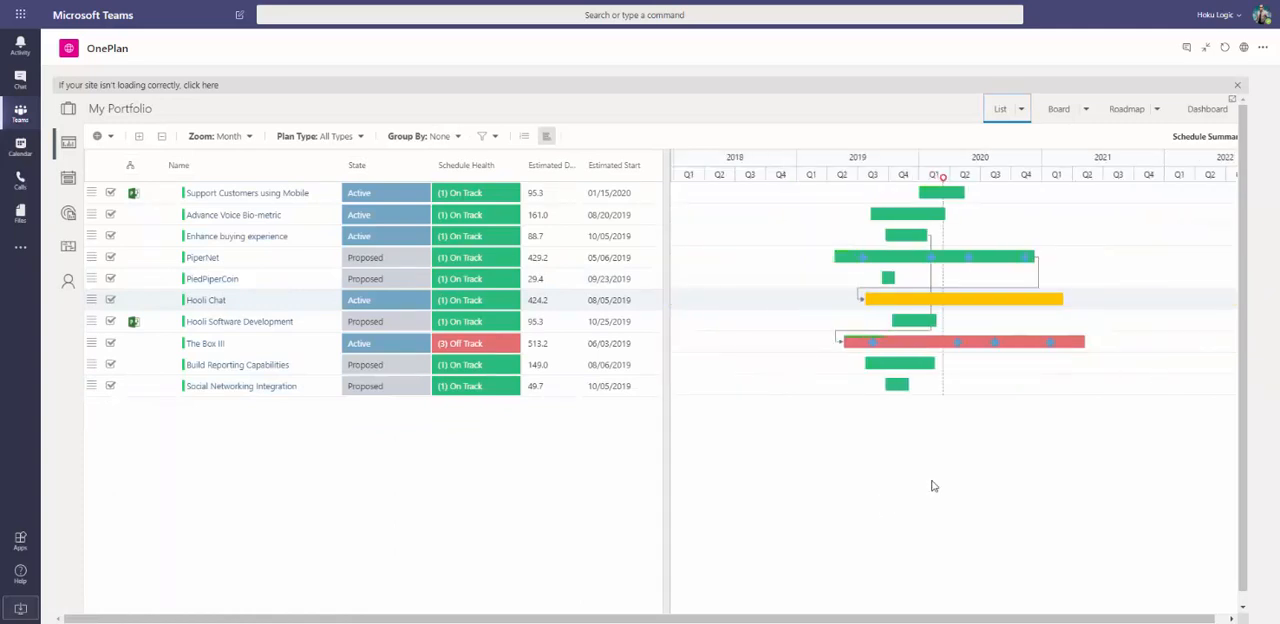
mouse_move(858, 464)
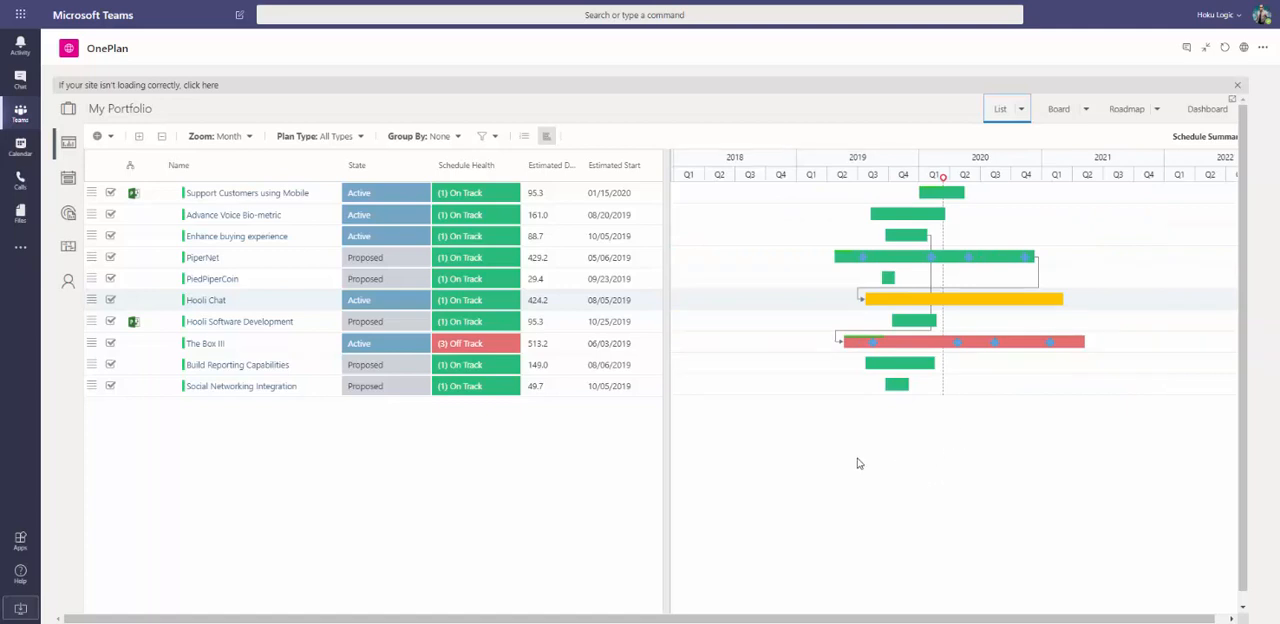
mouse_move(610, 344)
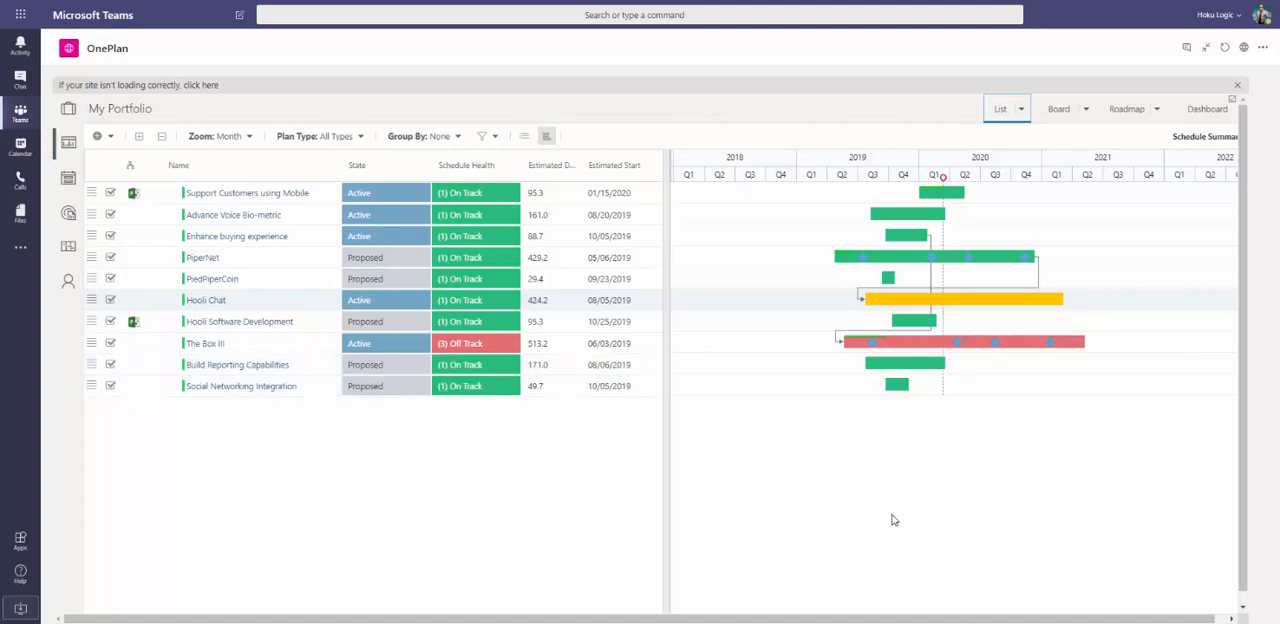
mouse_move(912, 526)
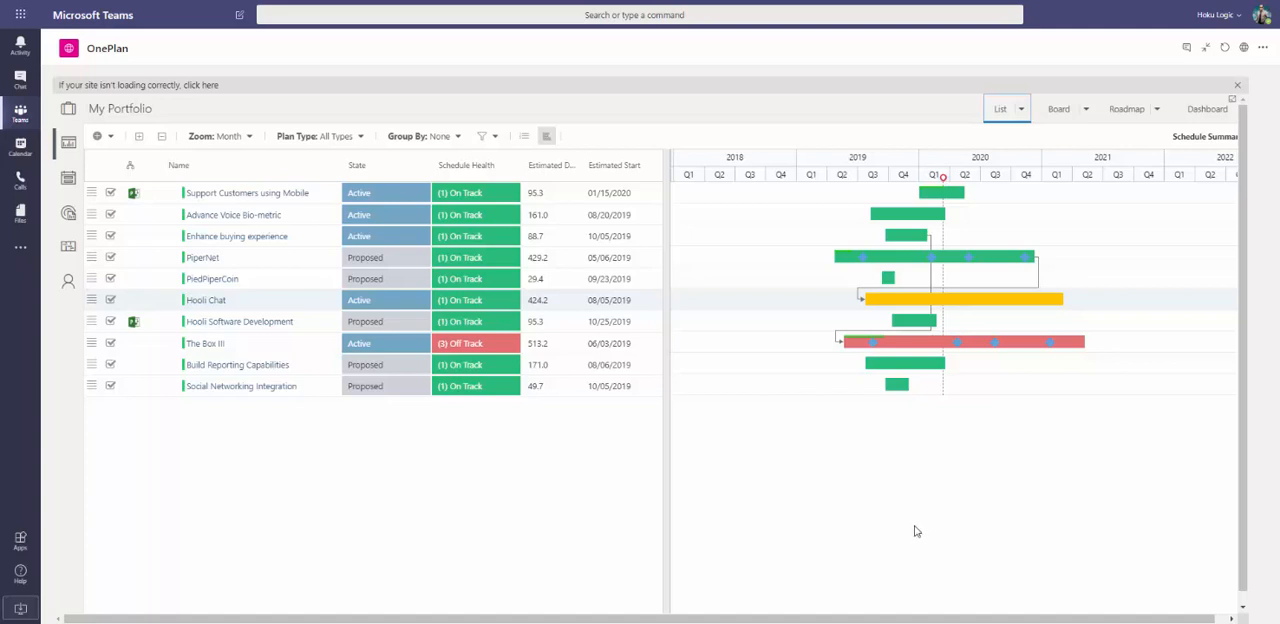
mouse_move(956, 536)
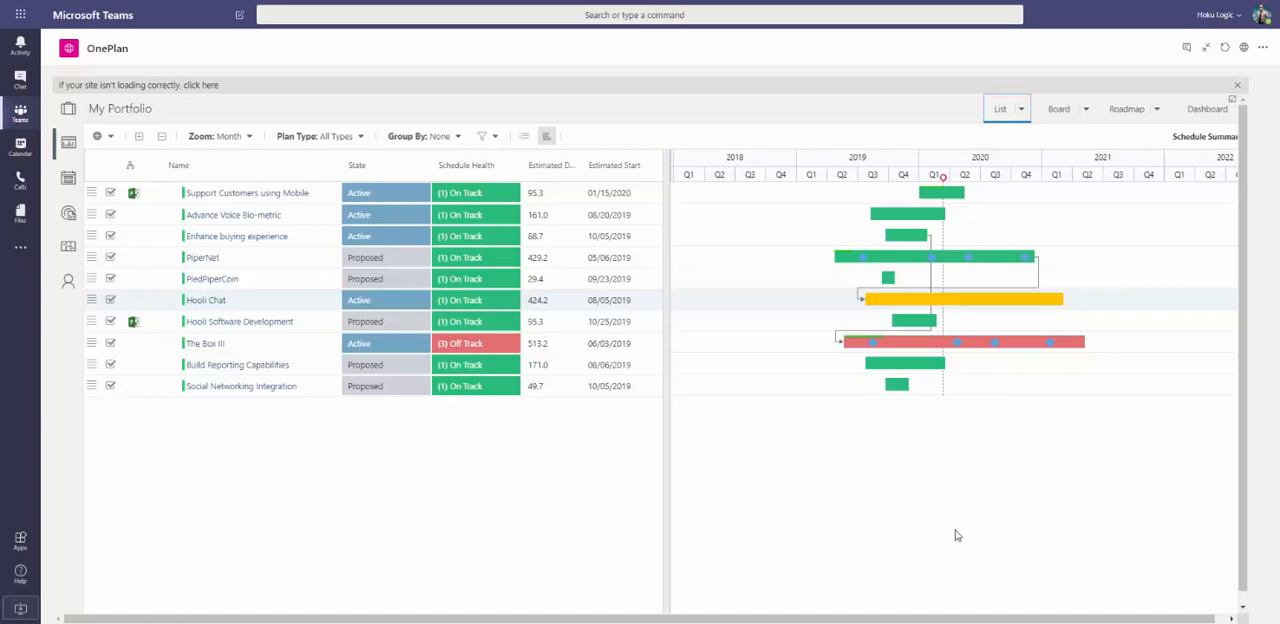
left_click(1020, 108)
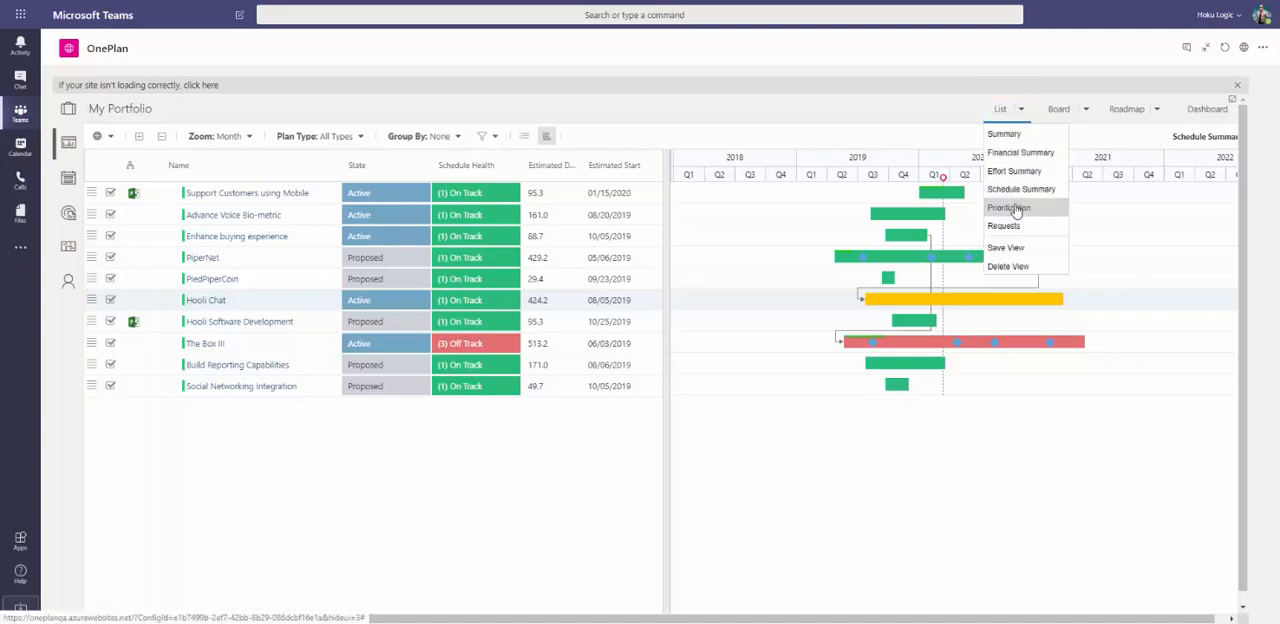
In the Prioritization view, set Enhance buying experience's Risk to Low.
left_click(1008, 208)
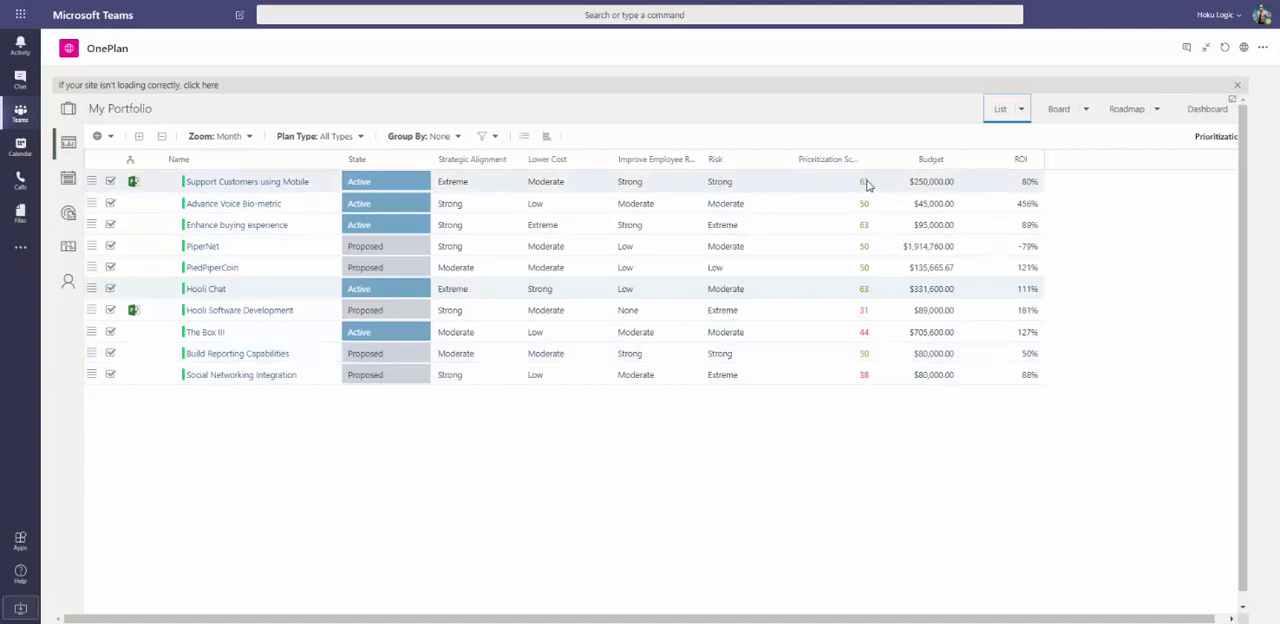
mouse_move(684, 232)
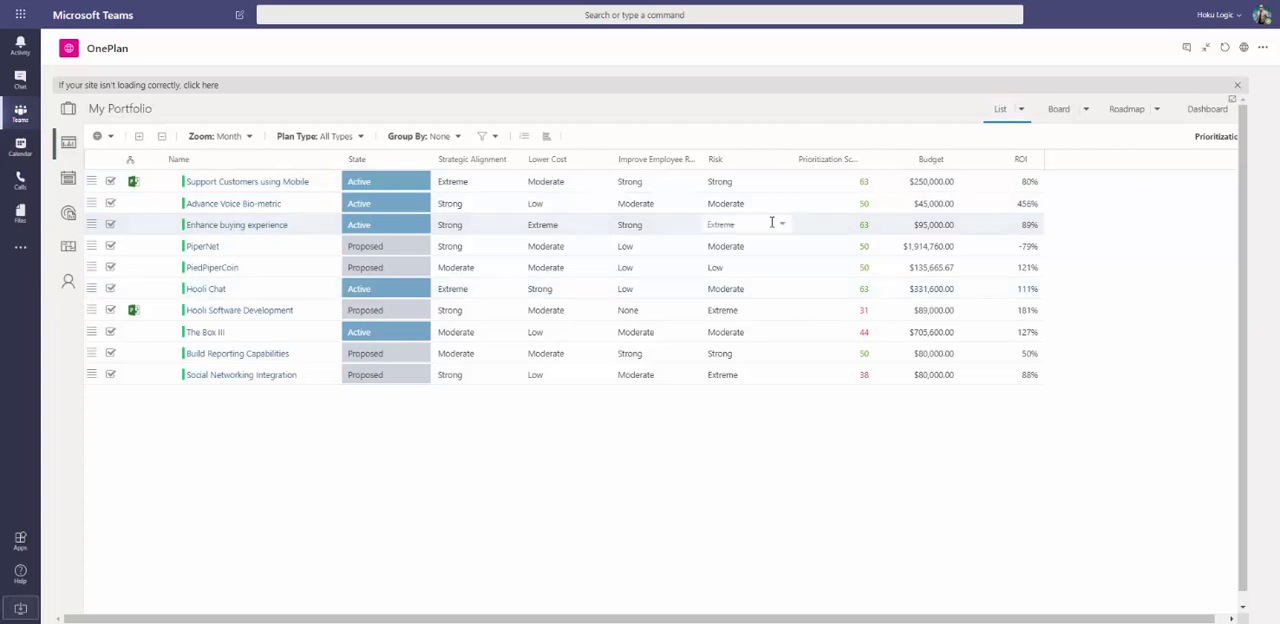
left_click(744, 224)
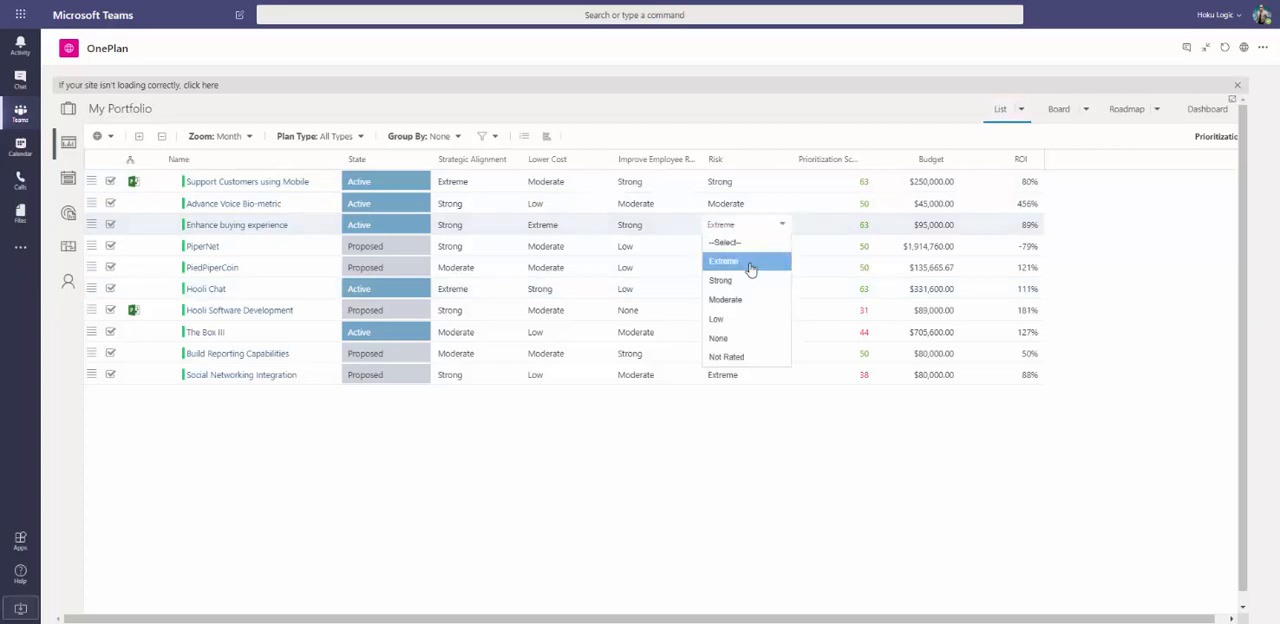
left_click(716, 320)
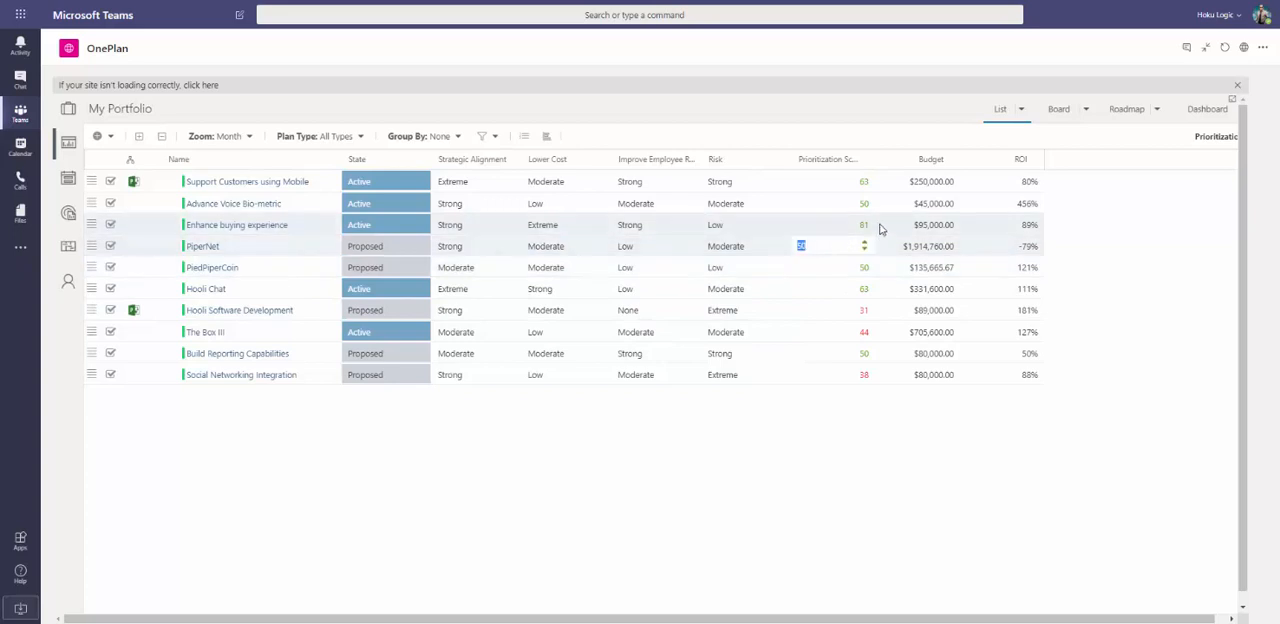
left_click(836, 484)
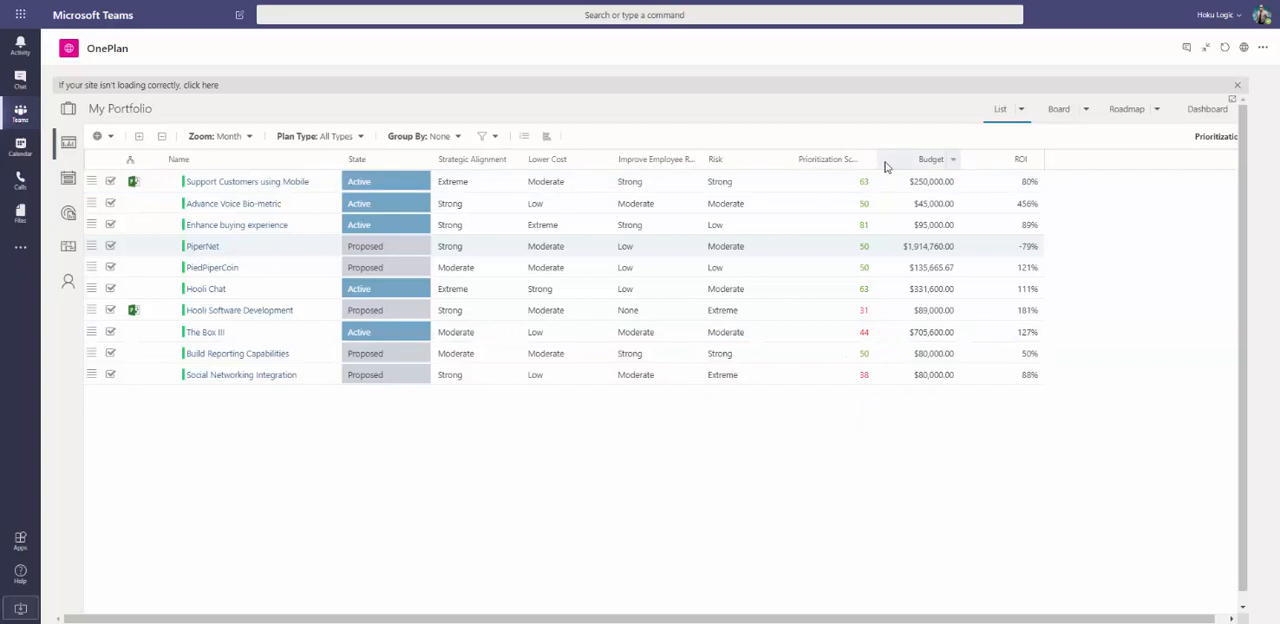
Sort the projects by Prioritization Score, highest first.
left_click(868, 160)
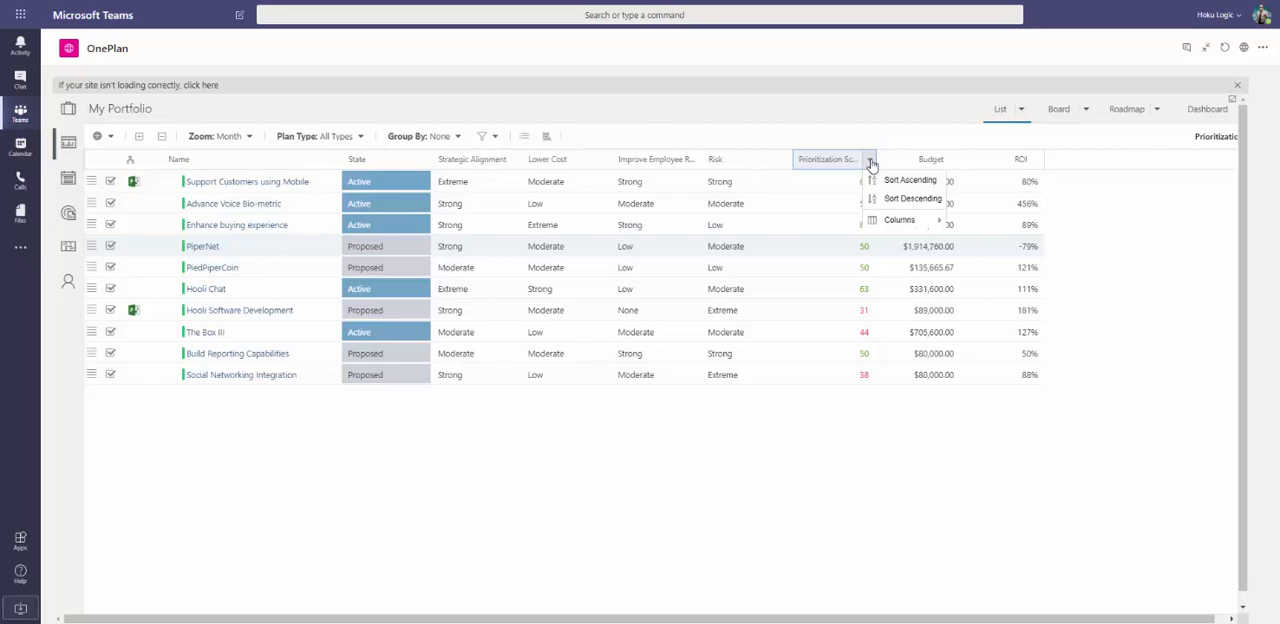
mouse_move(904, 198)
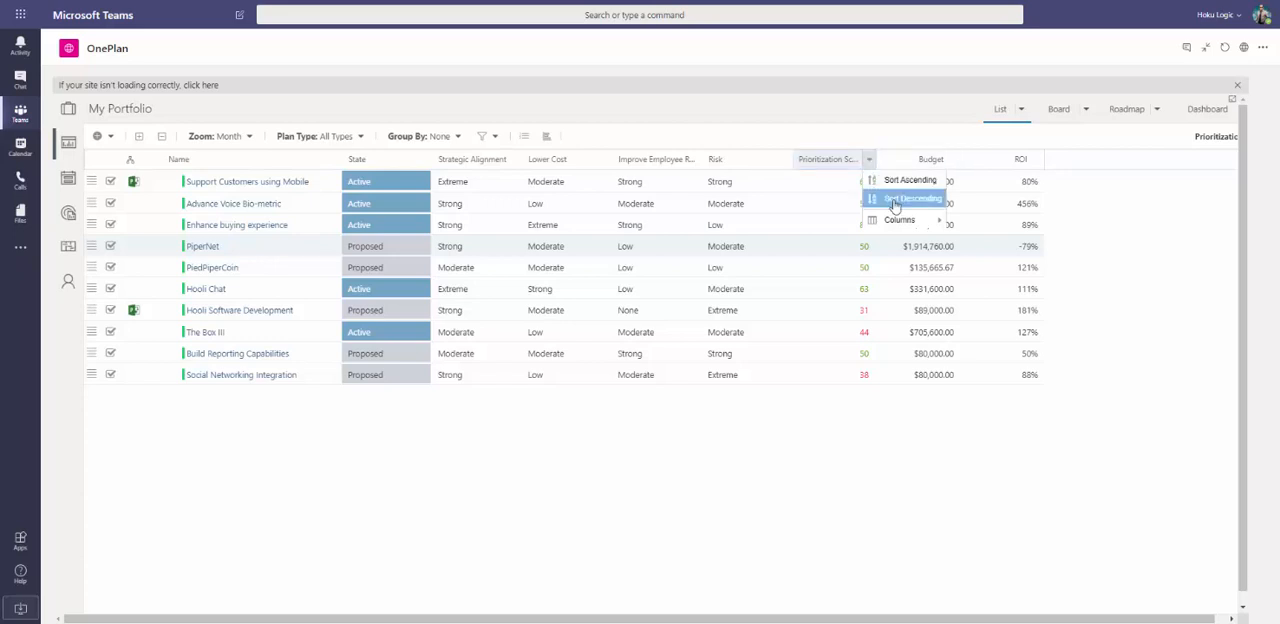
left_click(910, 198)
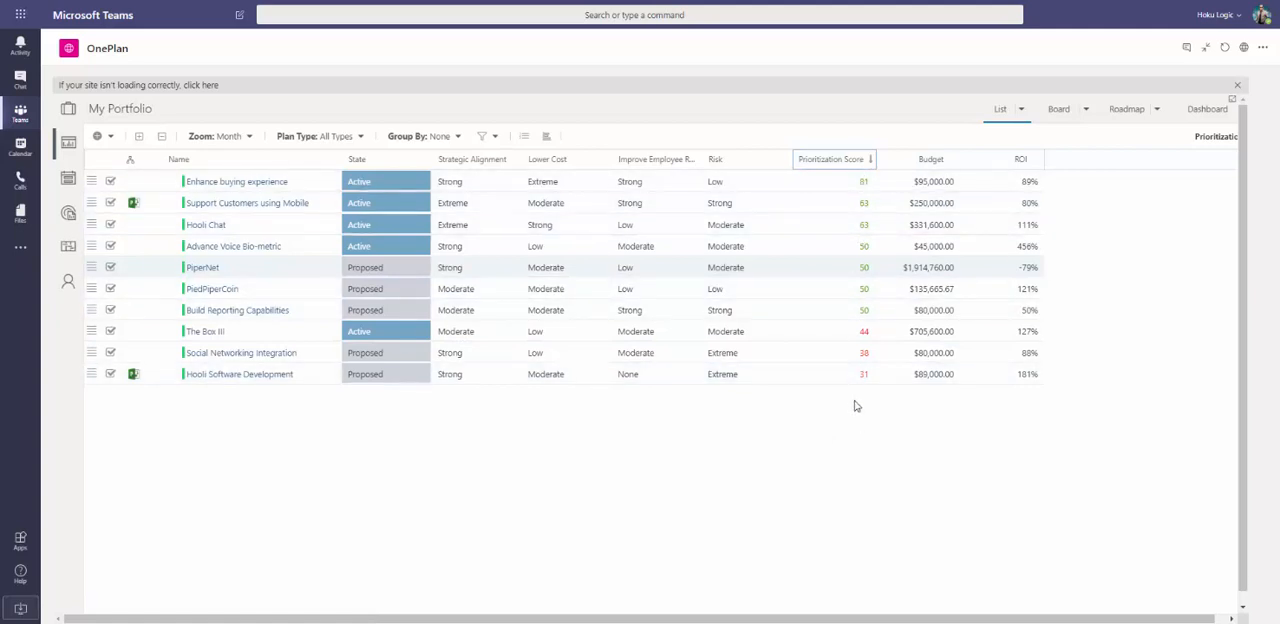
mouse_move(852, 426)
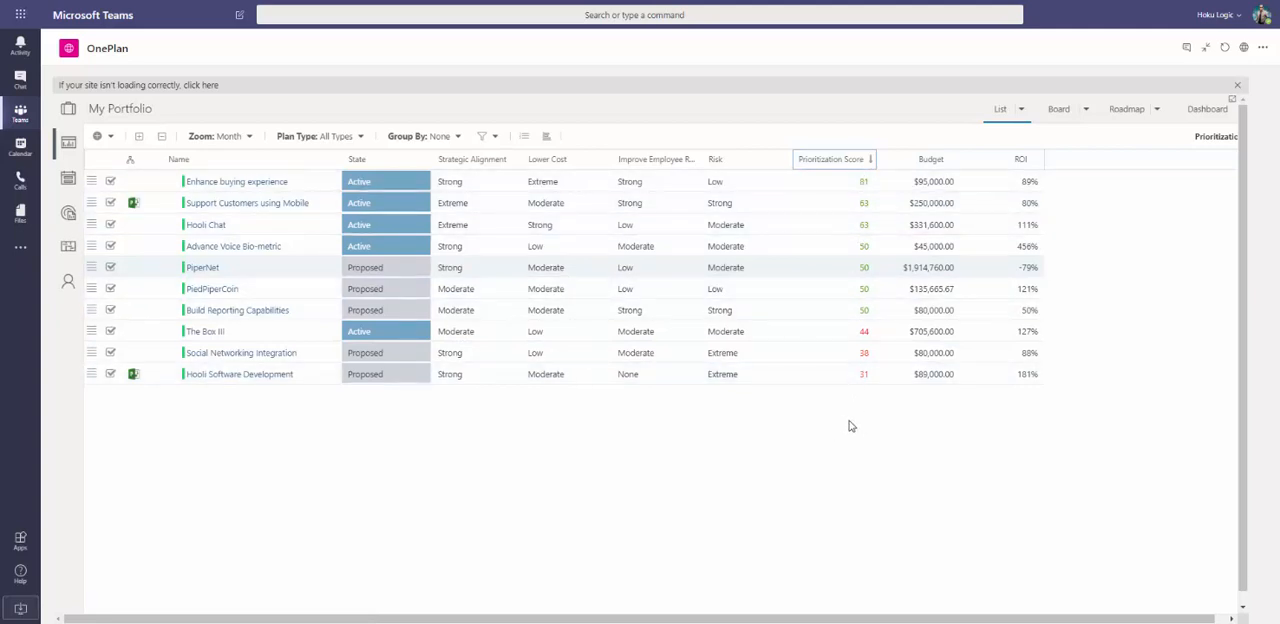
mouse_move(628, 134)
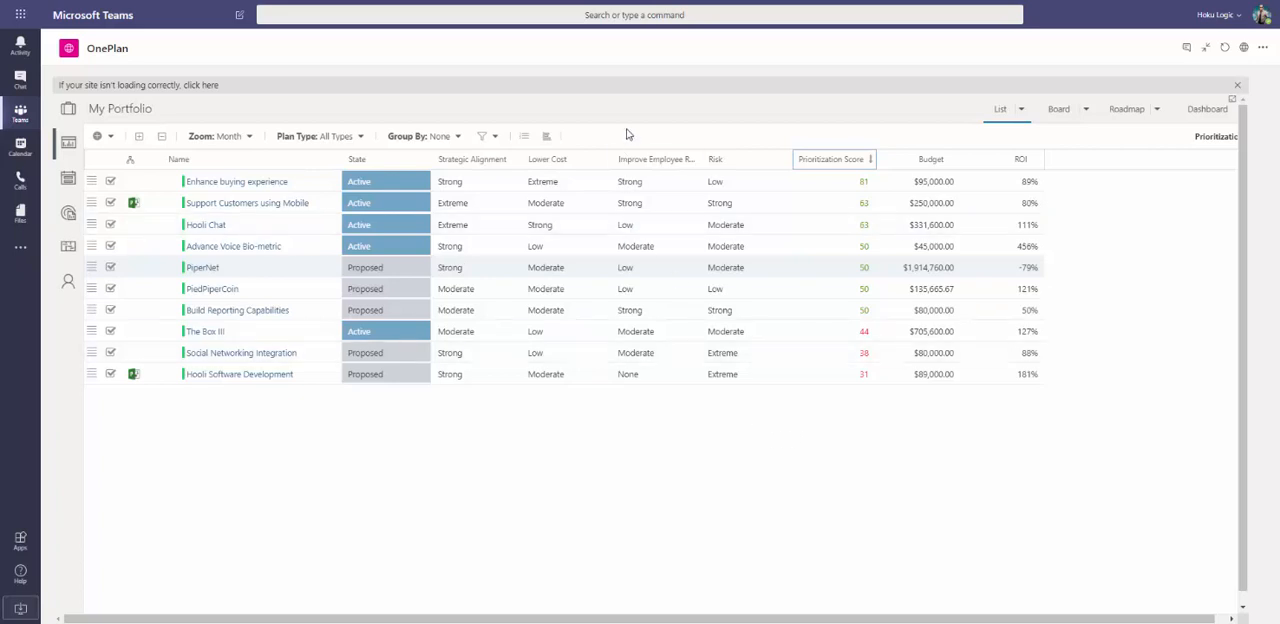
mouse_move(724, 112)
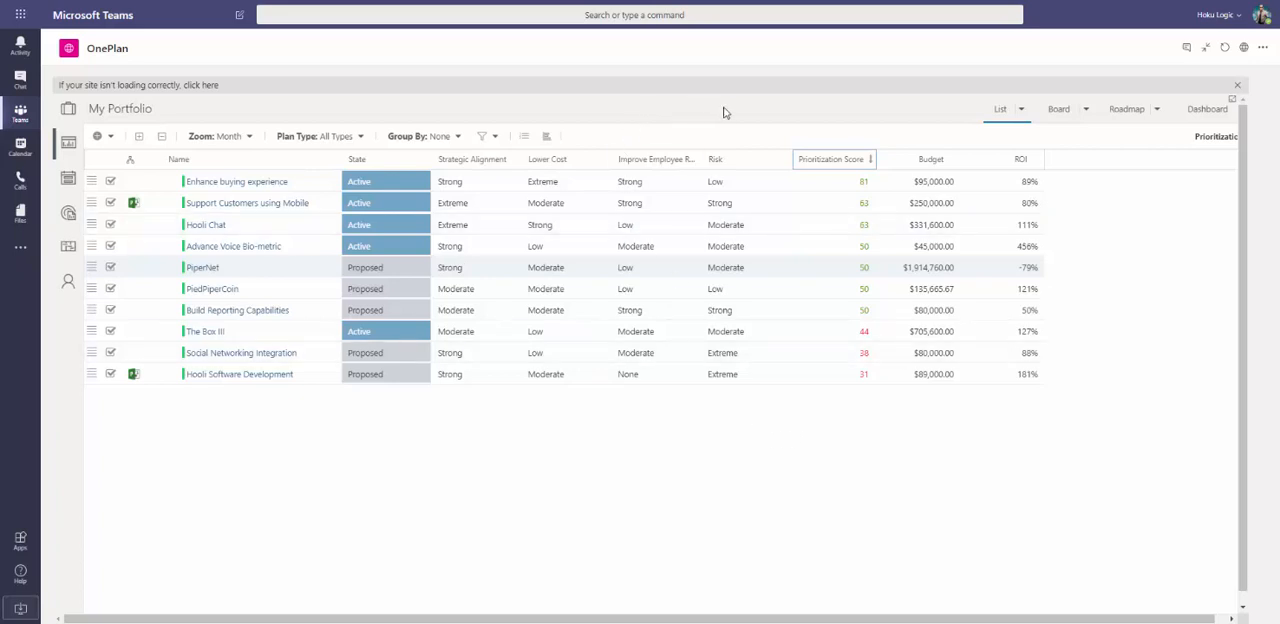
mouse_move(638, 116)
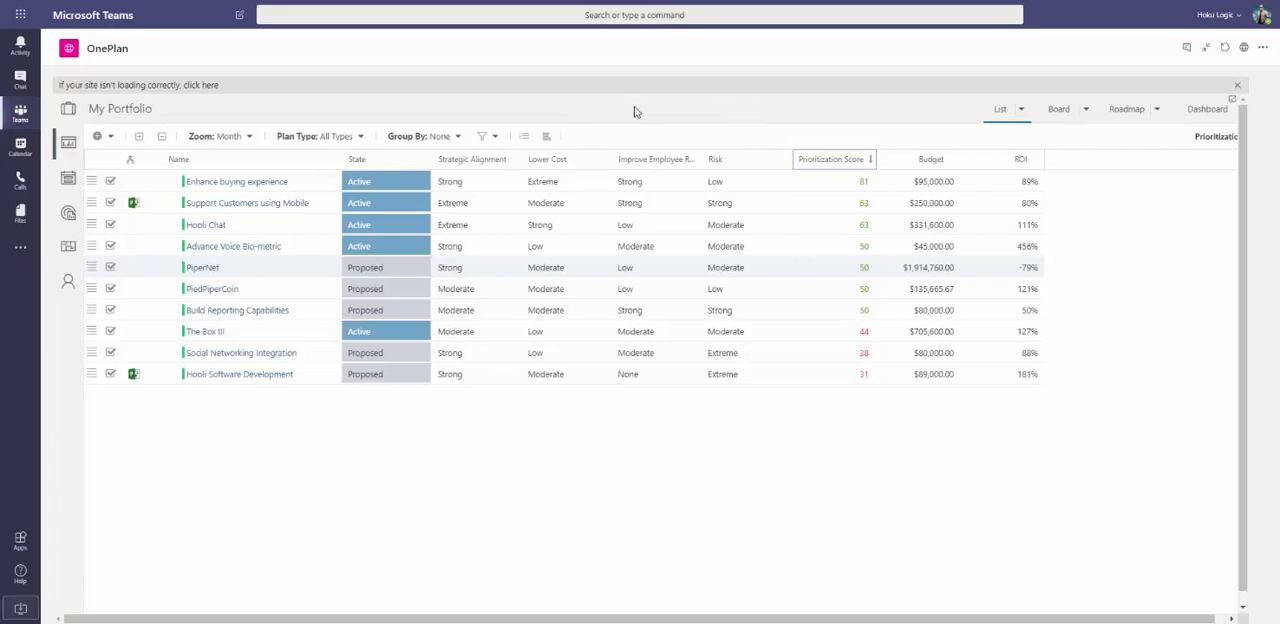
mouse_move(560, 116)
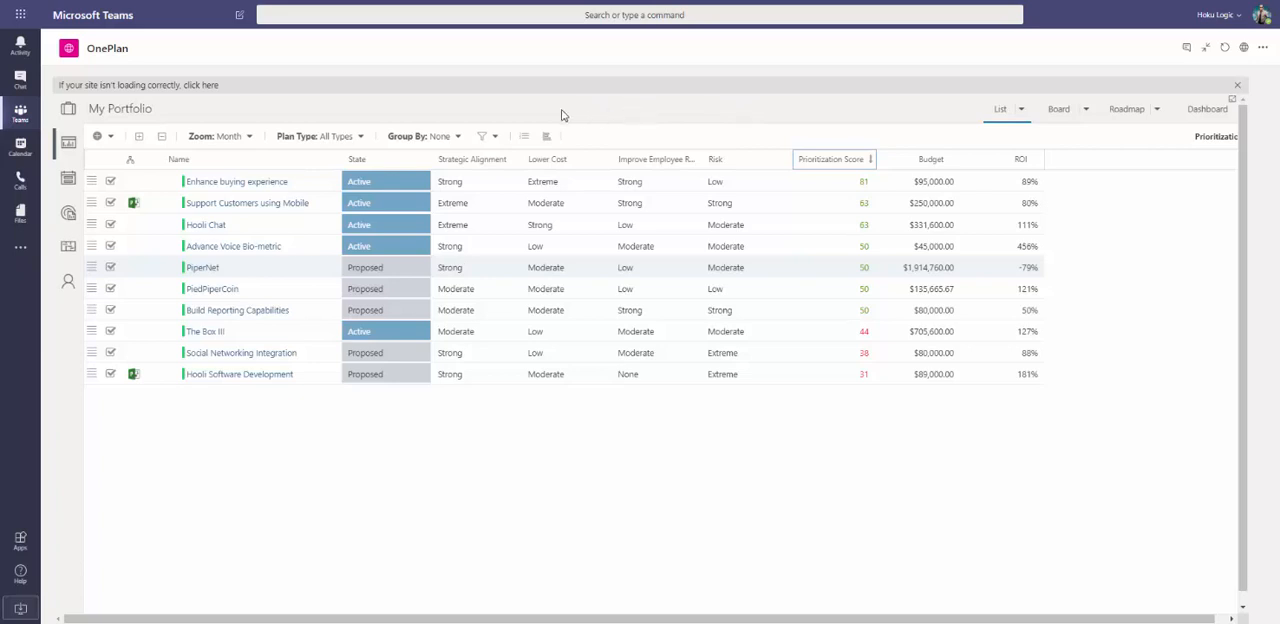
Switch the prioritization list to the numbered grid layout.
left_click(524, 136)
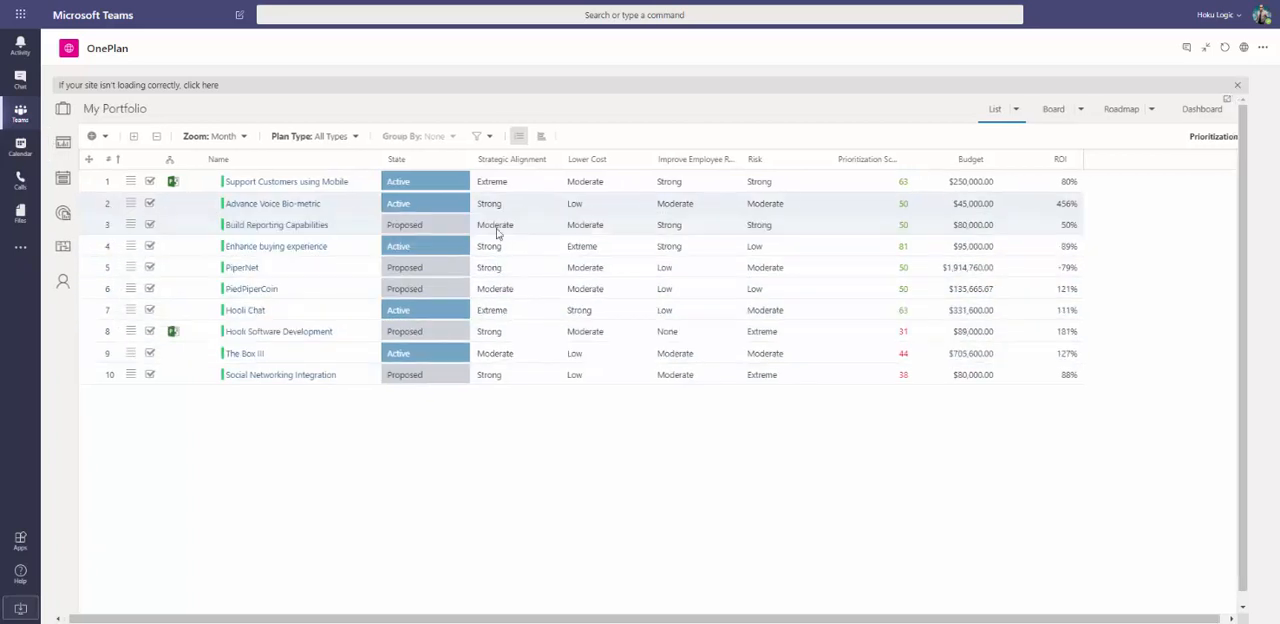
left_click(108, 182)
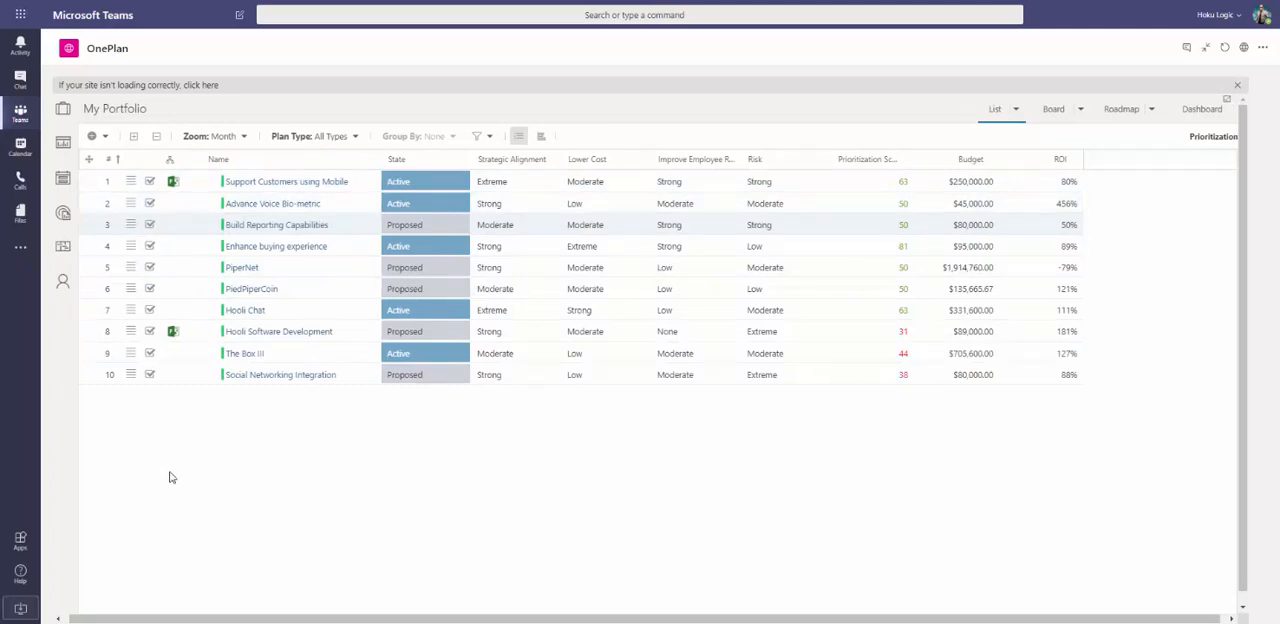
mouse_move(236, 496)
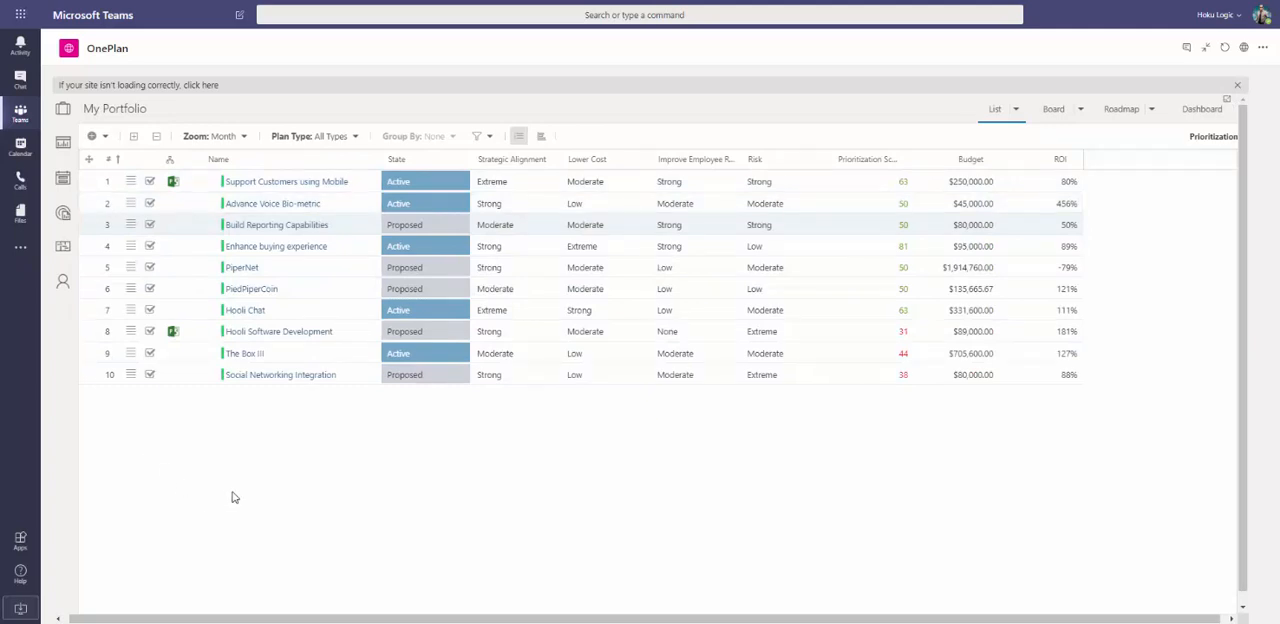
mouse_move(408, 532)
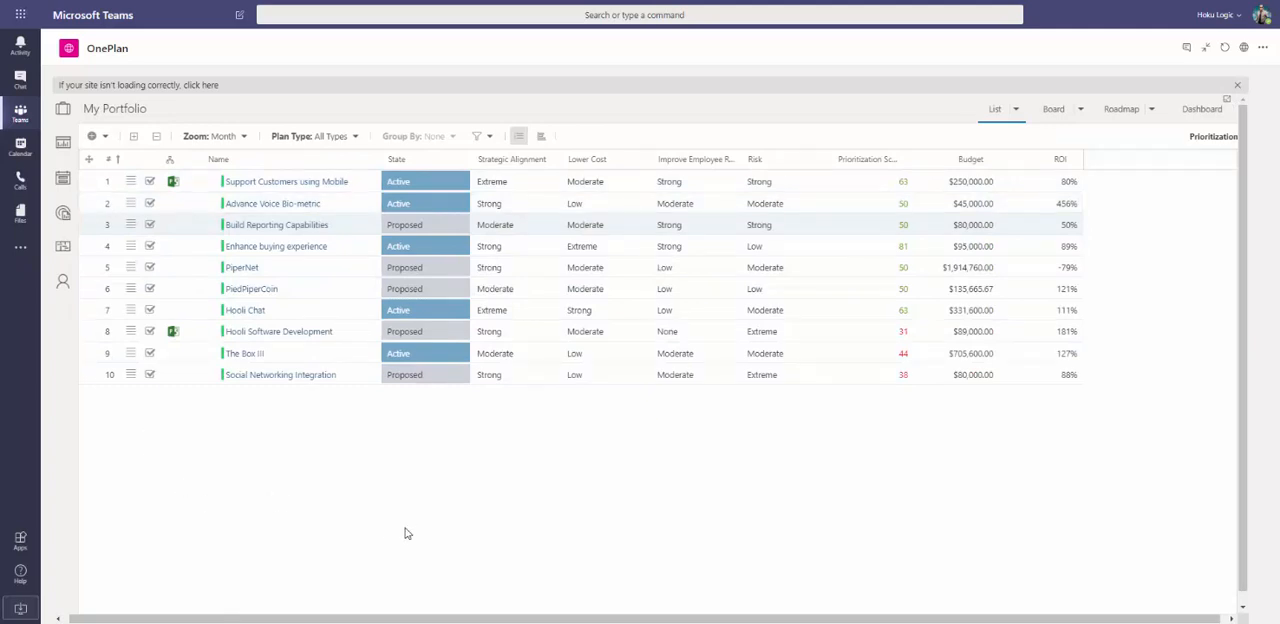
mouse_move(472, 552)
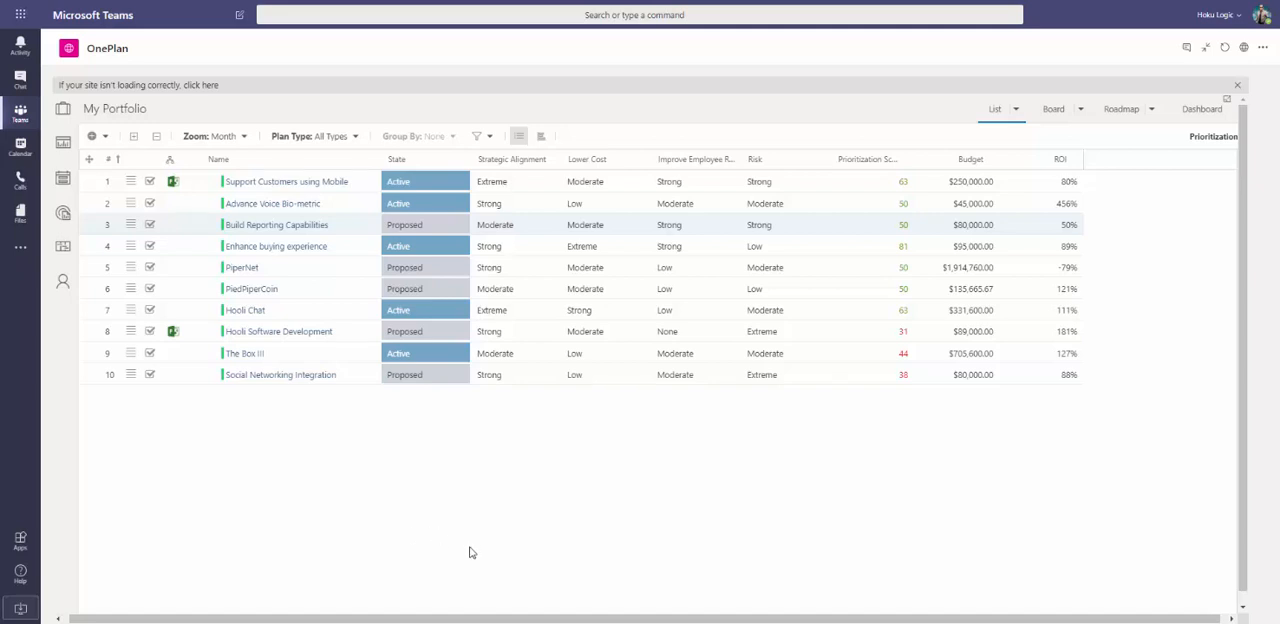
mouse_move(488, 570)
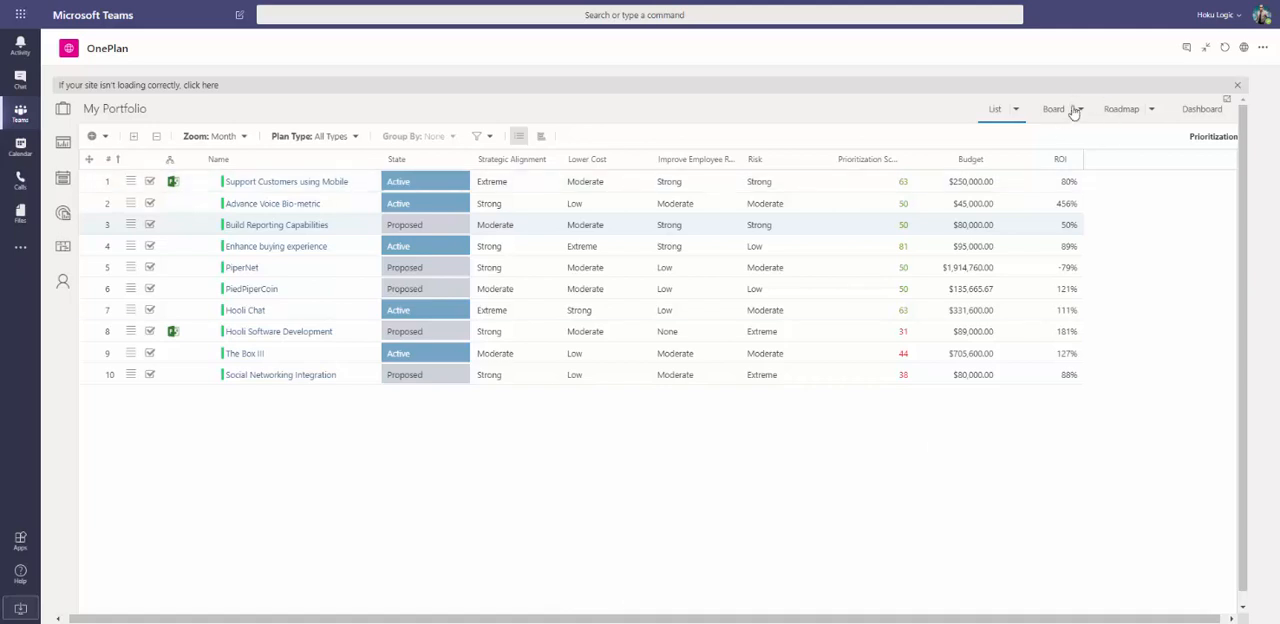
Show the portfolio as the Board - Stages by Goal card layout.
left_click(1052, 108)
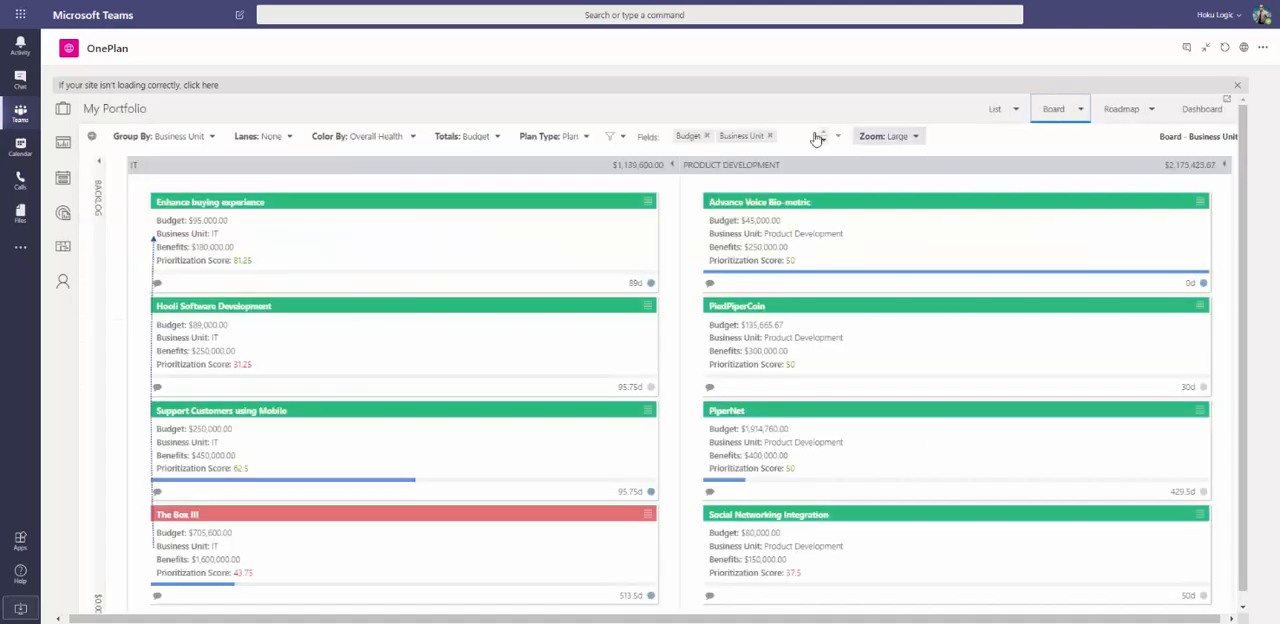
left_click(1052, 108)
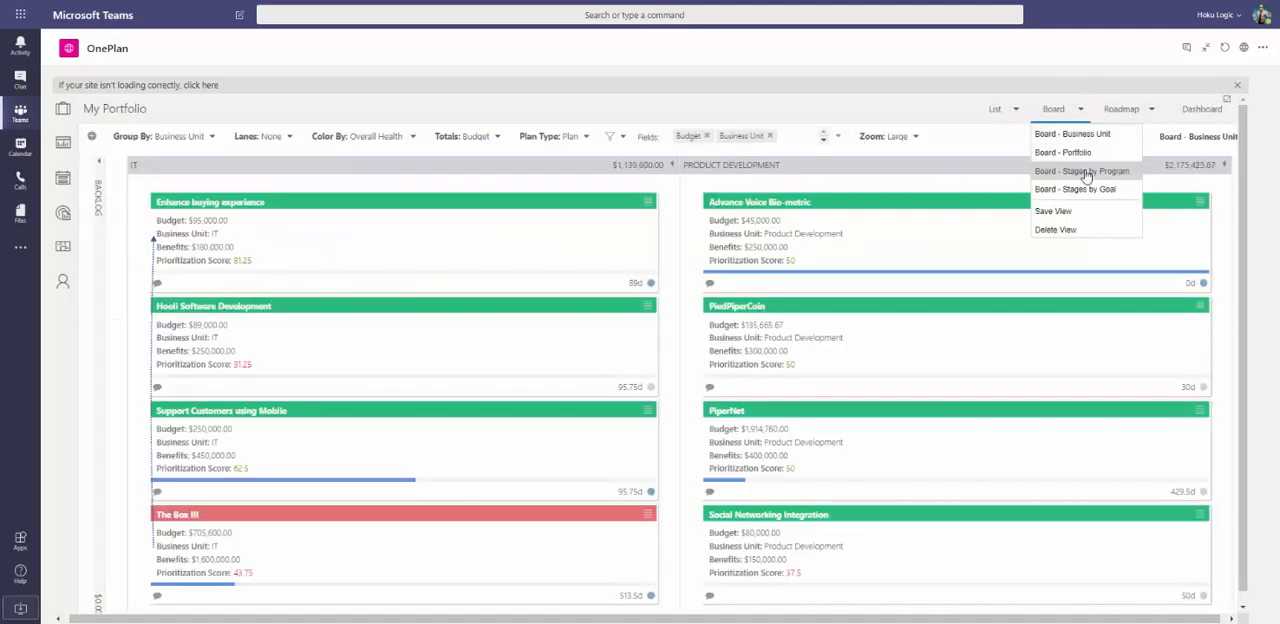
left_click(1076, 188)
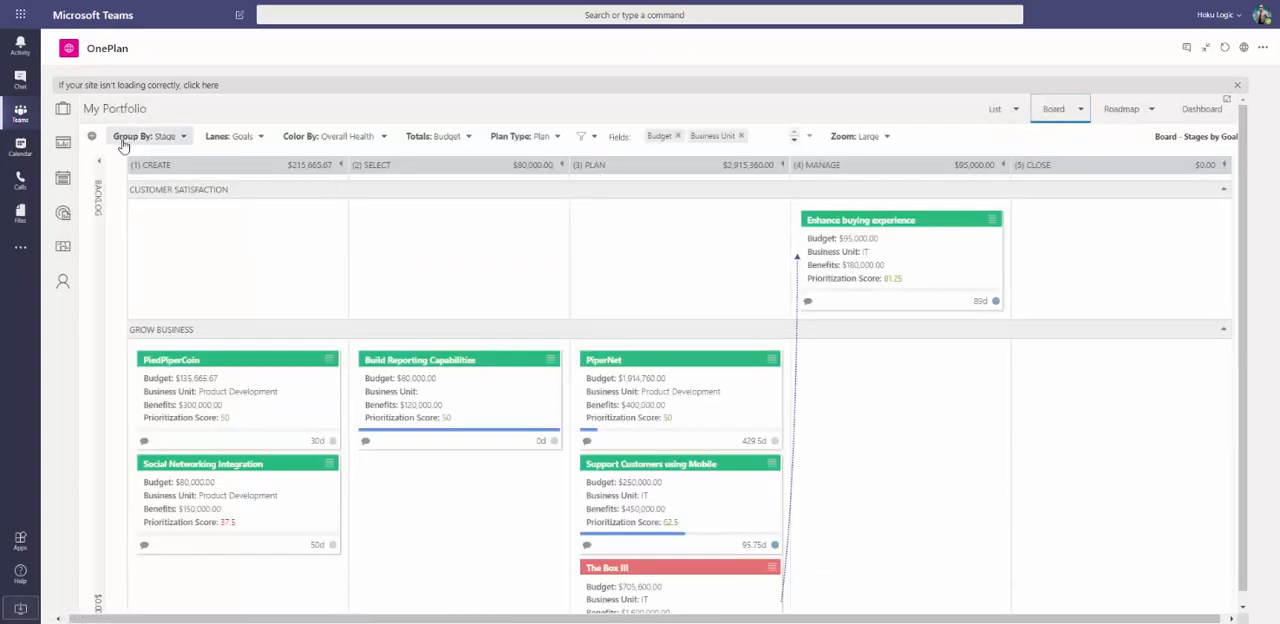
mouse_move(824, 158)
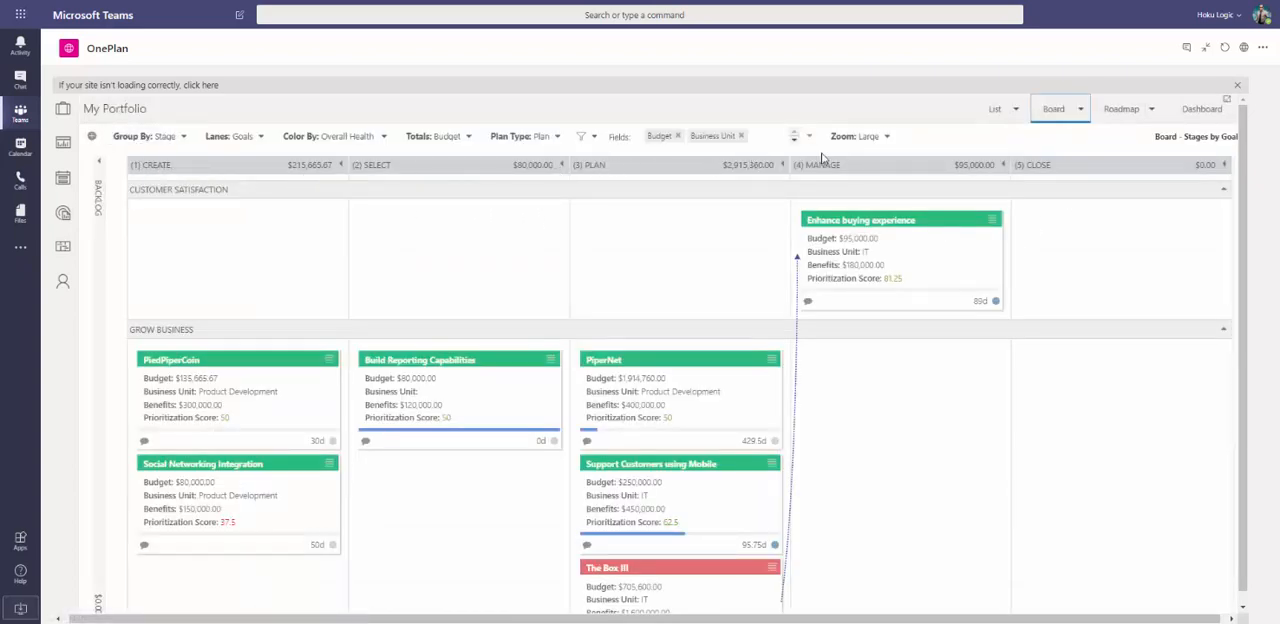
mouse_move(324, 168)
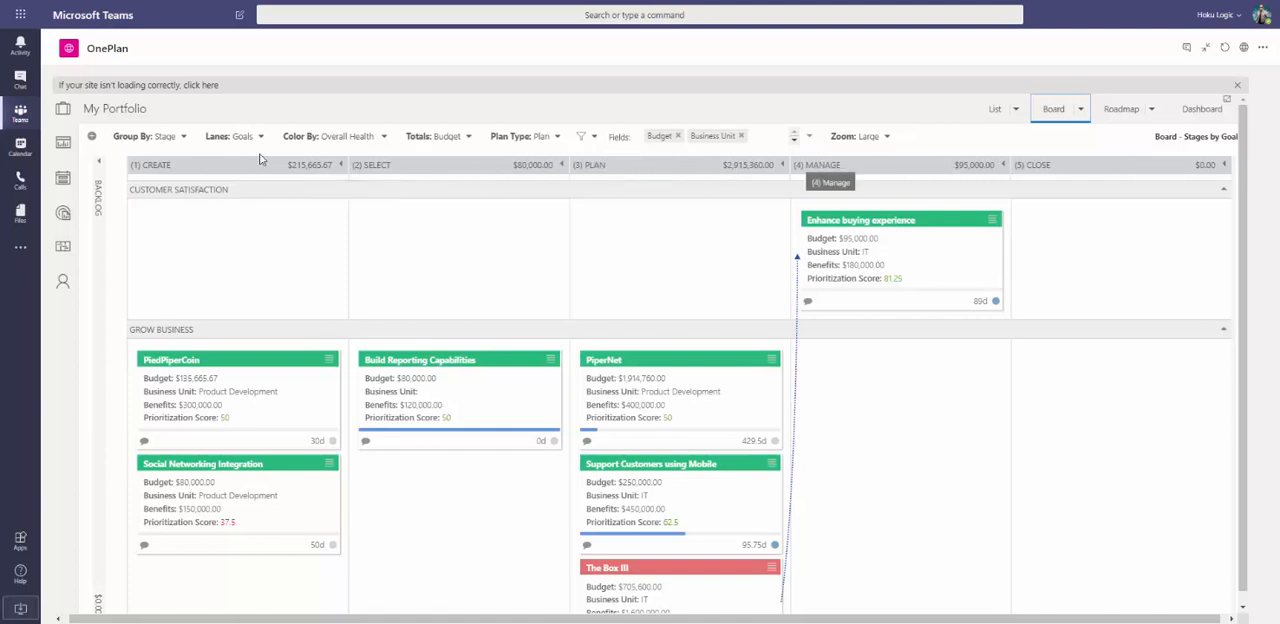
mouse_move(172, 336)
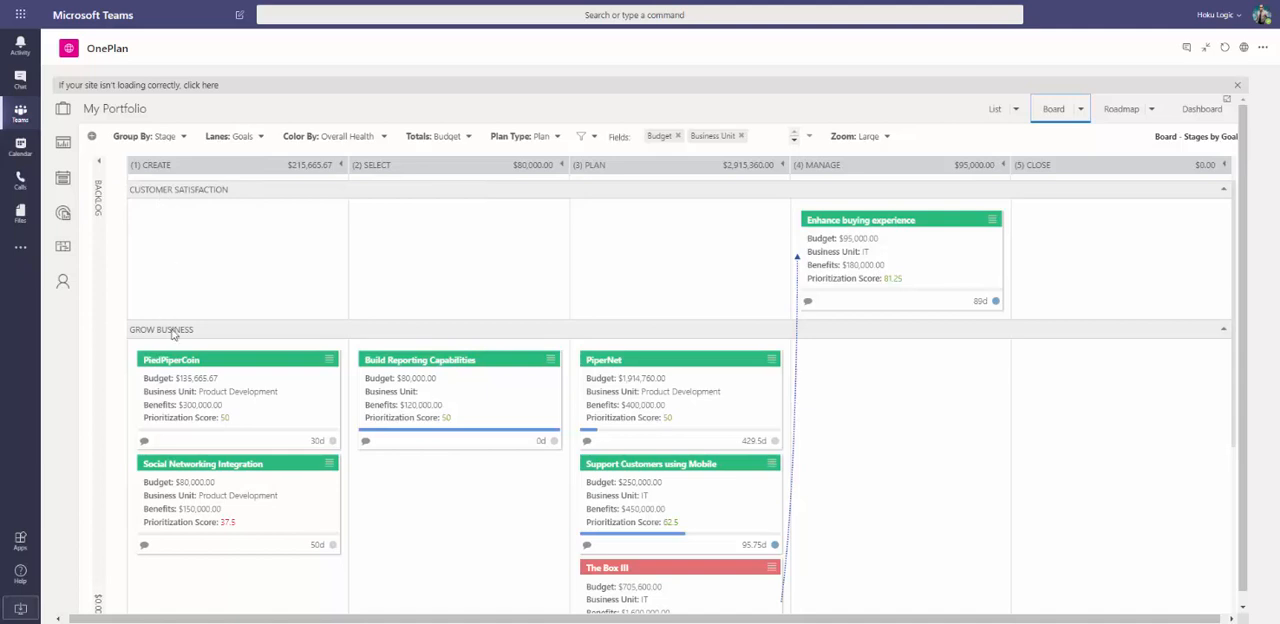
mouse_move(198, 580)
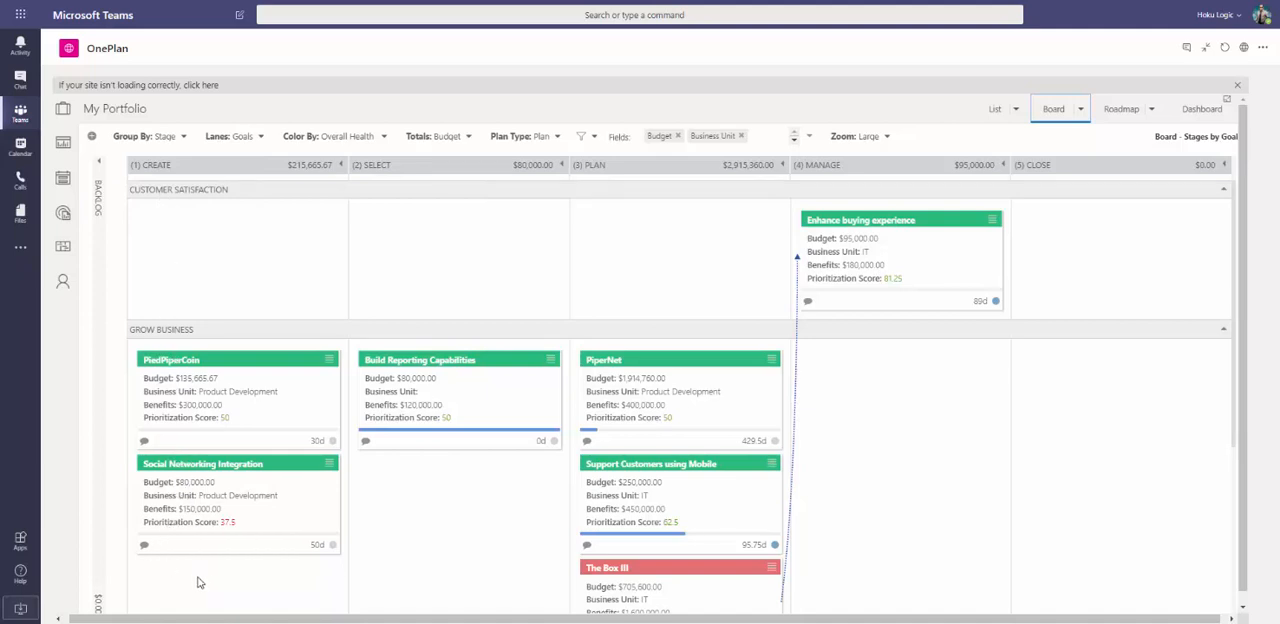
mouse_move(280, 192)
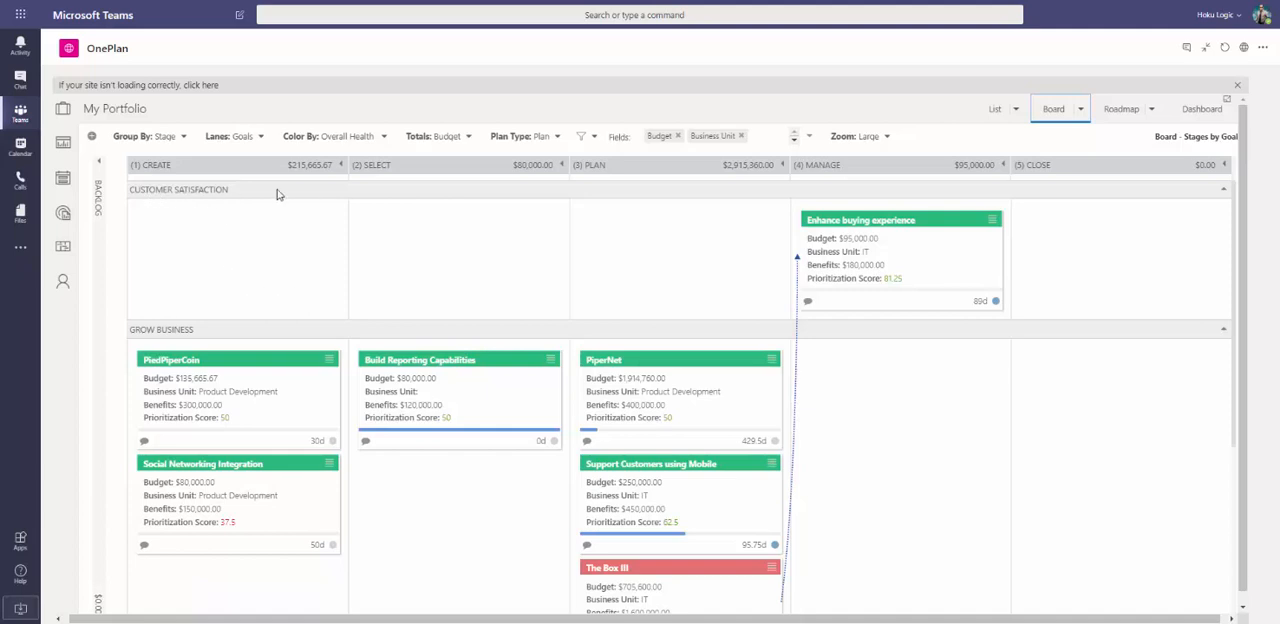
mouse_move(948, 224)
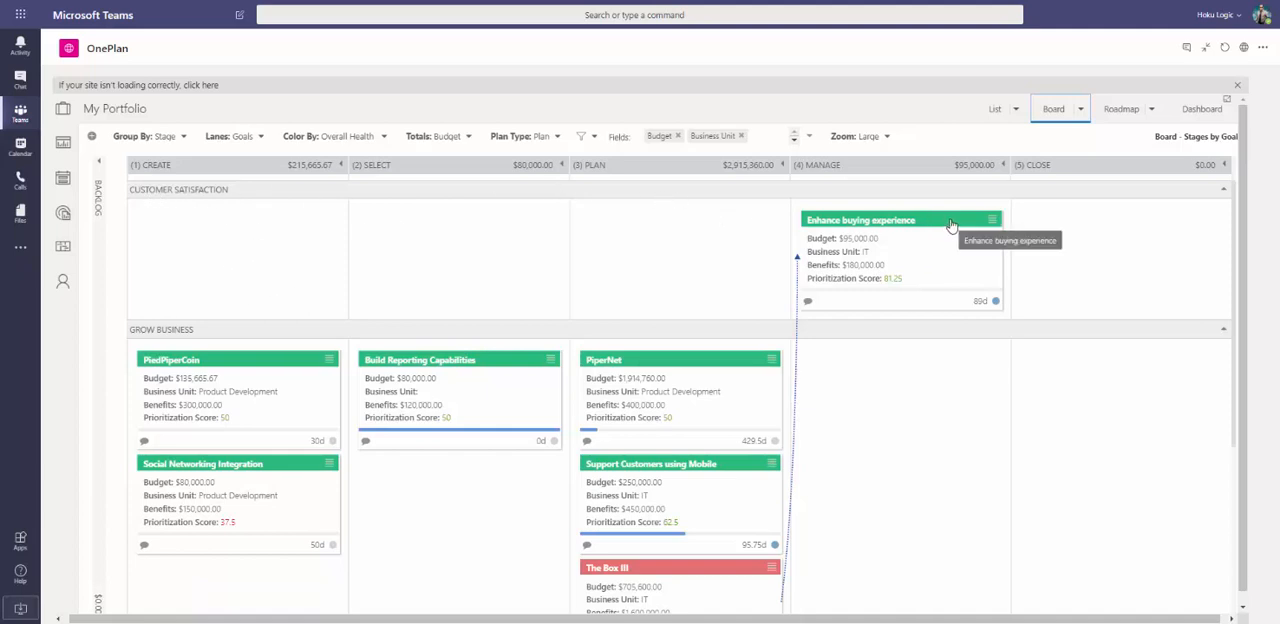
mouse_move(1052, 314)
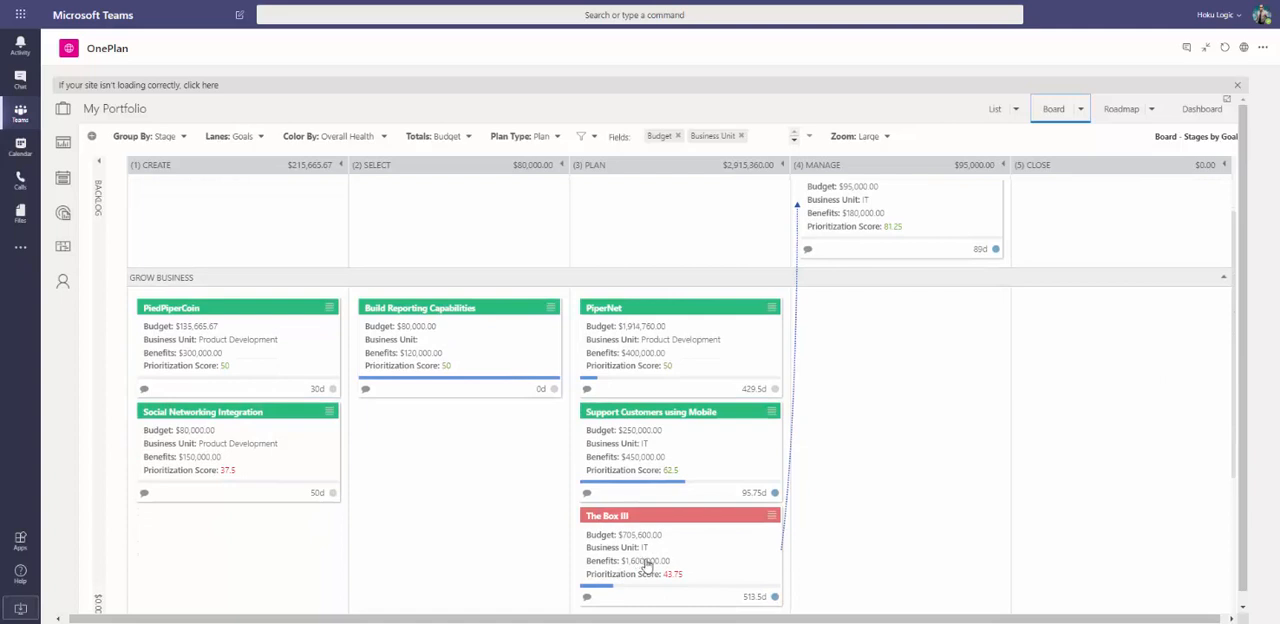
mouse_move(720, 548)
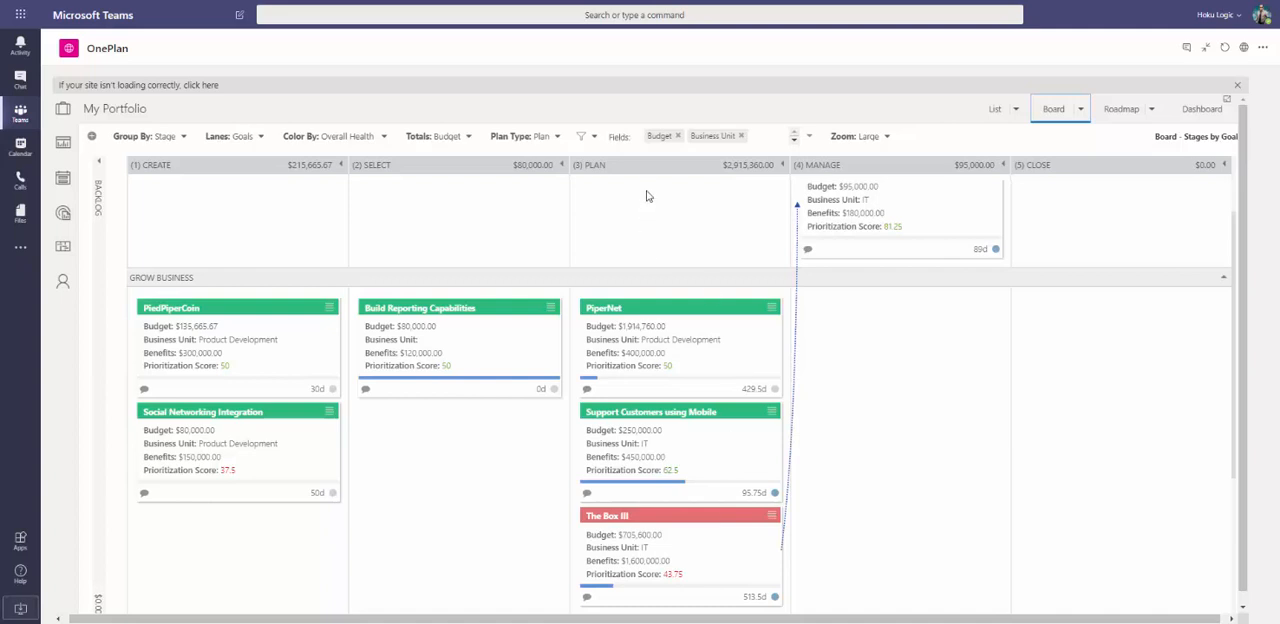
mouse_move(656, 412)
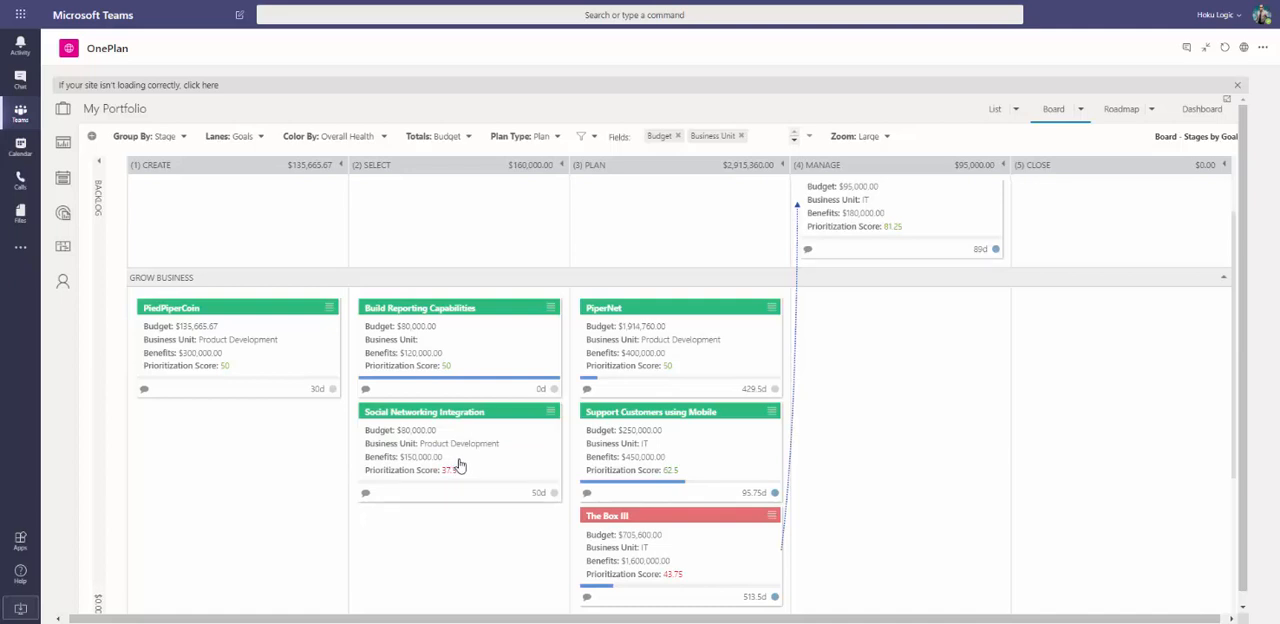
mouse_move(532, 436)
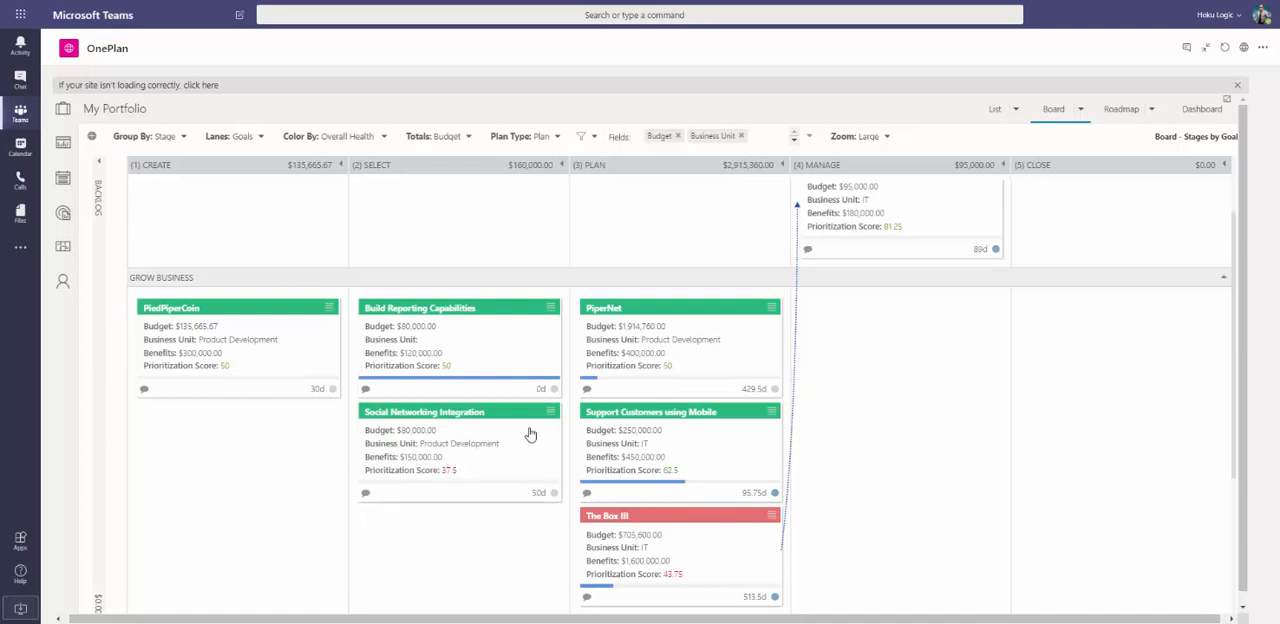
left_click(1080, 108)
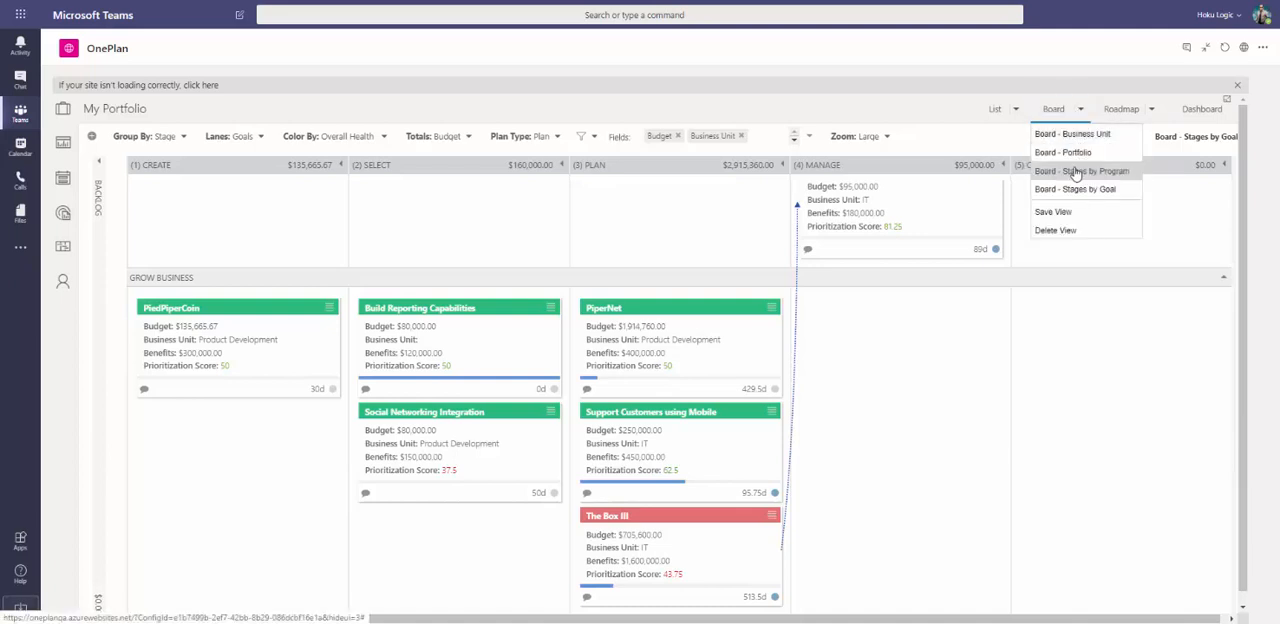
Rearrange the board to the Stages by Program layout.
left_click(1080, 172)
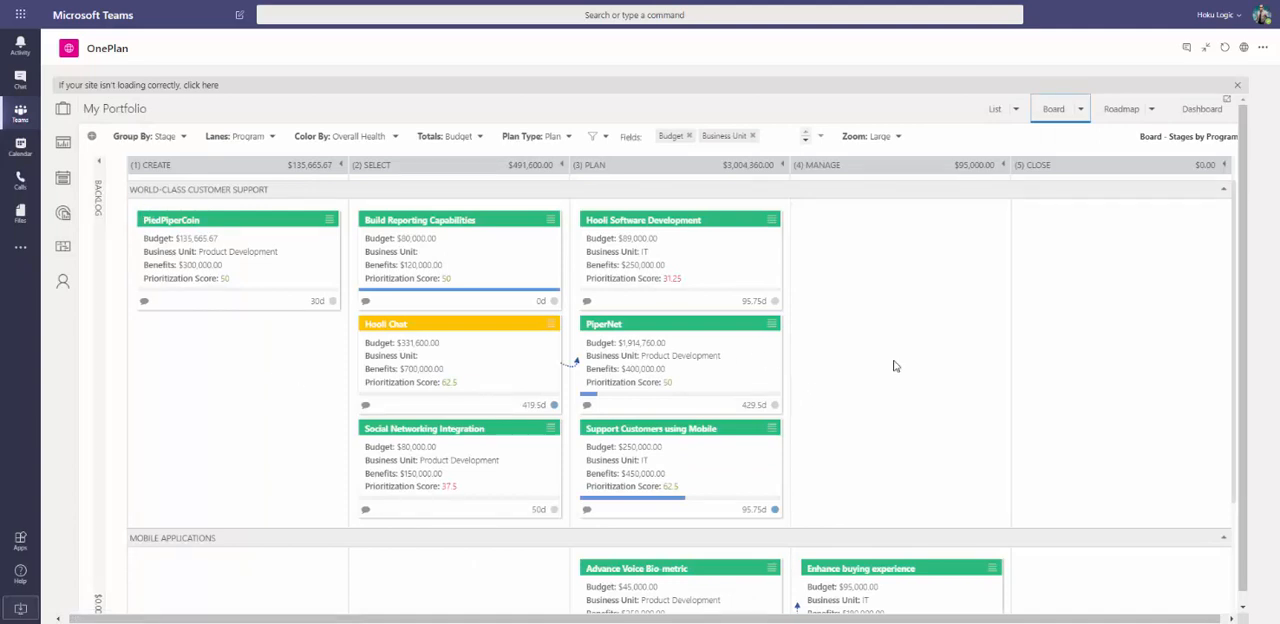
mouse_move(696, 352)
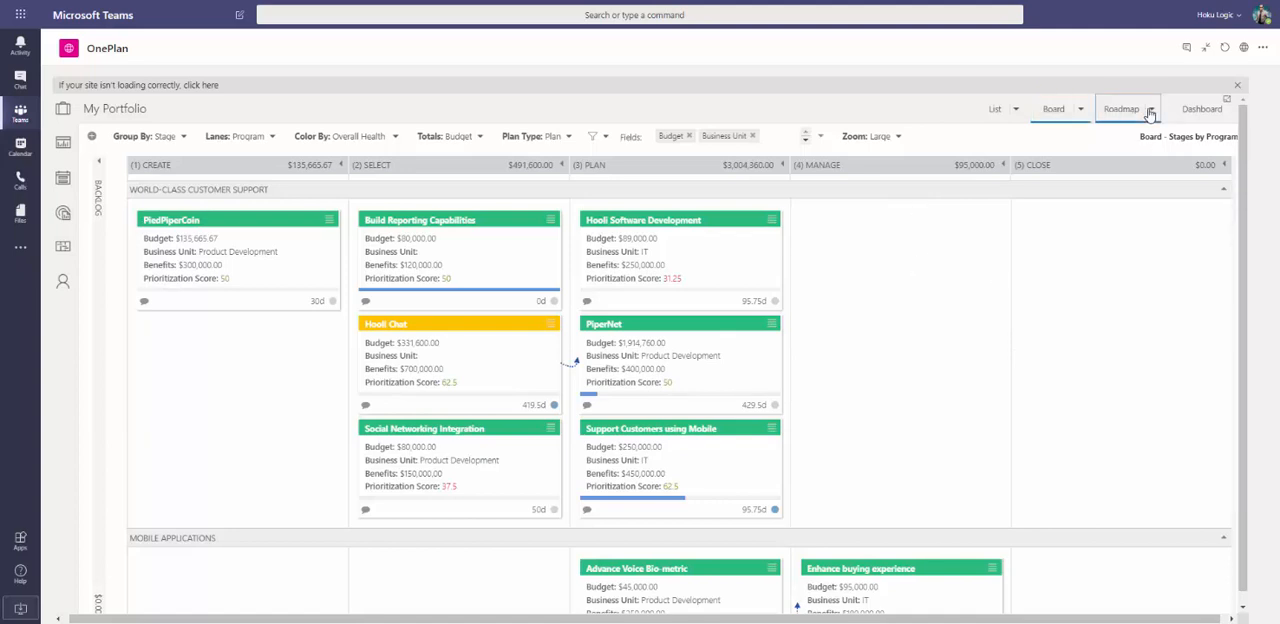
Show the Roadmap - Portfolio timeline spanning June 2019 to June 2020.
left_click(1120, 108)
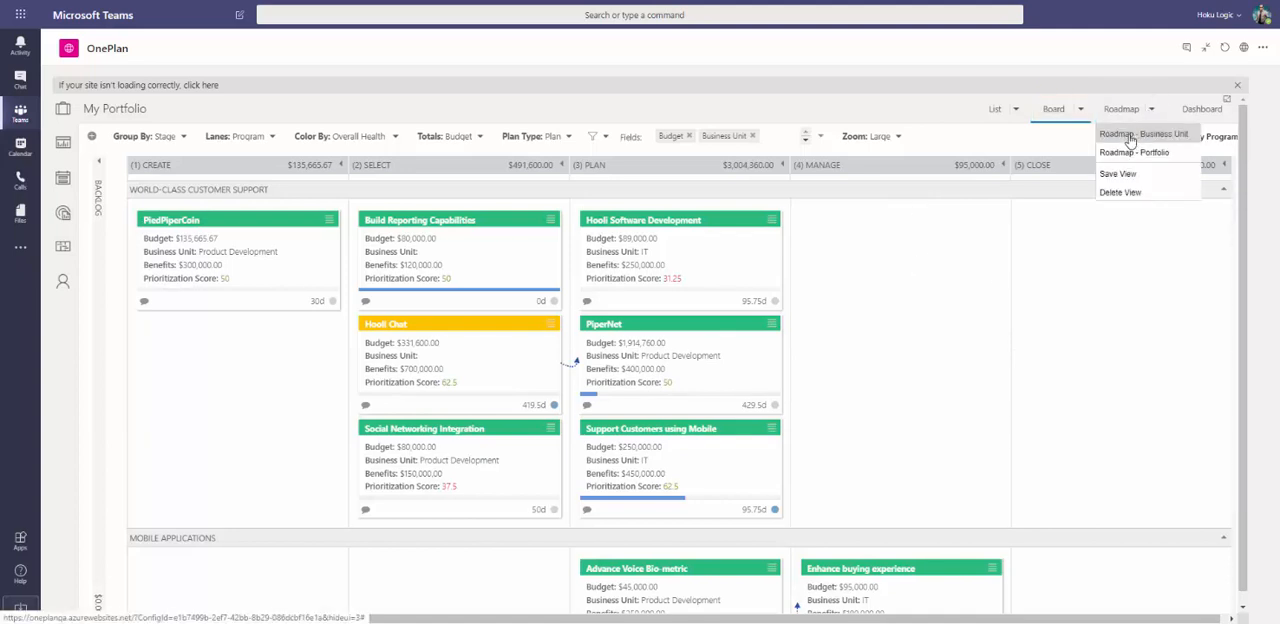
left_click(1134, 152)
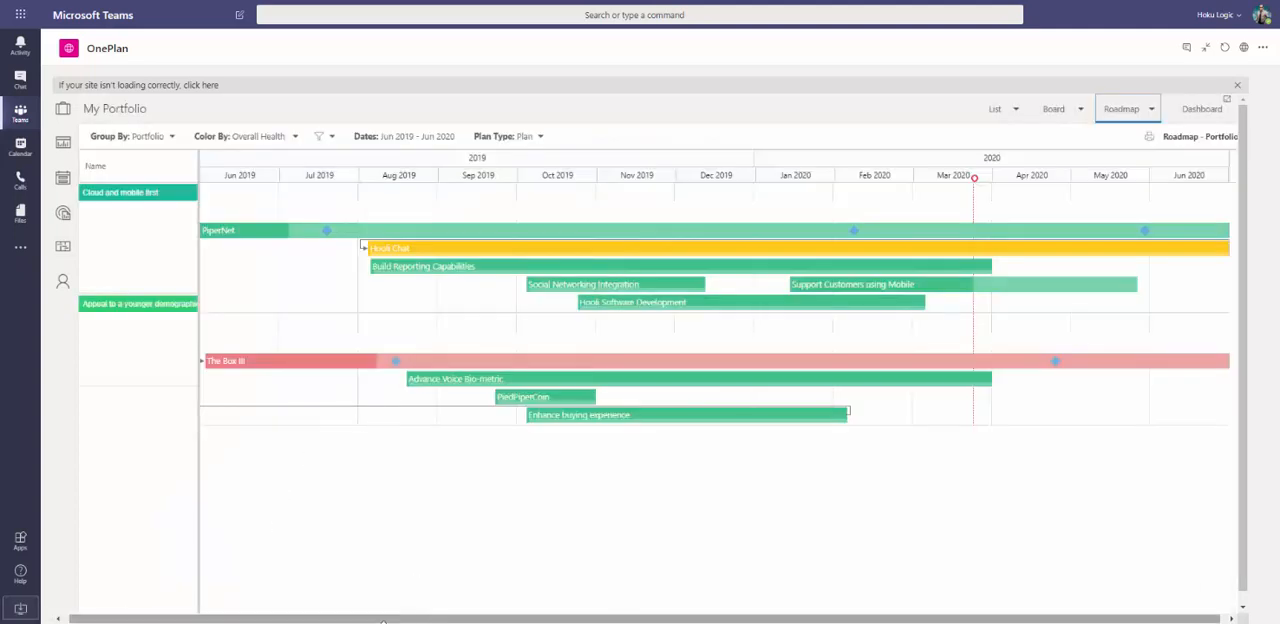
mouse_move(480, 612)
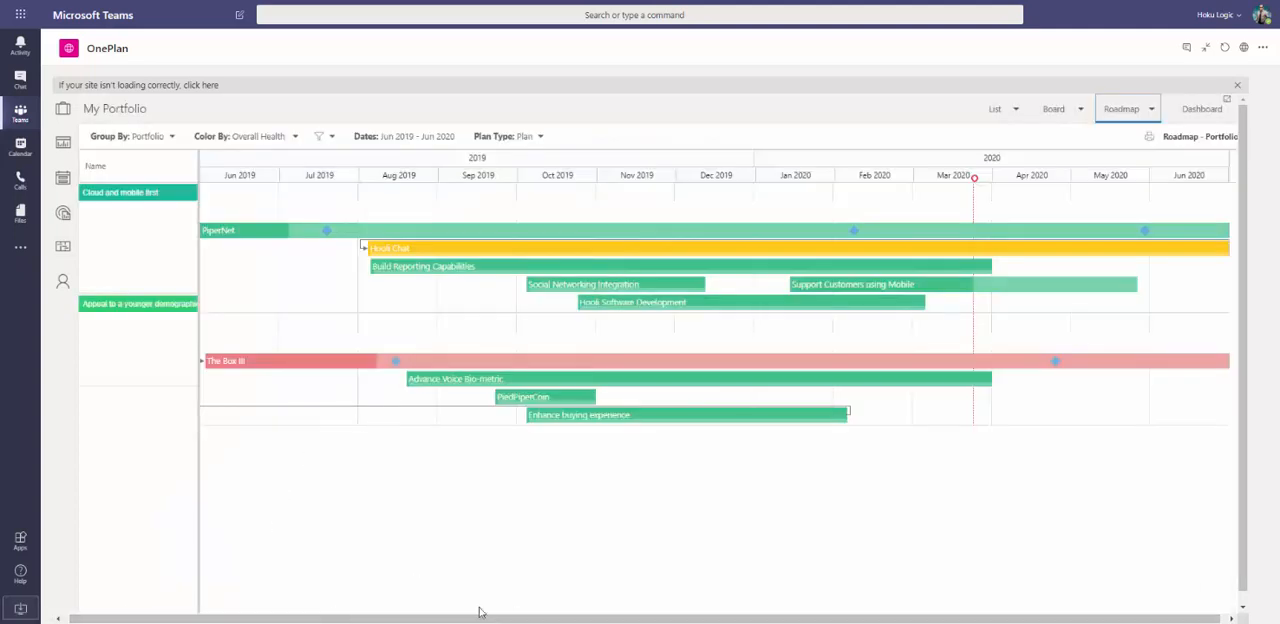
mouse_move(320, 432)
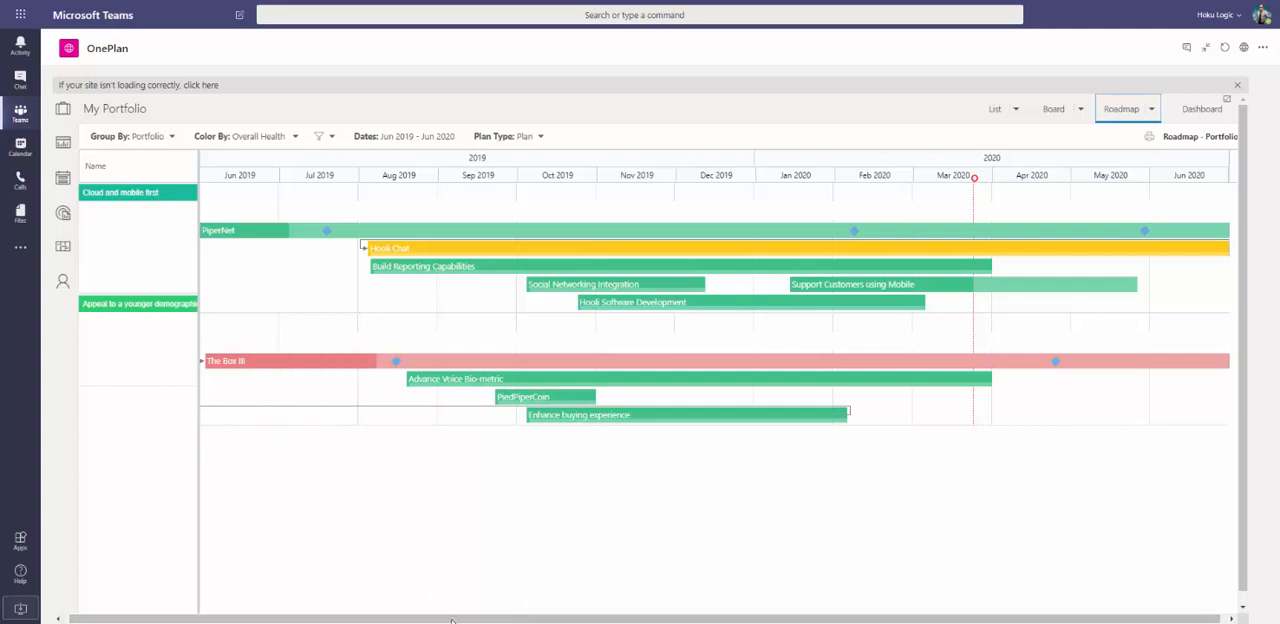
mouse_move(628, 612)
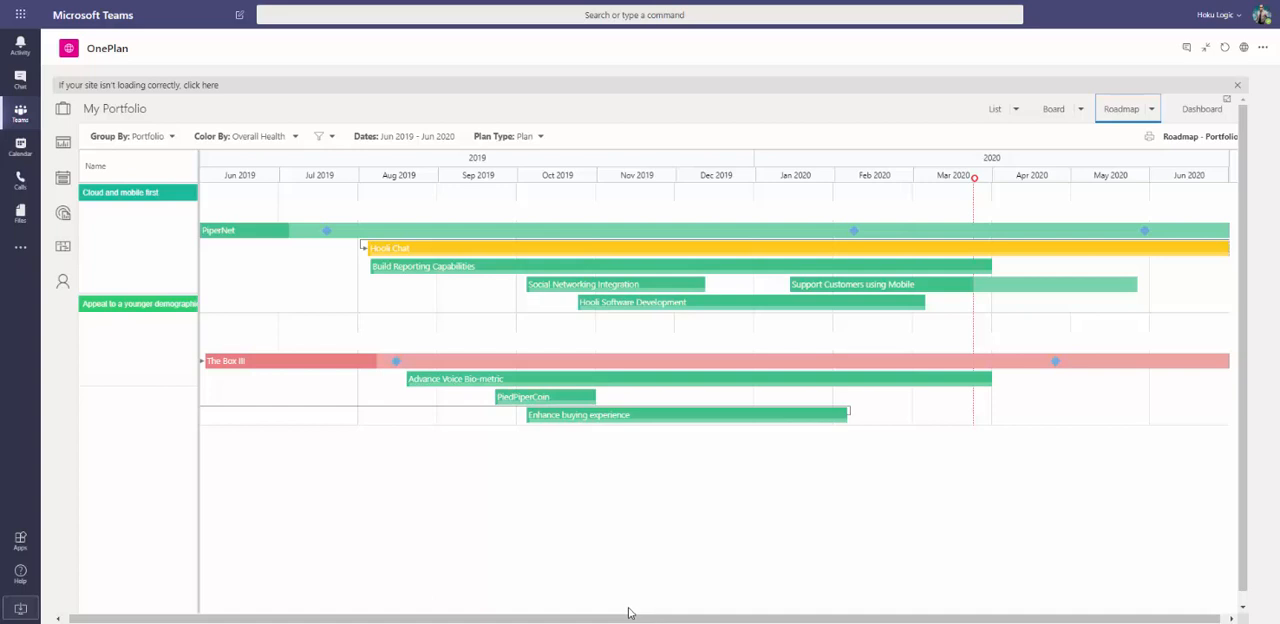
mouse_move(1196, 376)
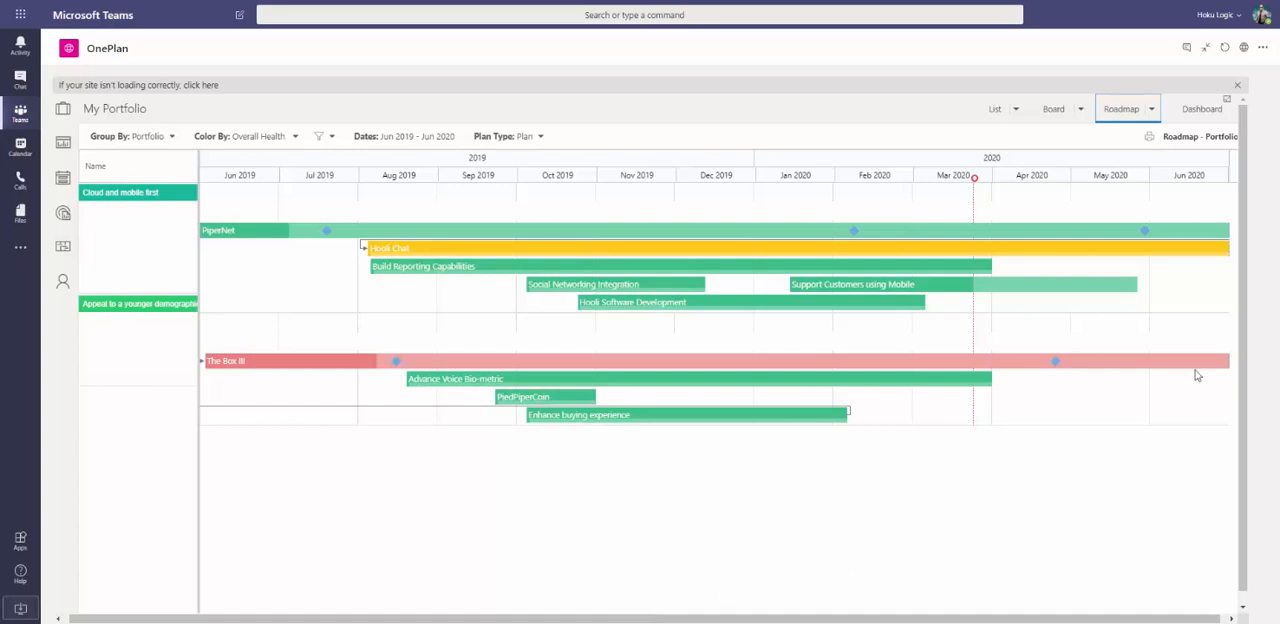
mouse_move(1128, 524)
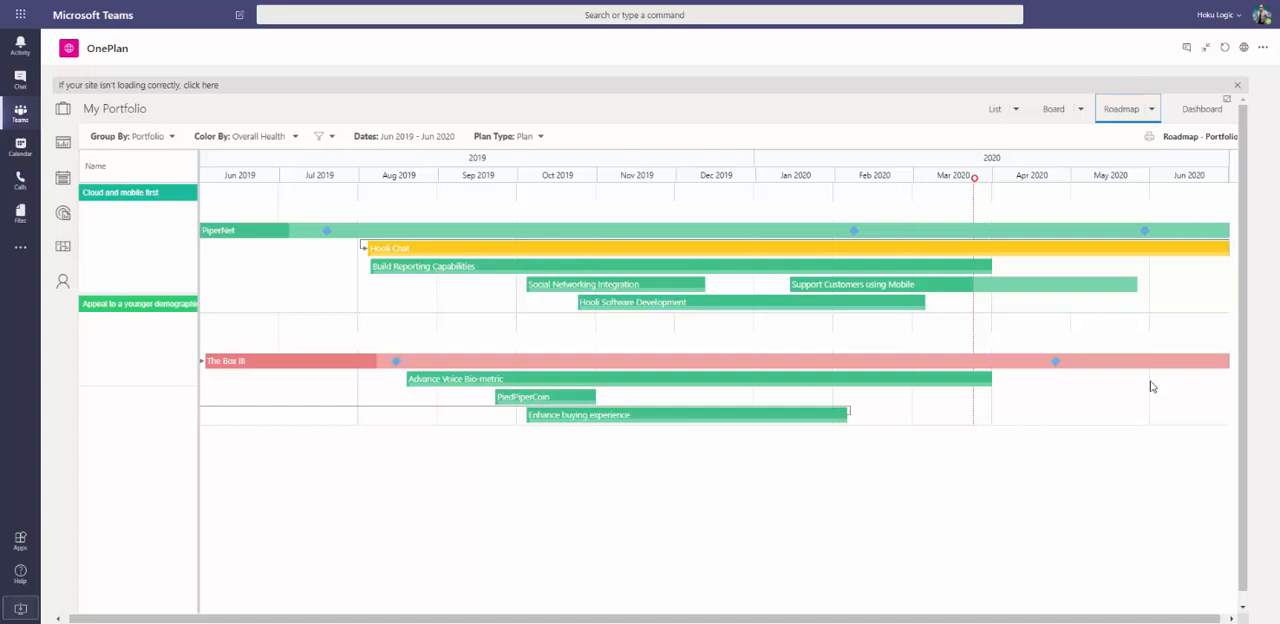
left_click(1128, 108)
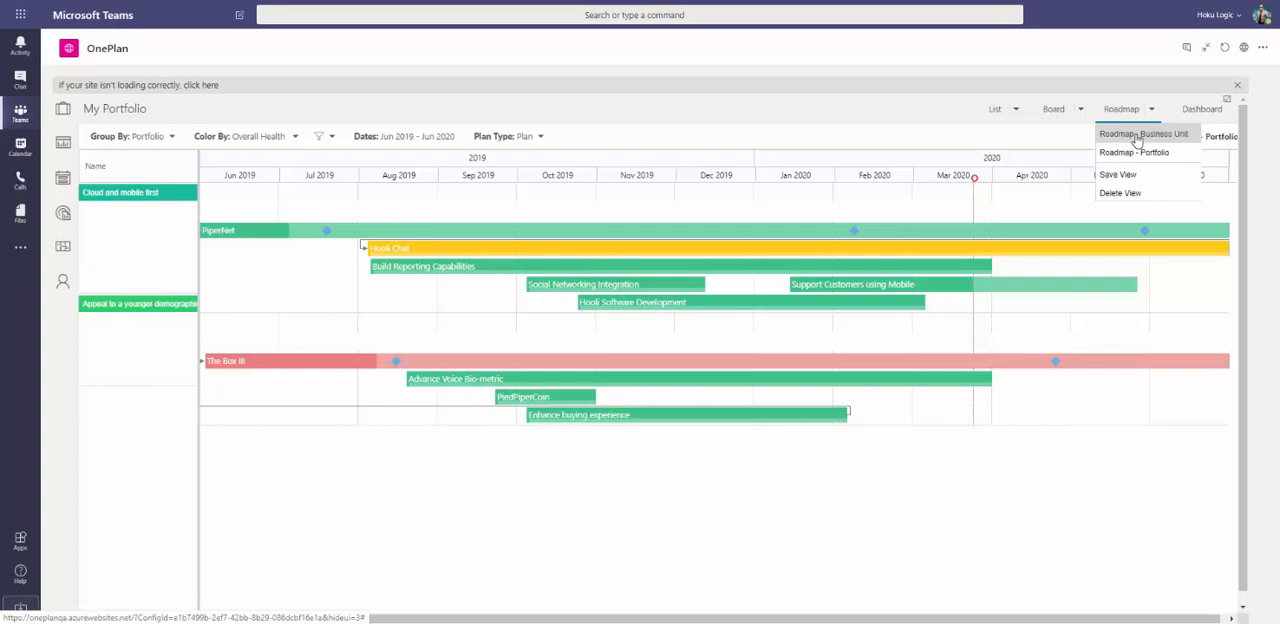
Group the roadmap by business unit and bring up actions for Support Customers using Mobile.
left_click(1144, 132)
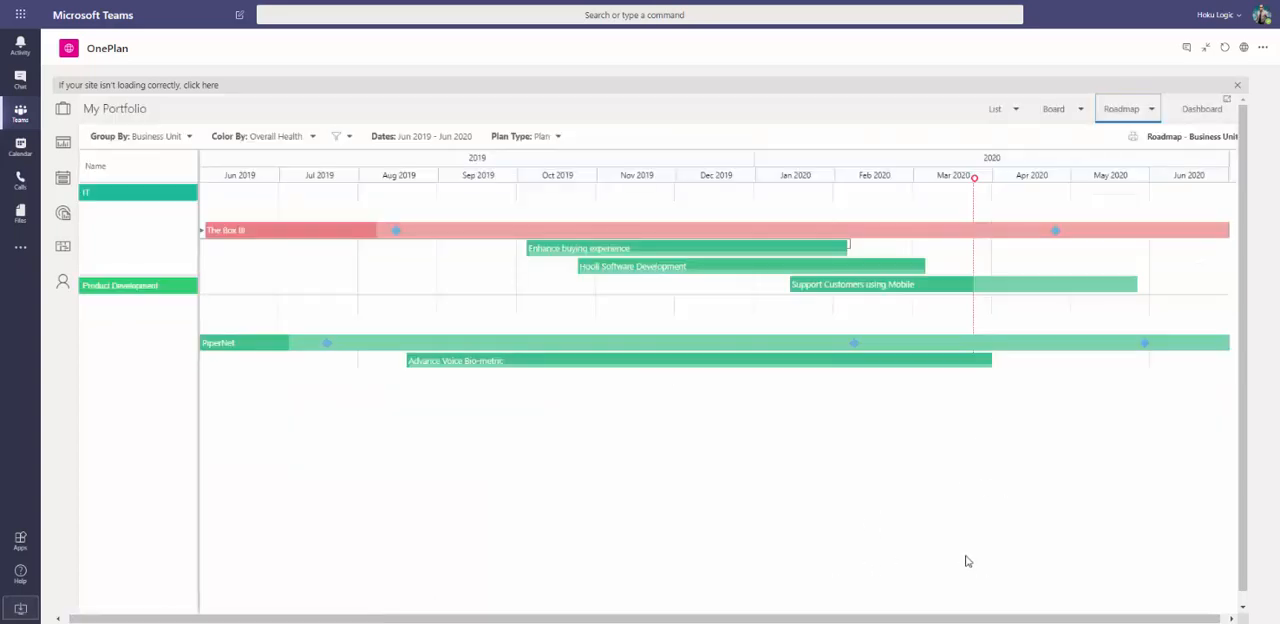
mouse_move(930, 532)
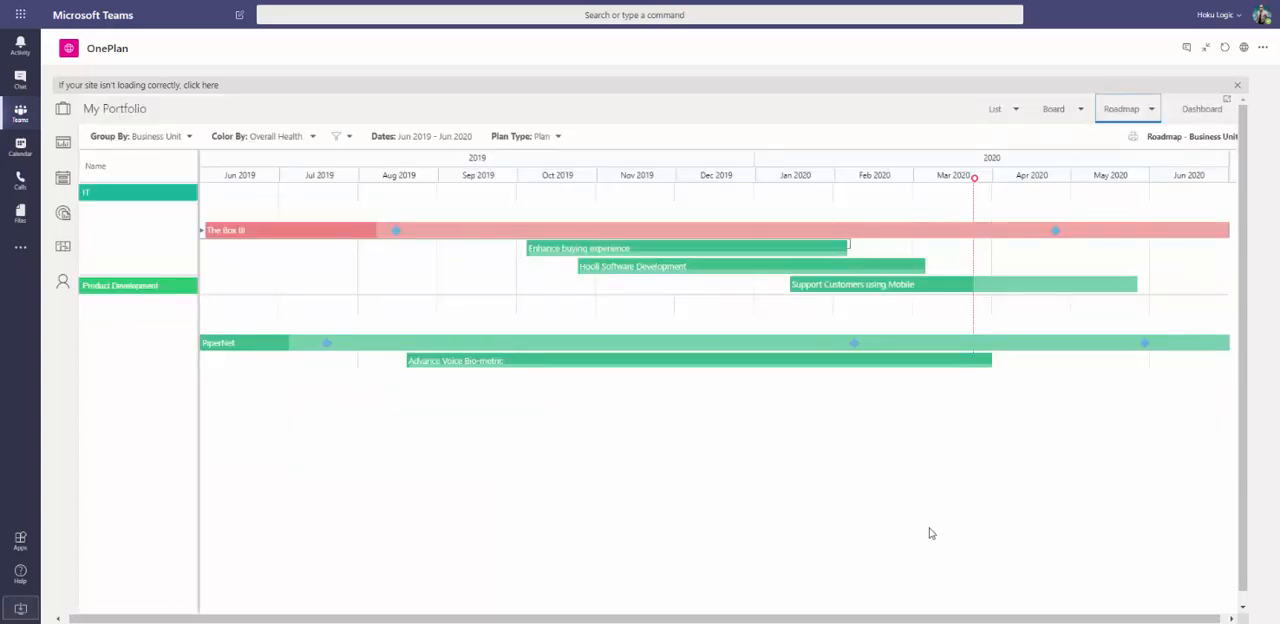
mouse_move(922, 362)
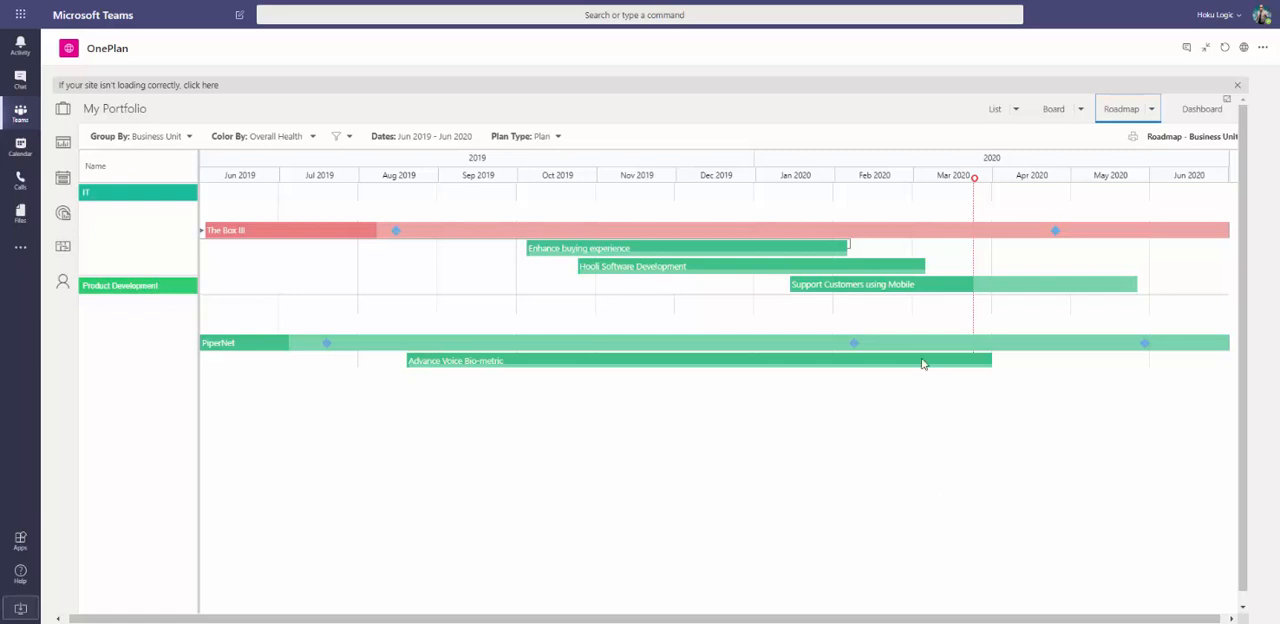
mouse_move(878, 284)
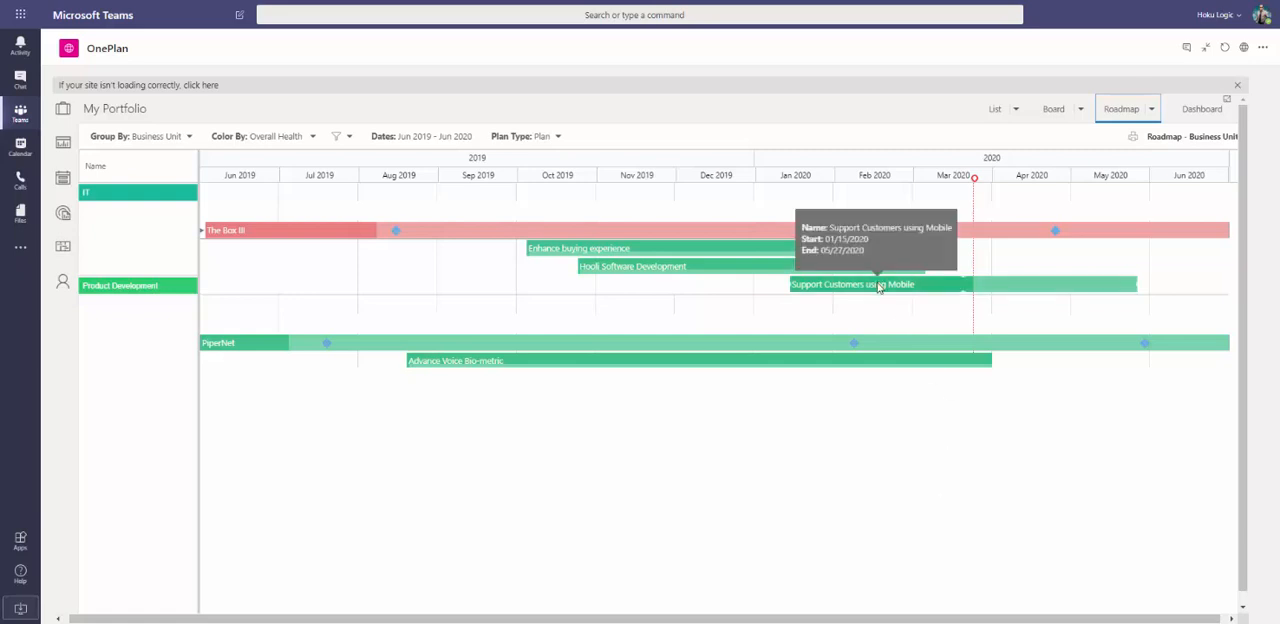
right_click(852, 284)
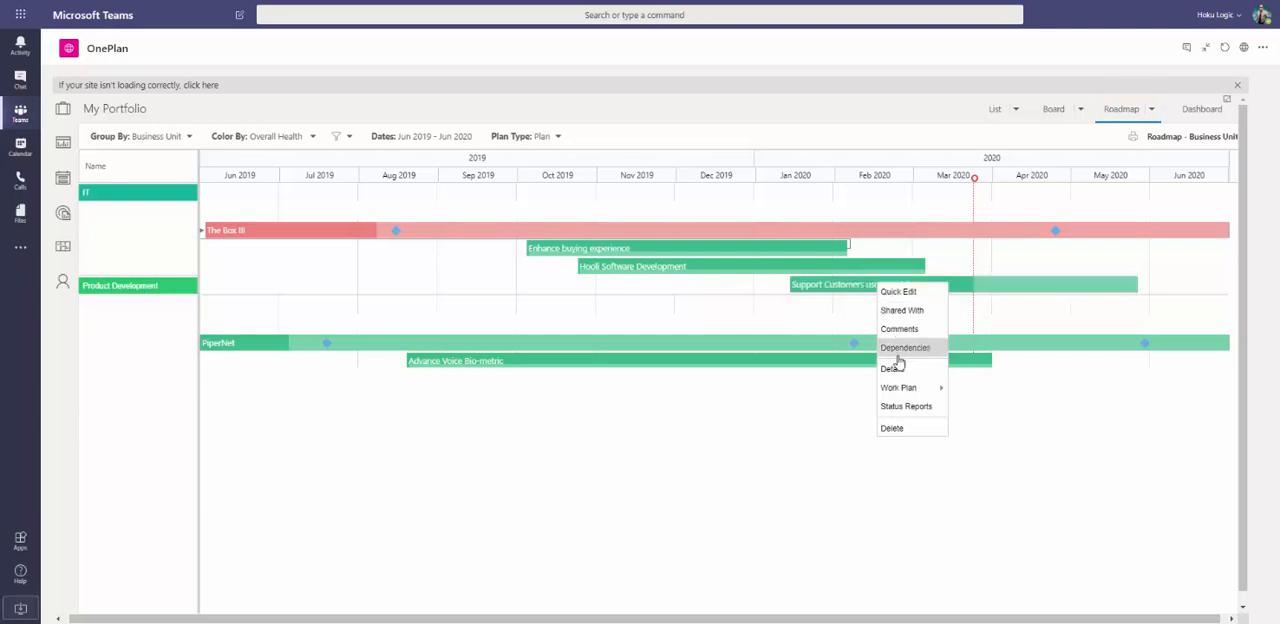
Show the project's Details page and review its General, Financials, Effort and Health sections.
left_click(888, 368)
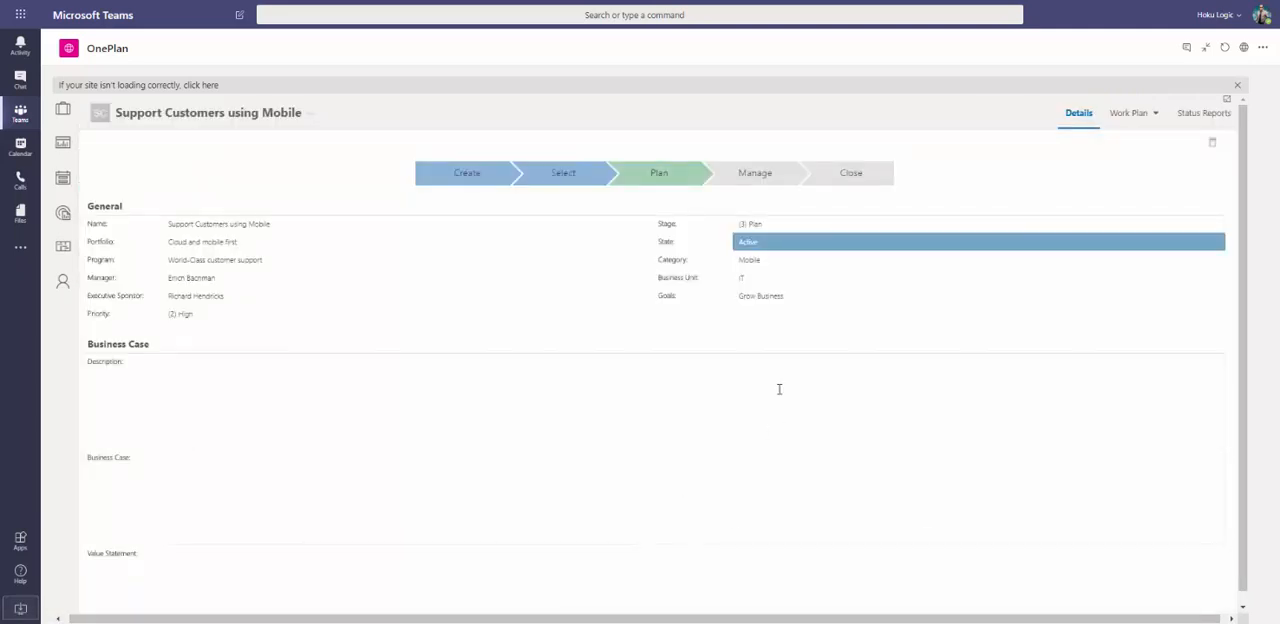
mouse_move(444, 260)
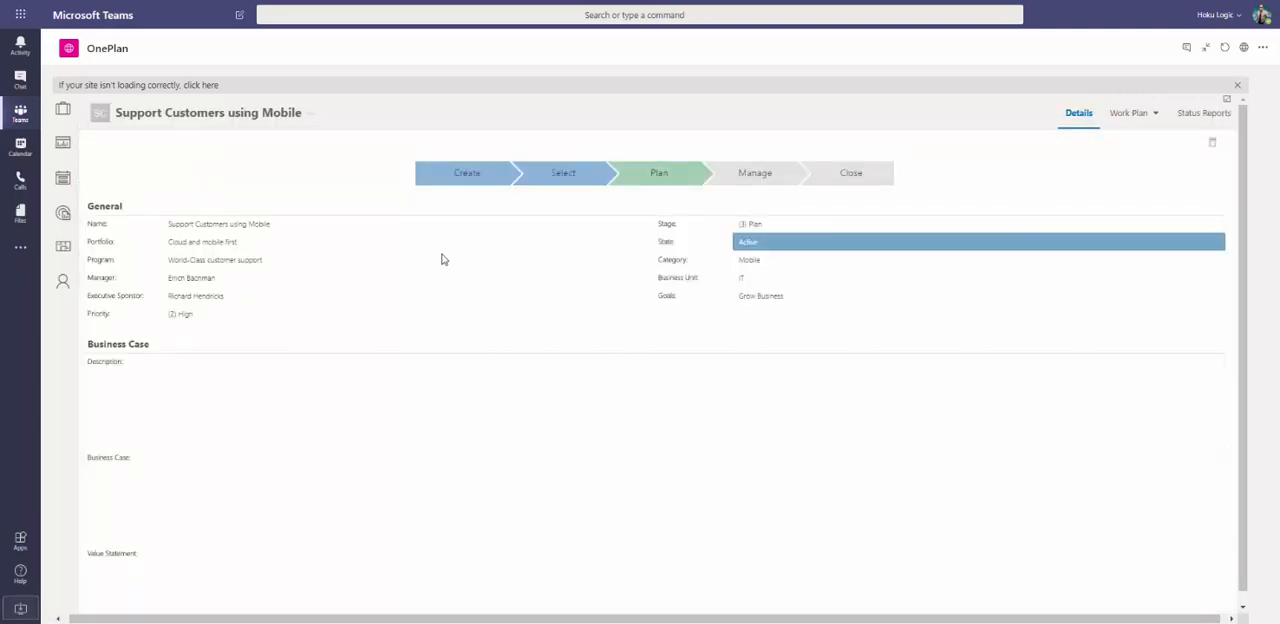
mouse_move(740, 190)
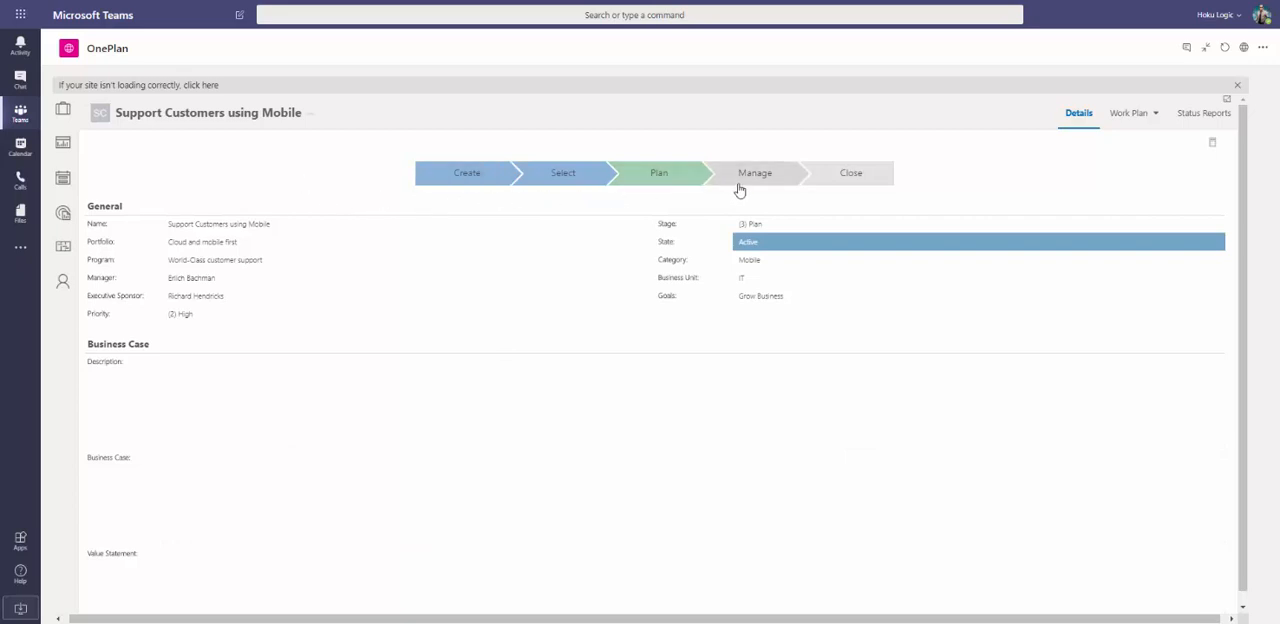
mouse_move(220, 312)
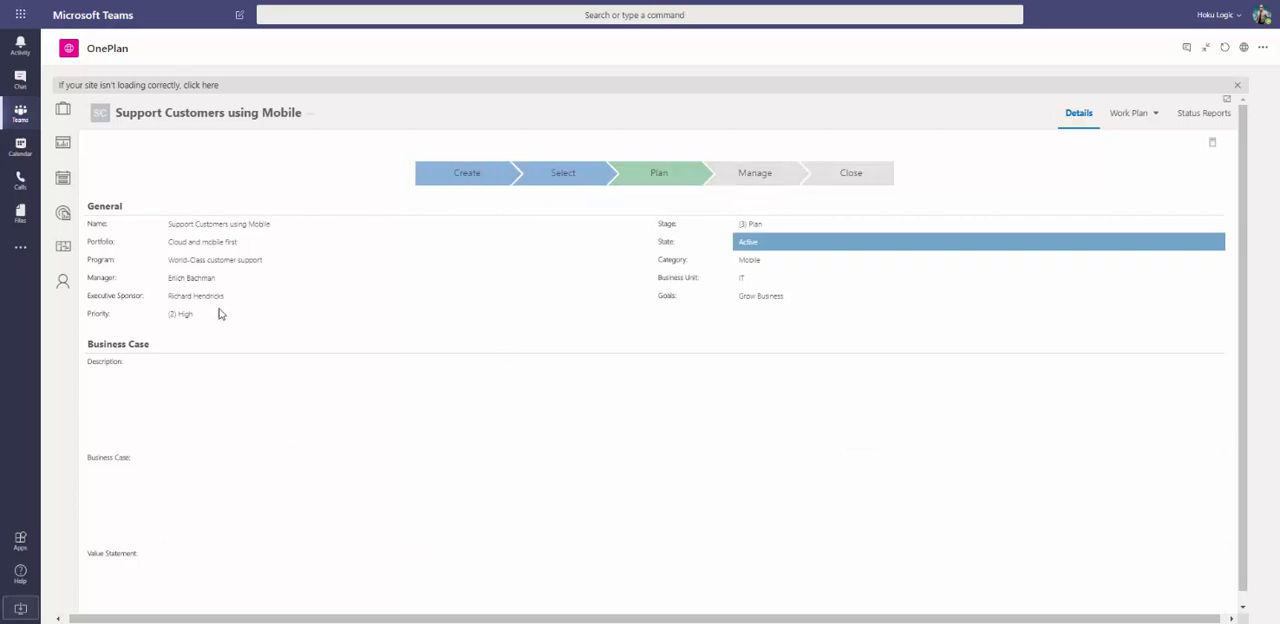
mouse_move(920, 280)
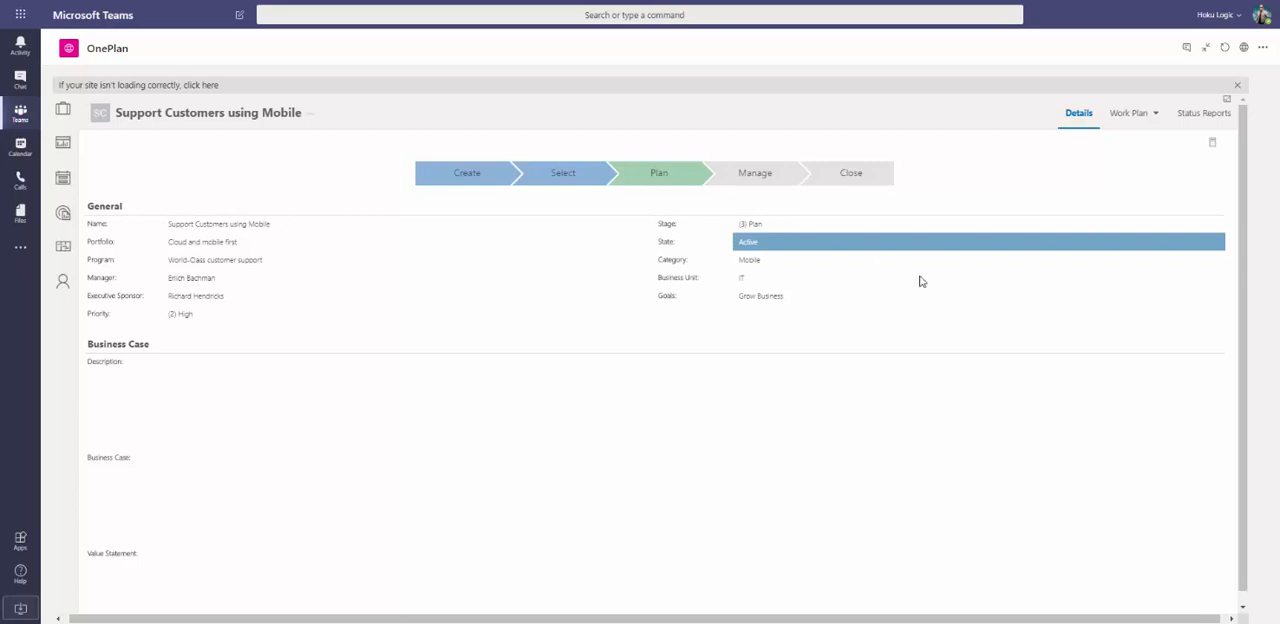
scroll("down", 3)
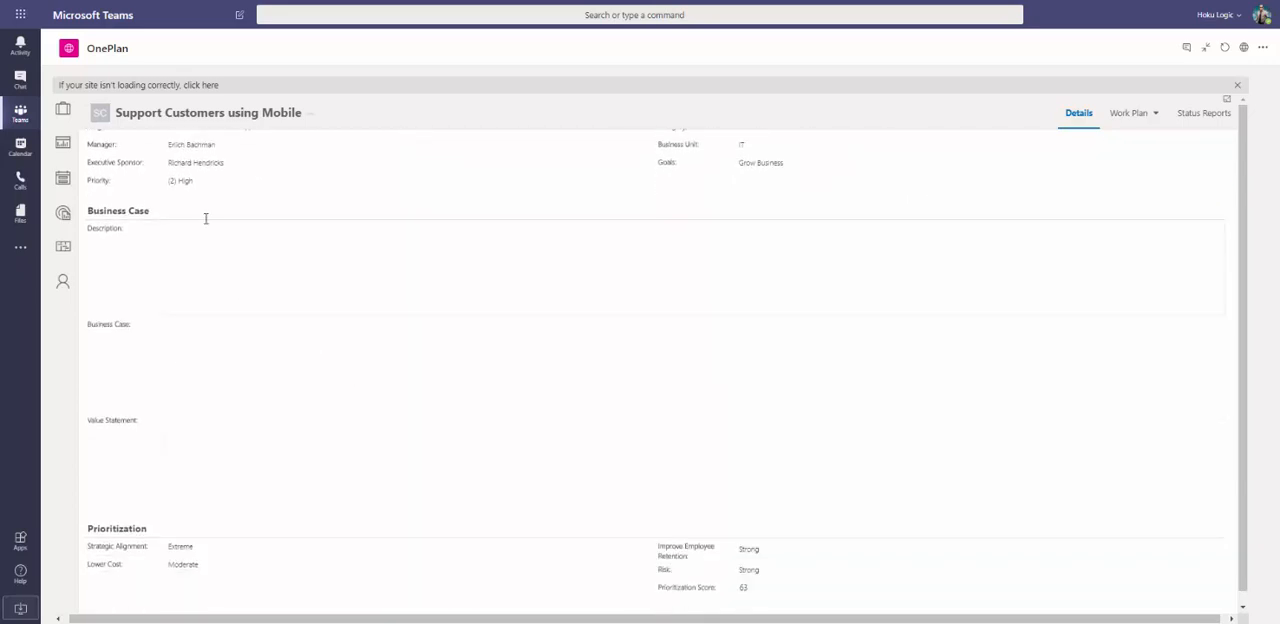
mouse_move(264, 320)
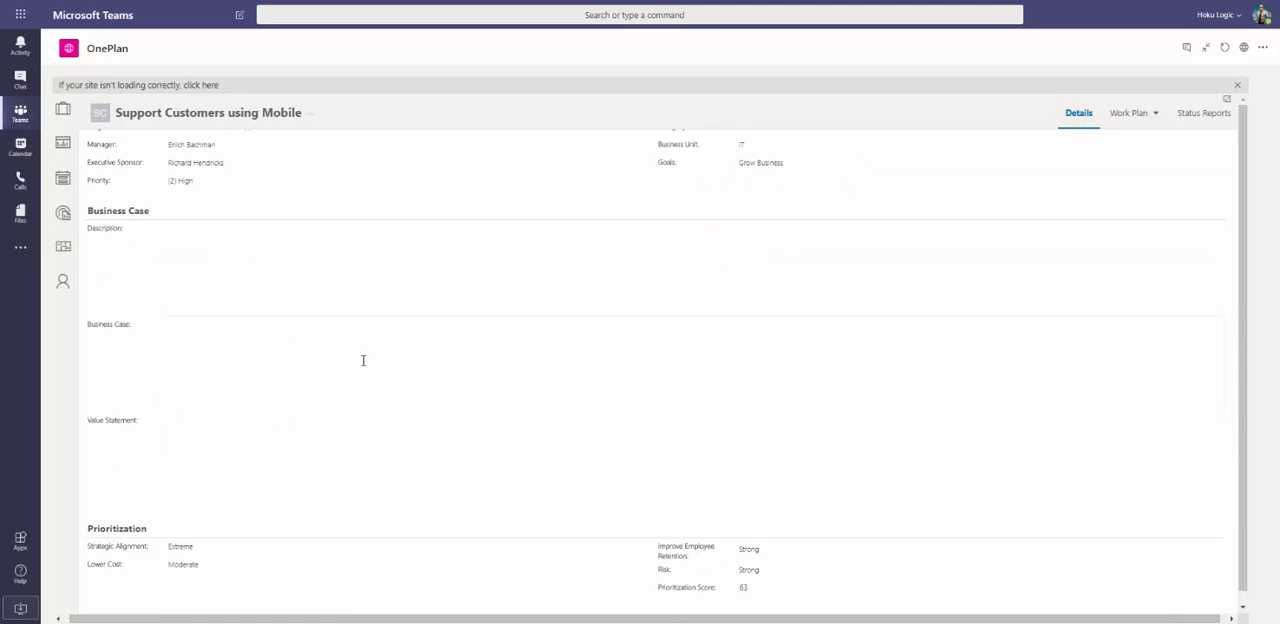
scroll("down", 3)
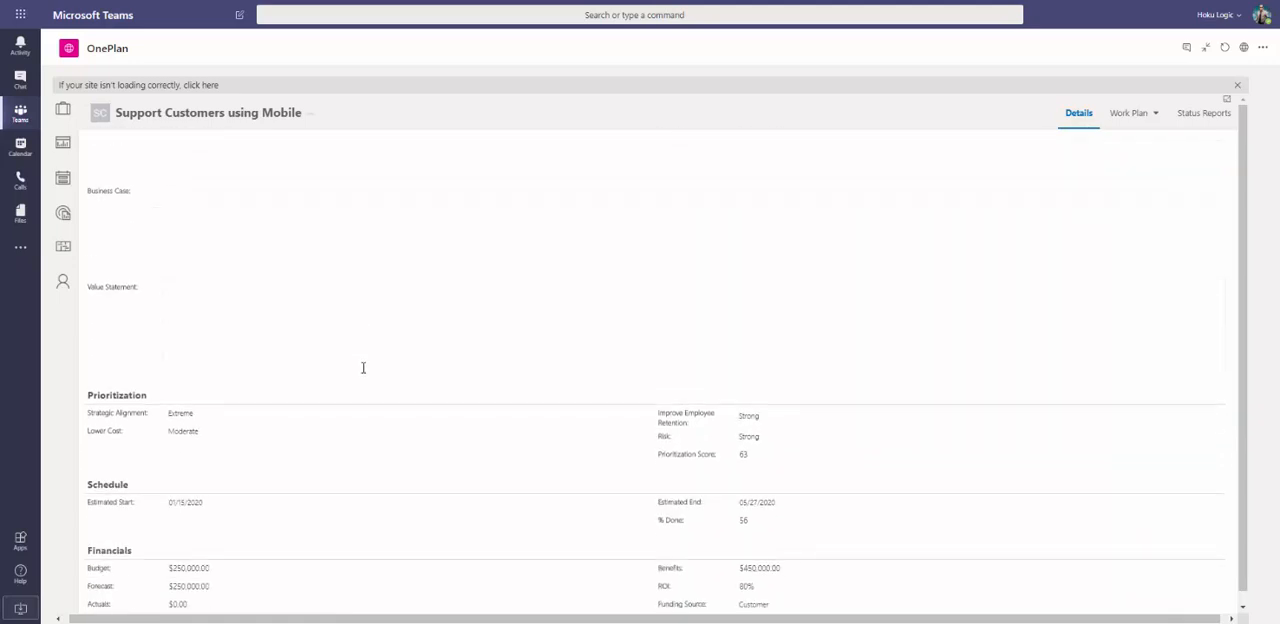
scroll("down", 3)
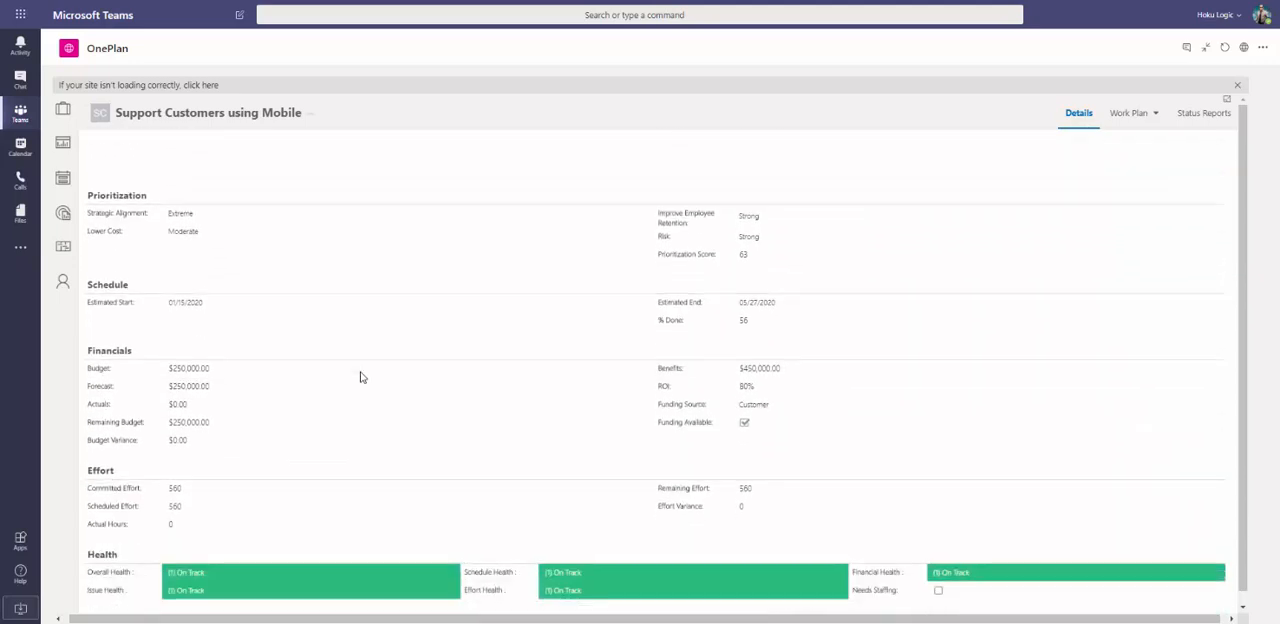
scroll("down", 3)
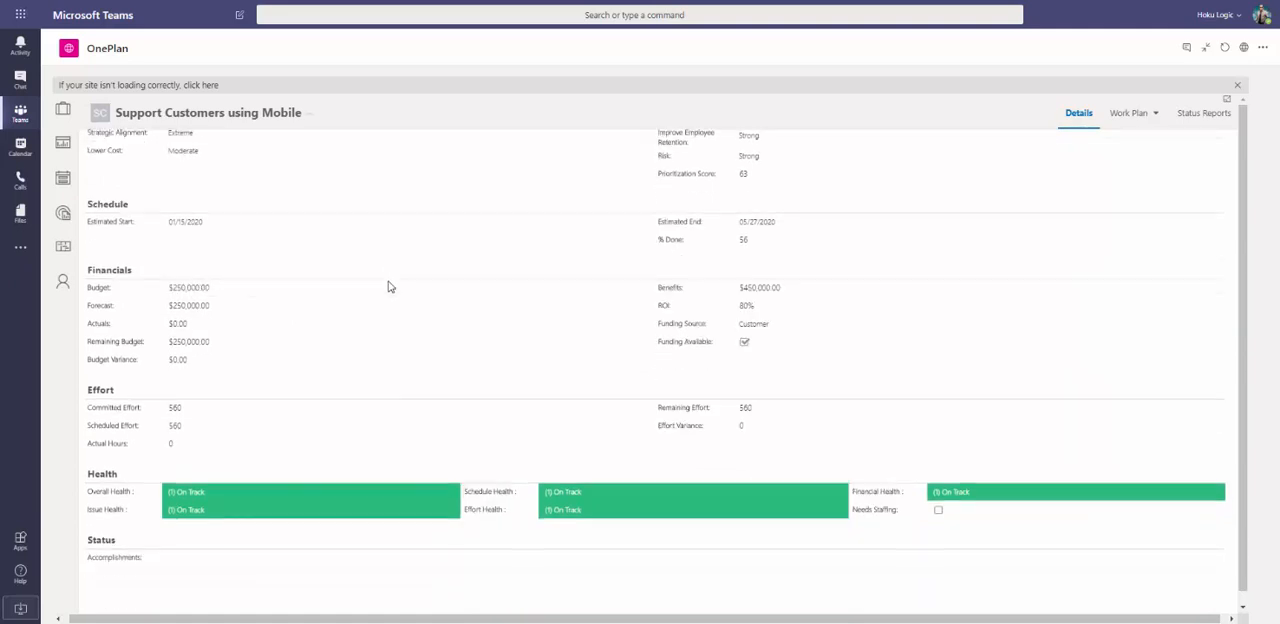
scroll("down", 3)
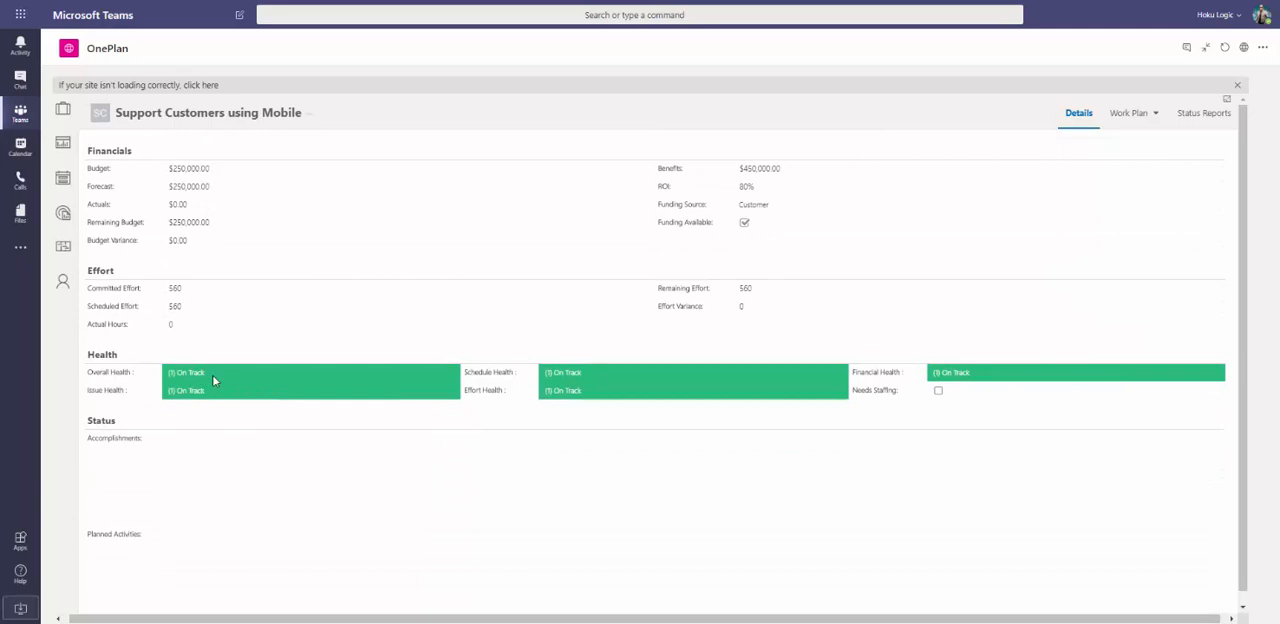
mouse_move(136, 464)
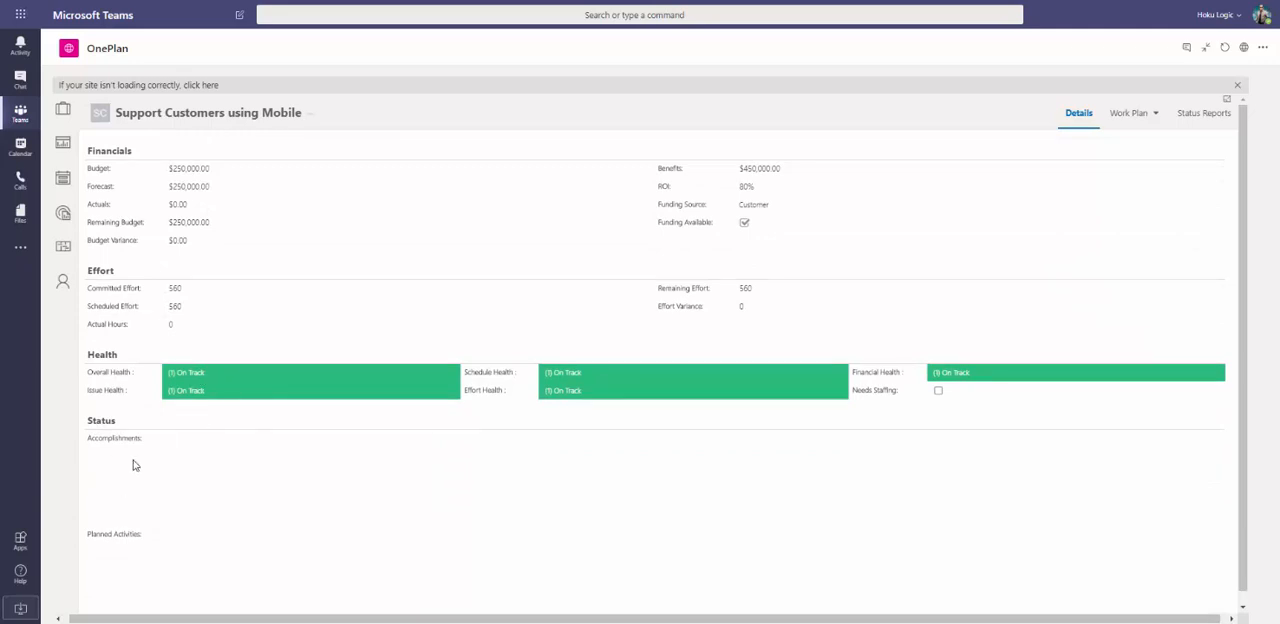
mouse_move(292, 484)
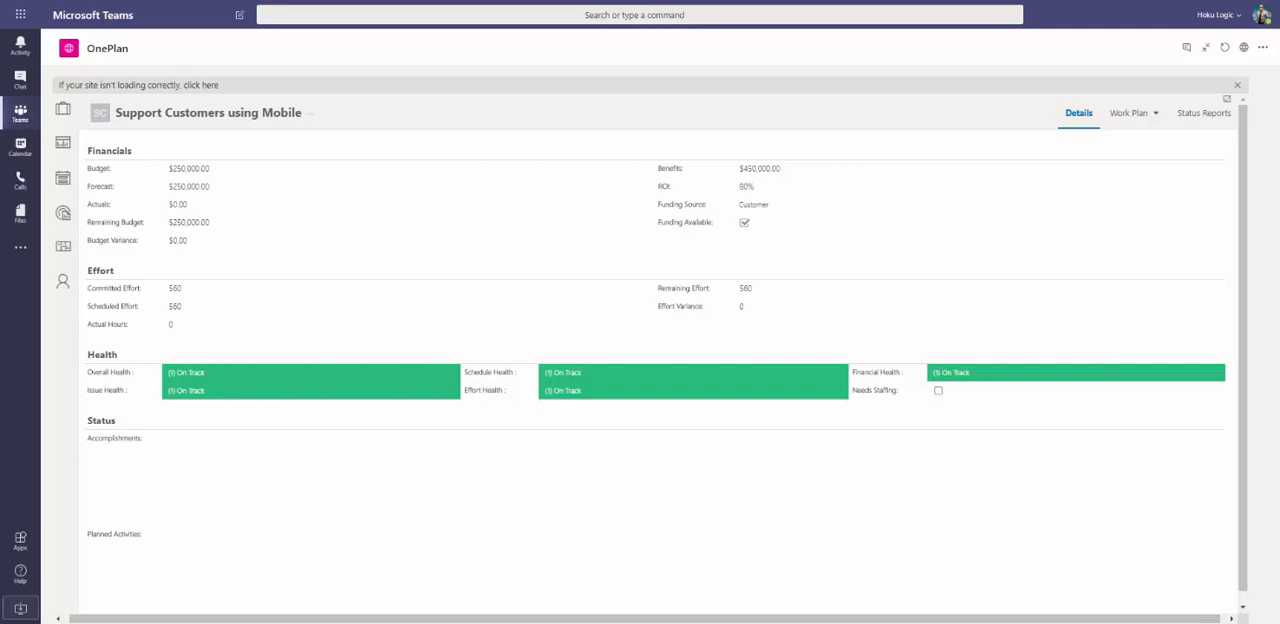
mouse_move(1156, 120)
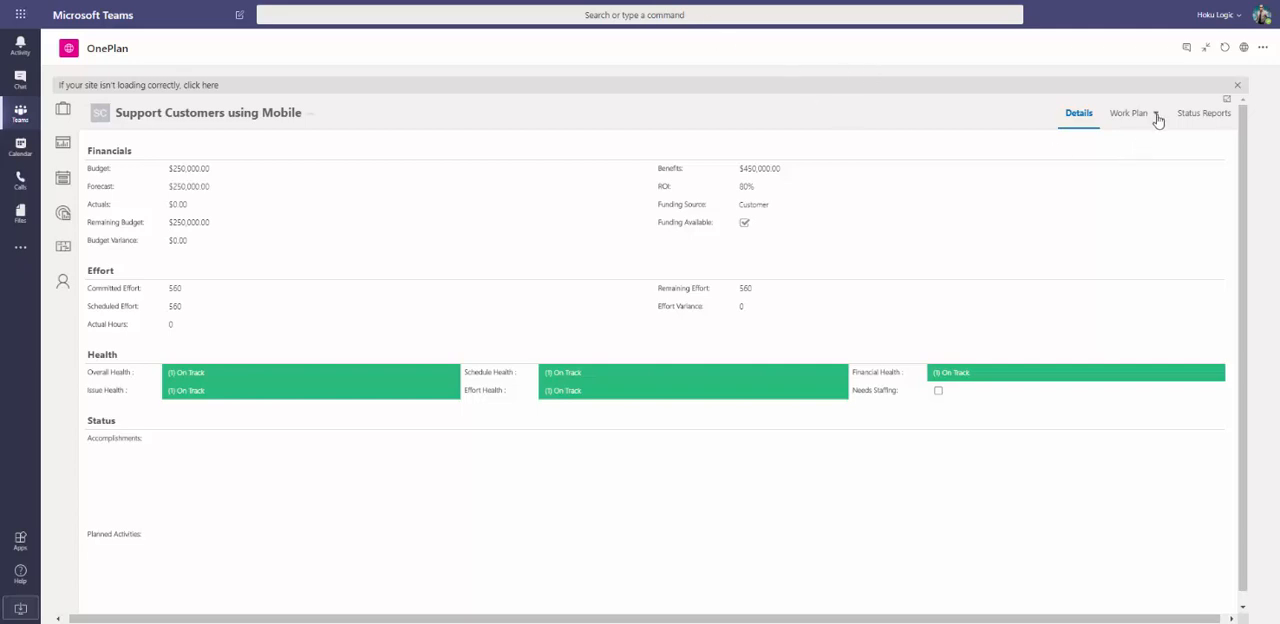
Show the Work Plan with the Scope phase expanded into its completed tasks.
left_click(1156, 112)
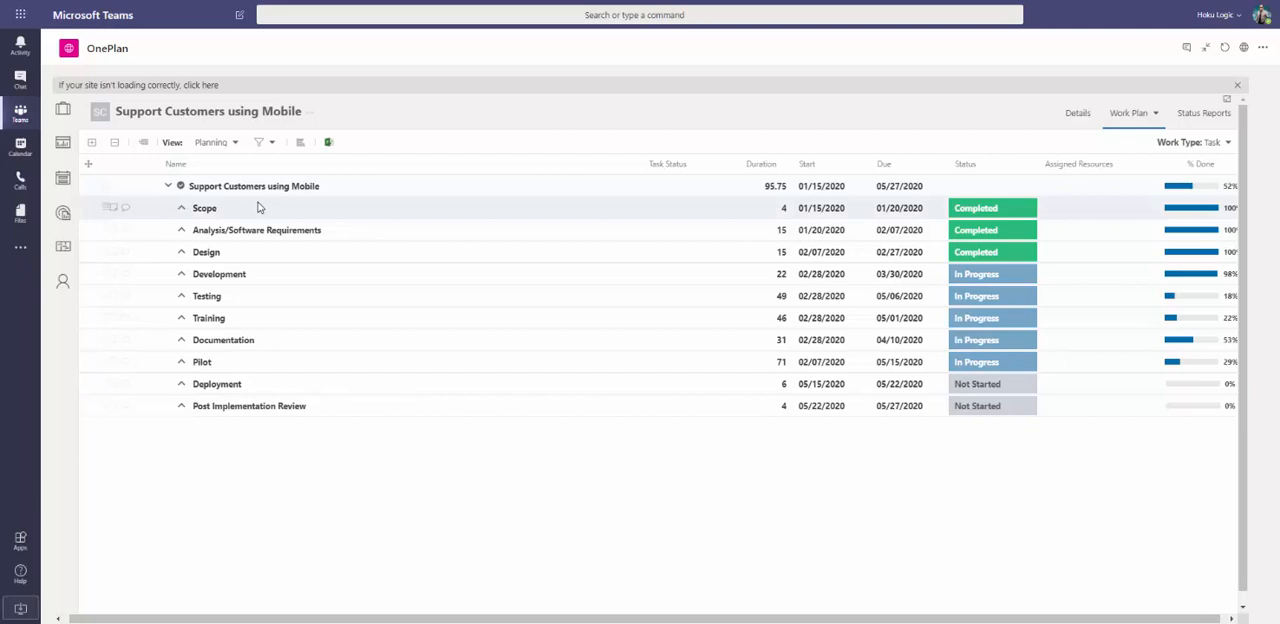
mouse_move(220, 208)
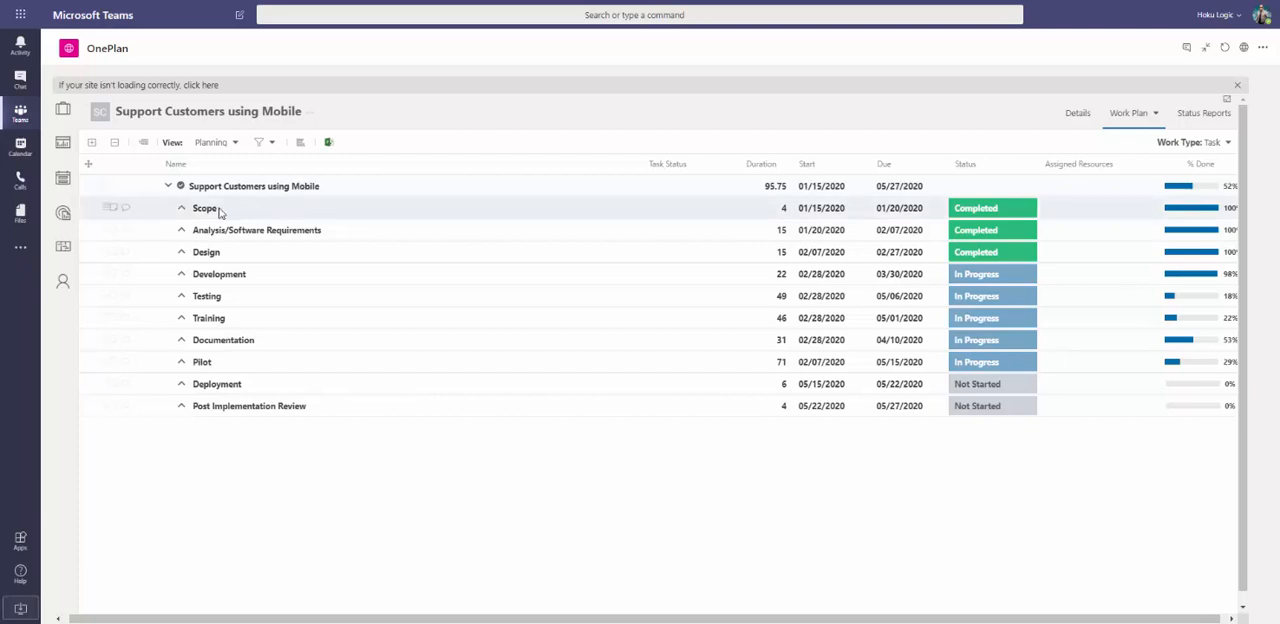
left_click(180, 208)
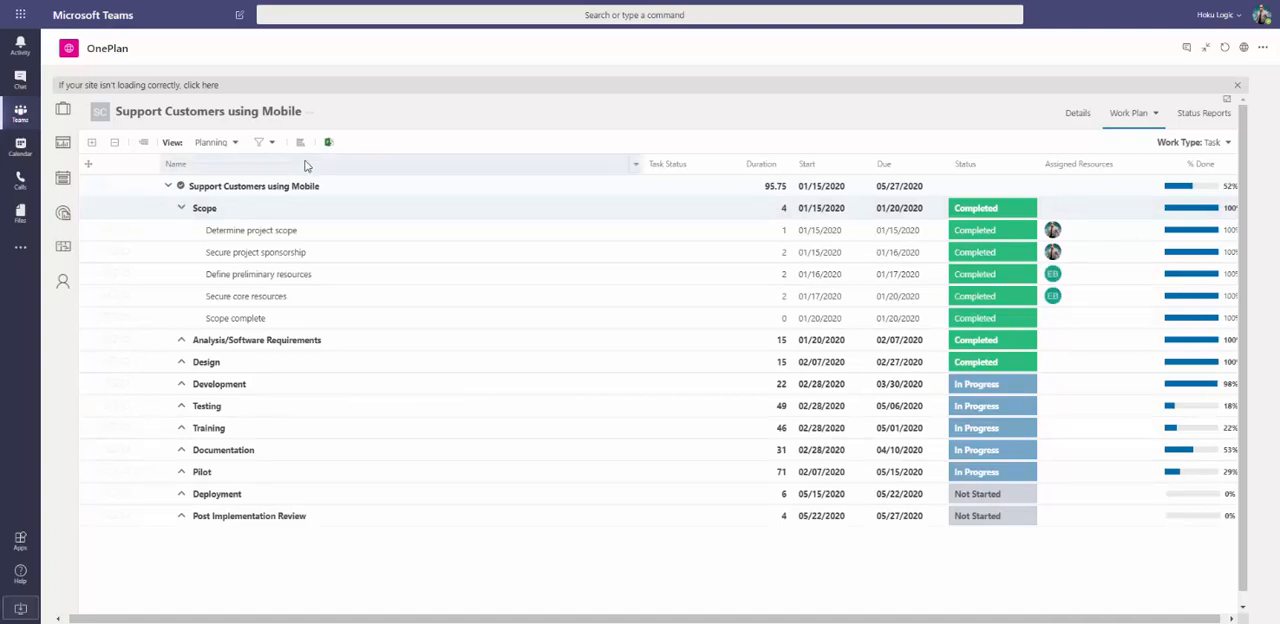
mouse_move(328, 142)
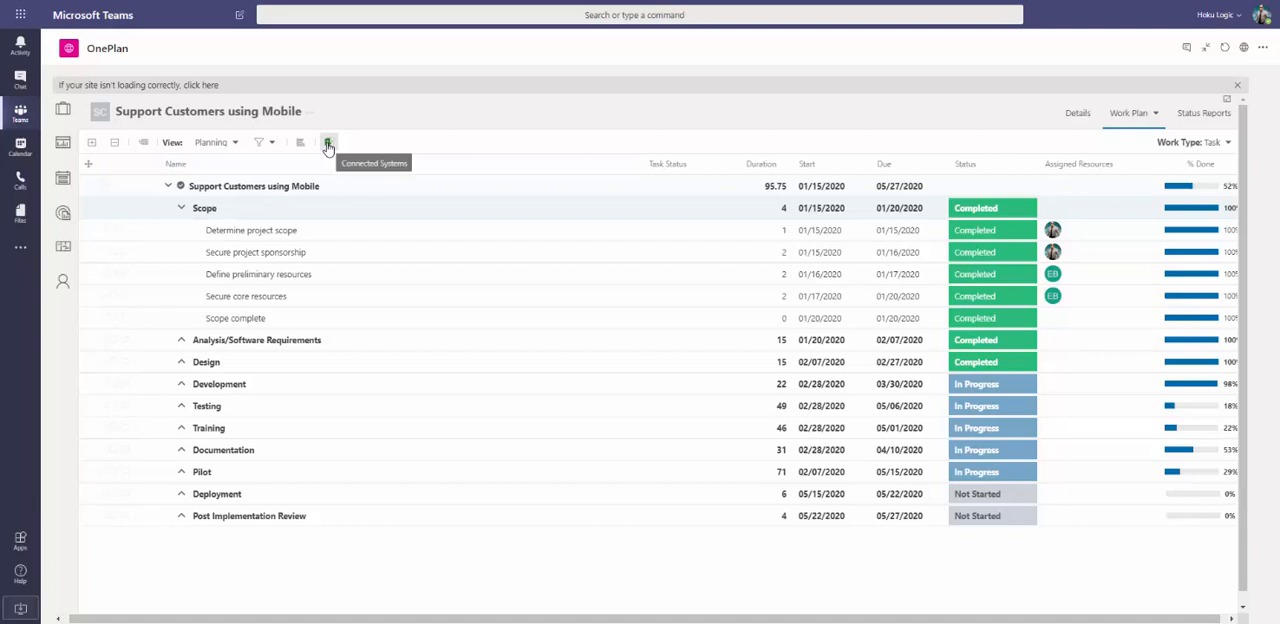
Confirm via Connected Systems that the work plan is linked to Microsoft Project.
left_click(328, 142)
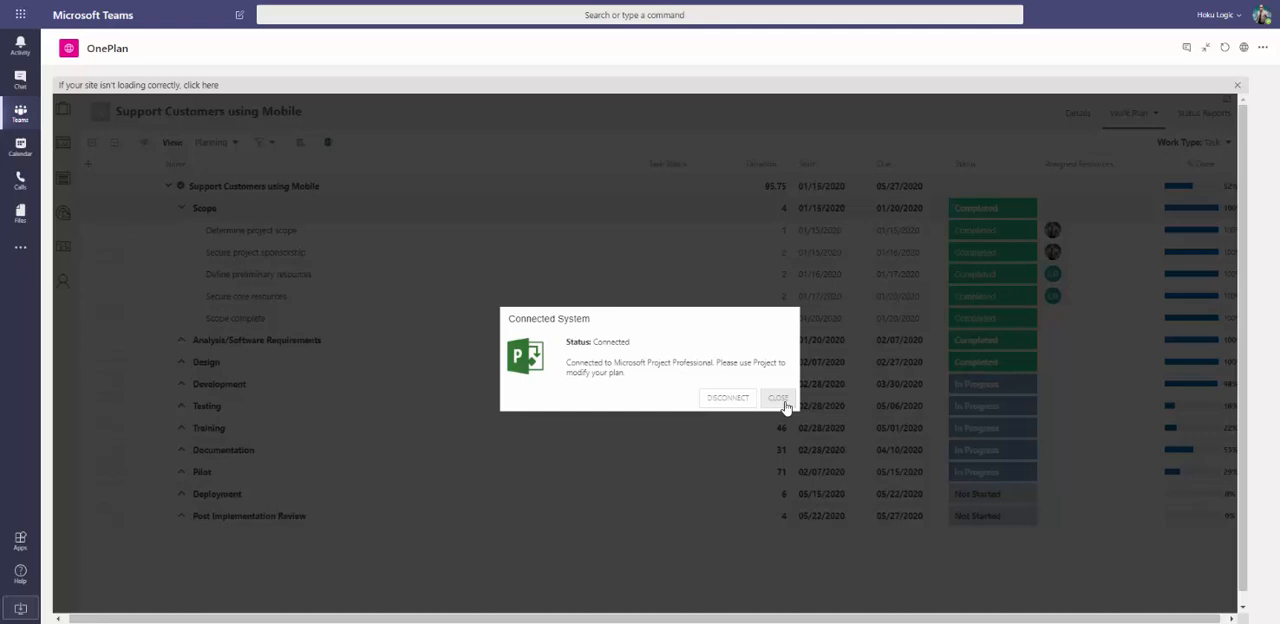
left_click(780, 398)
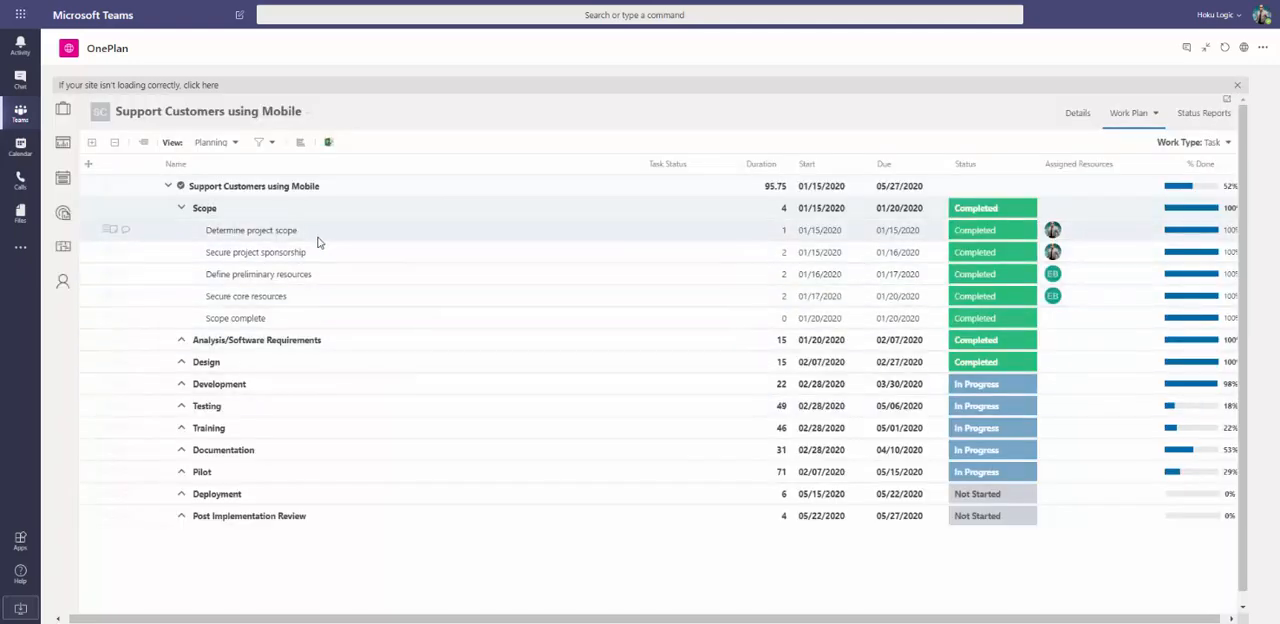
mouse_move(360, 264)
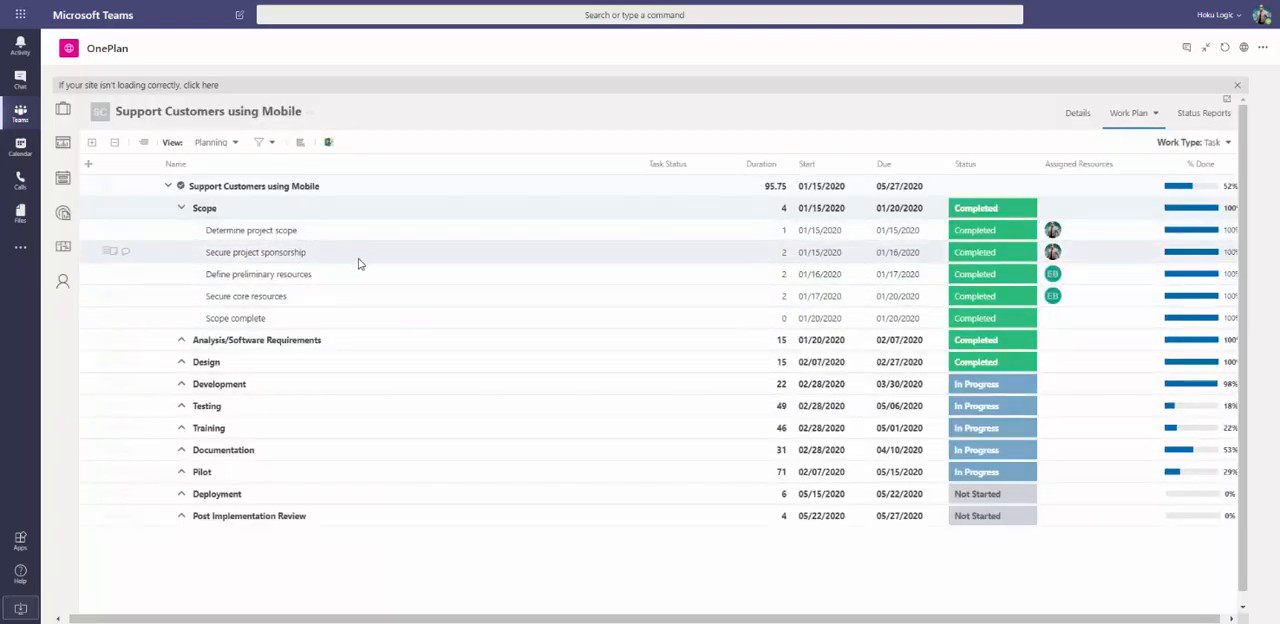
mouse_move(364, 384)
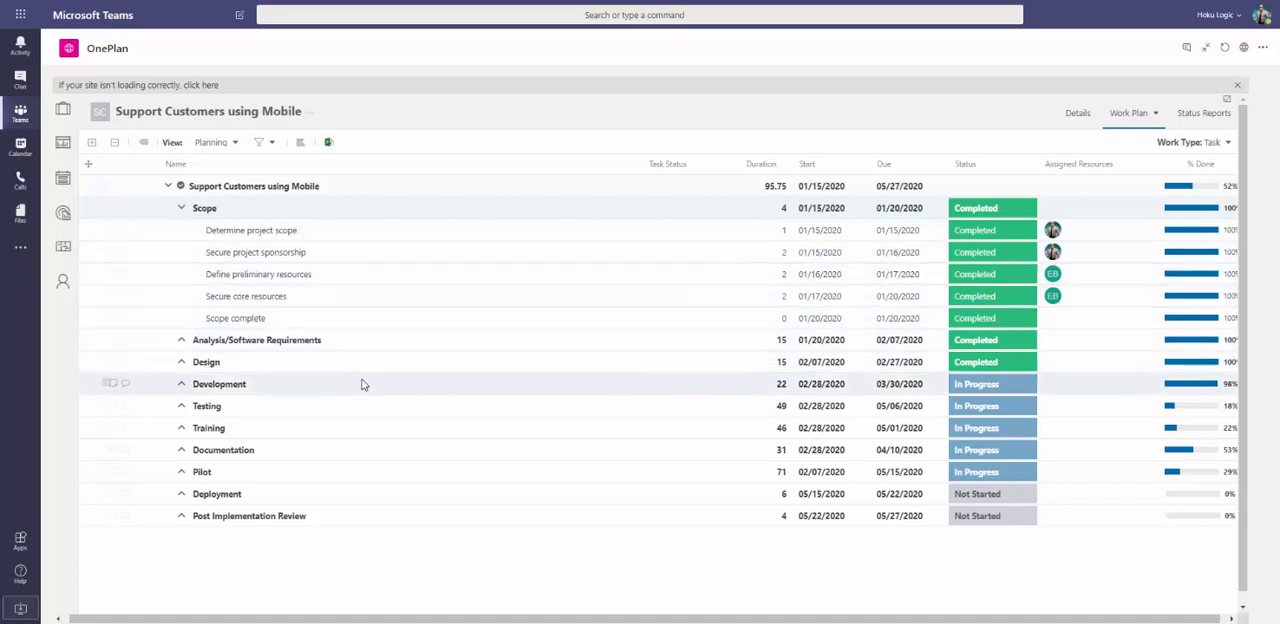
mouse_move(406, 440)
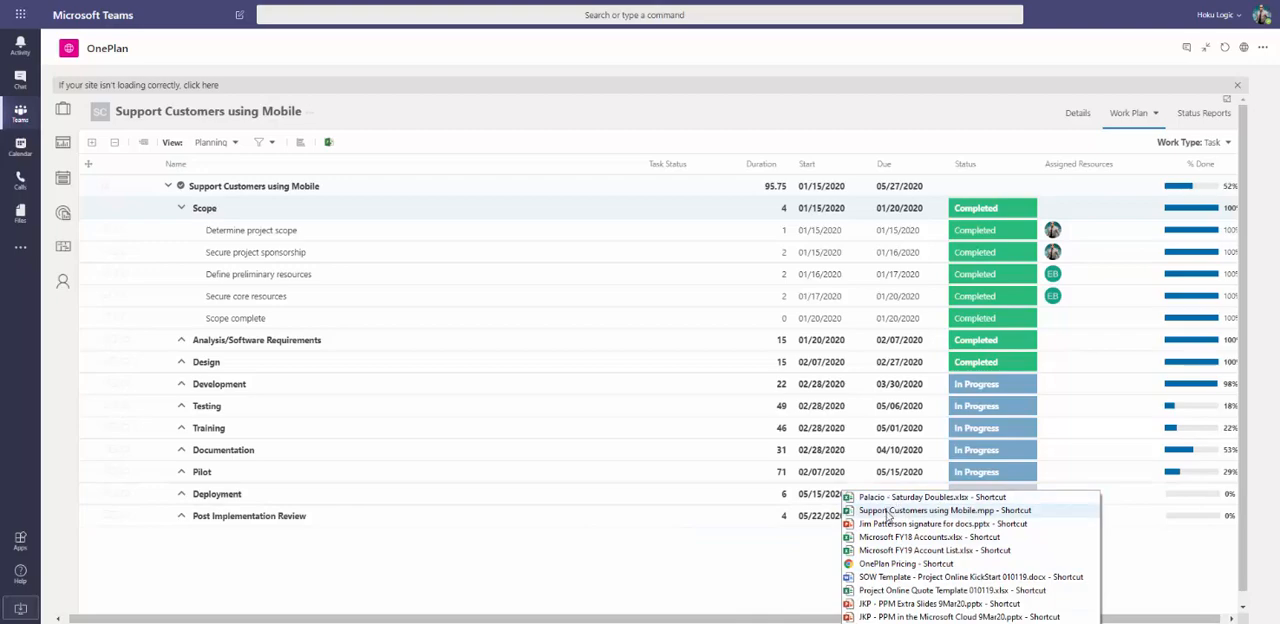
View the Support Customers using Mobile plan in Microsoft Project with its Gantt chart.
left_click(944, 510)
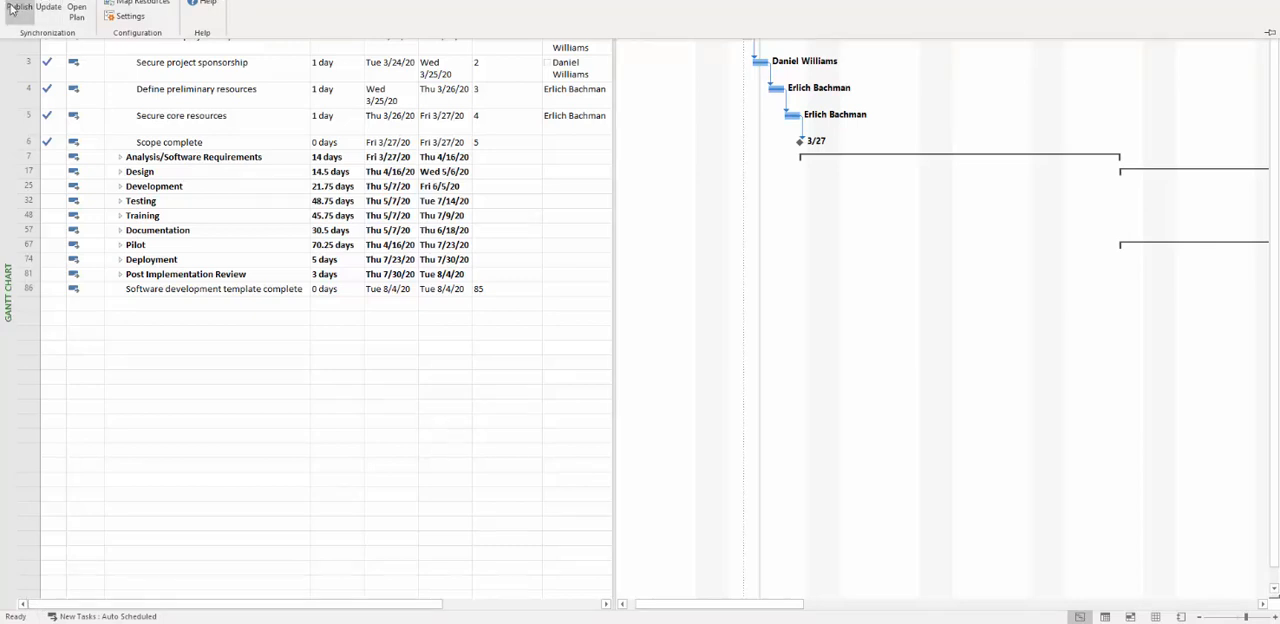
mouse_move(48, 8)
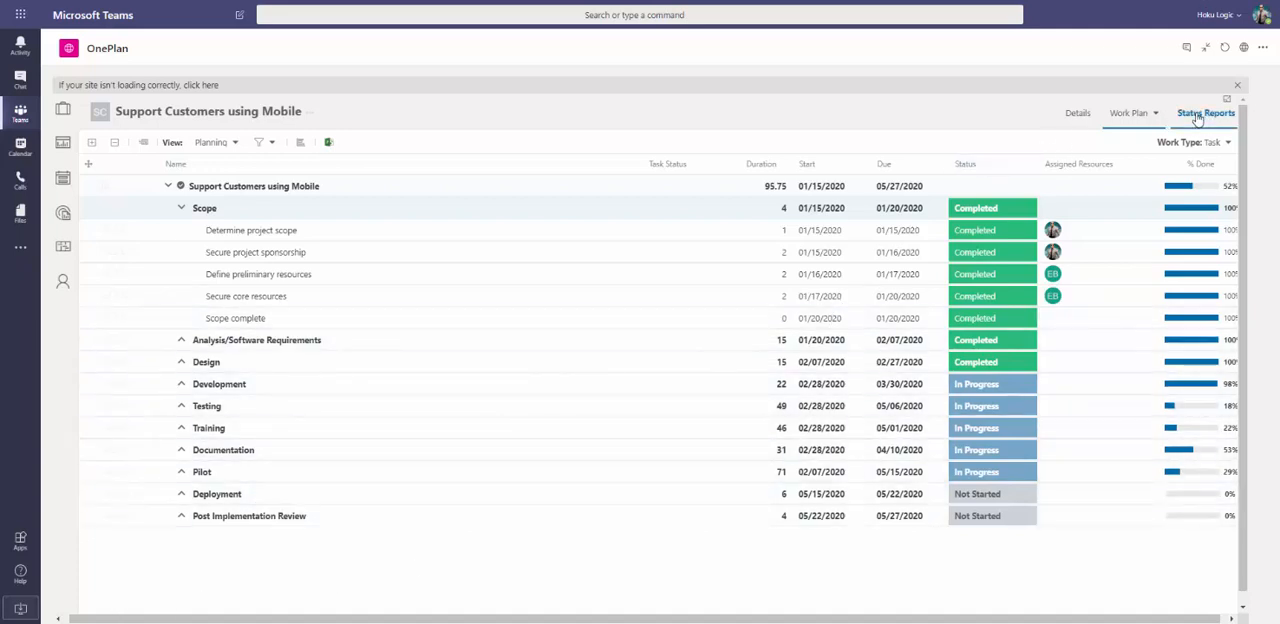
Show the Status Reports page and move down through its schedule, financial and health sections.
left_click(1200, 112)
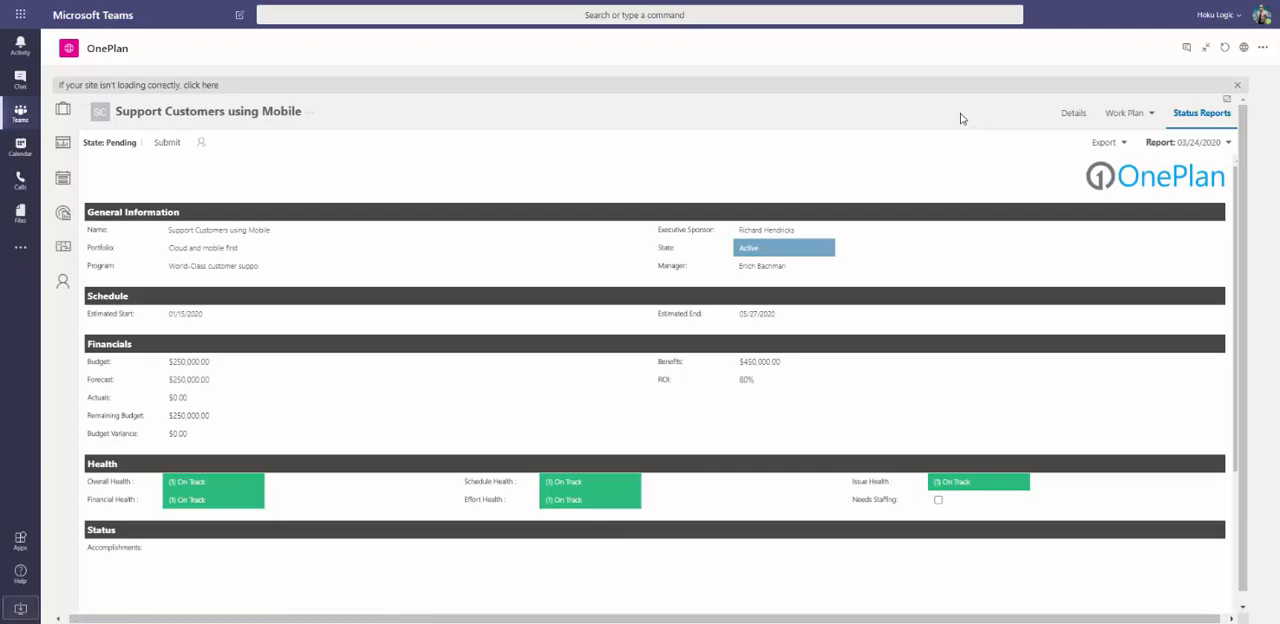
mouse_move(452, 228)
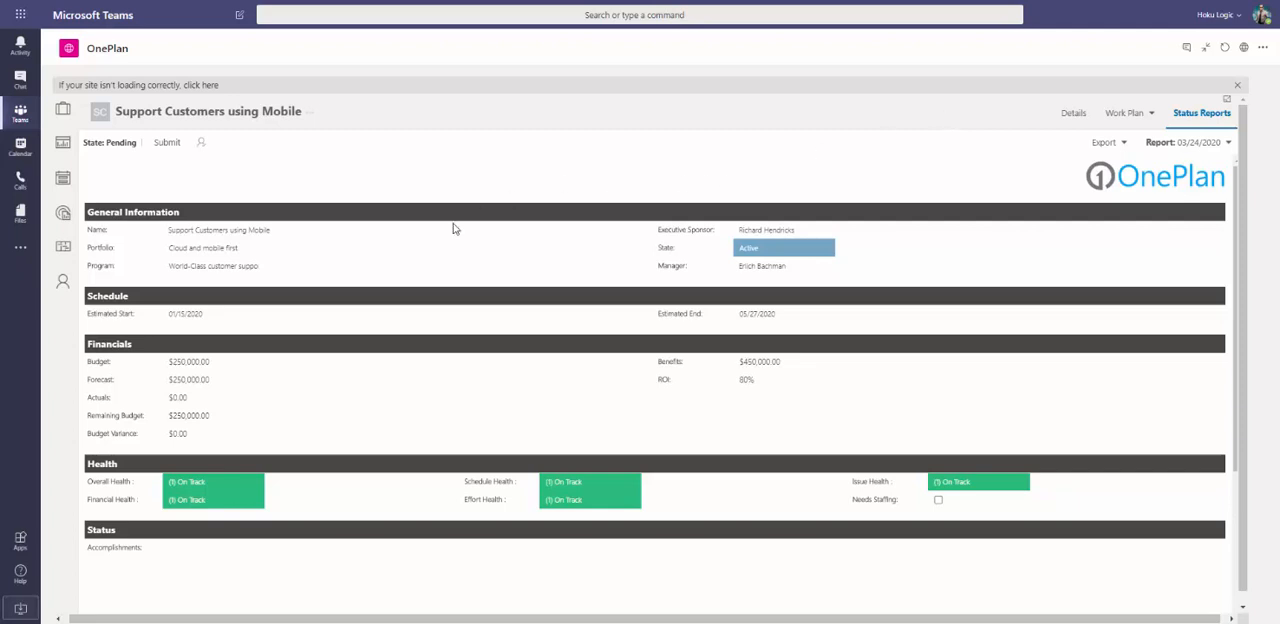
mouse_move(266, 308)
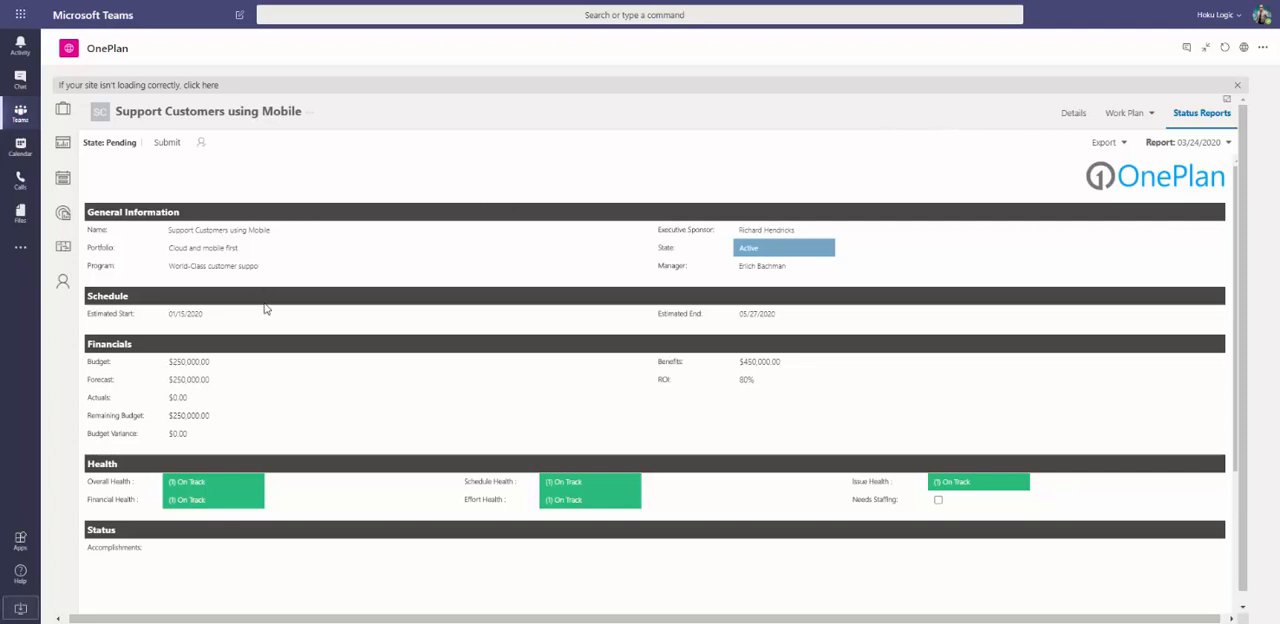
mouse_move(324, 240)
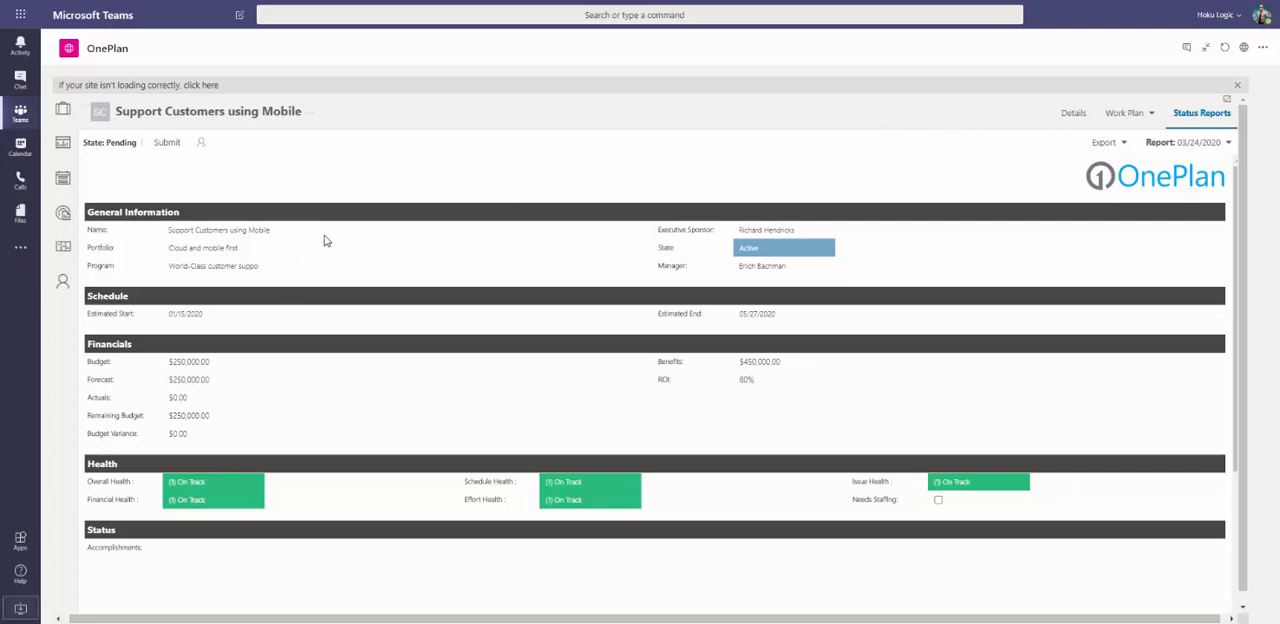
mouse_move(340, 244)
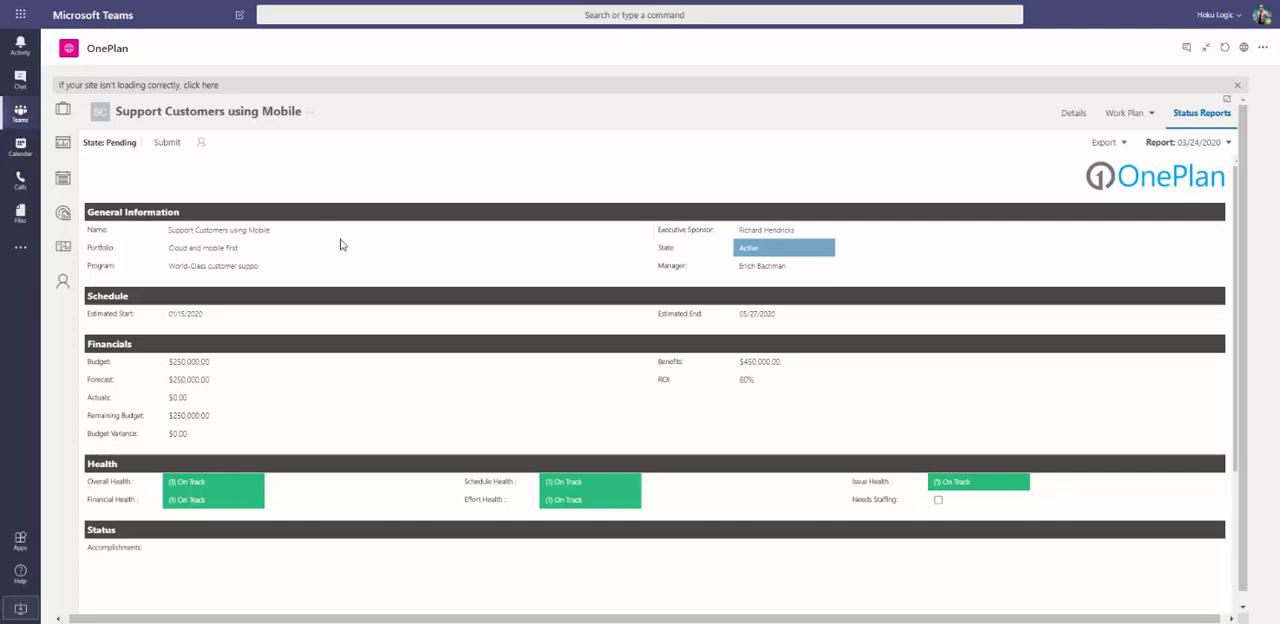
scroll("down", 3)
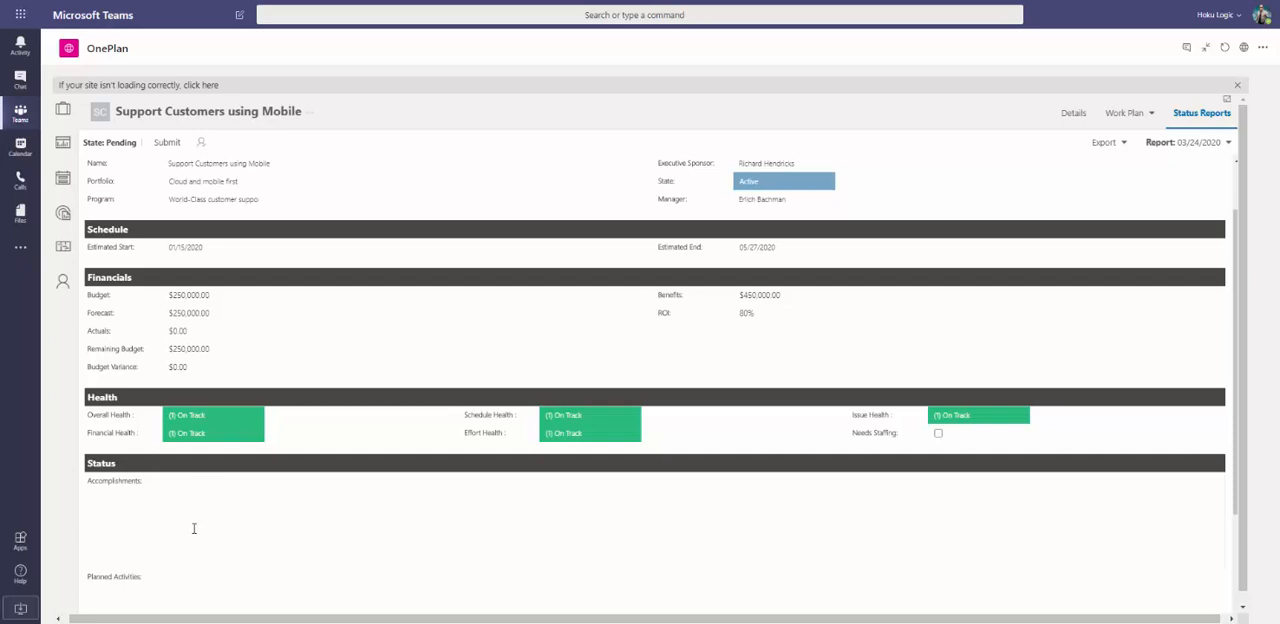
mouse_move(296, 516)
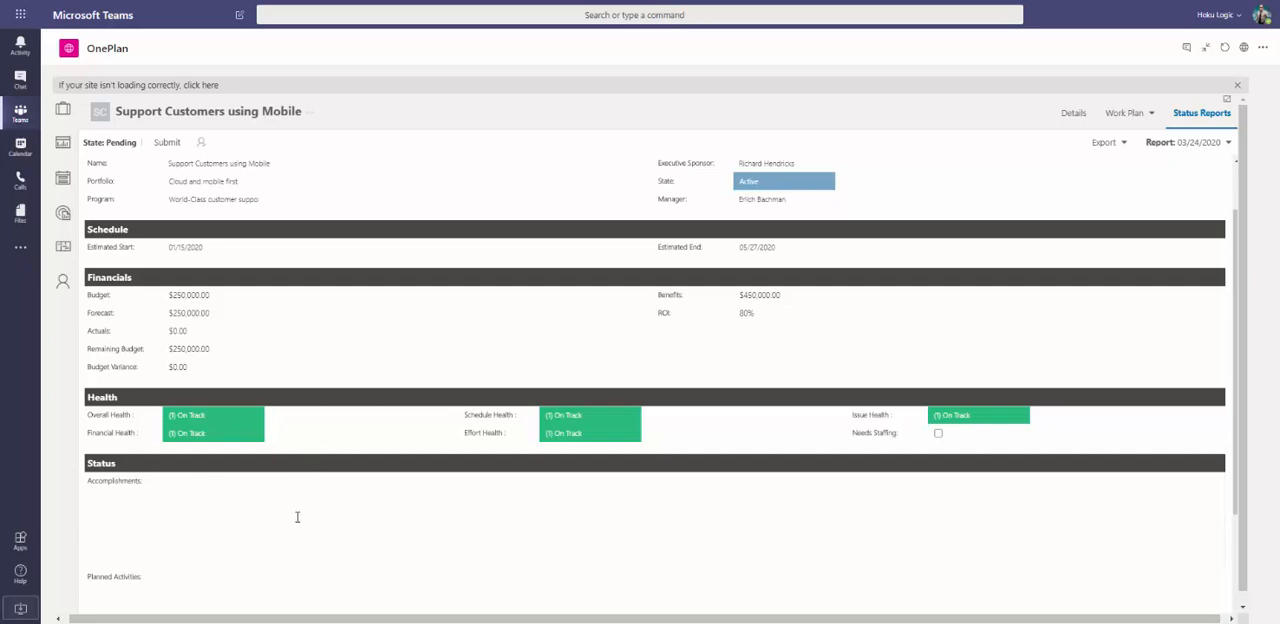
mouse_move(216, 420)
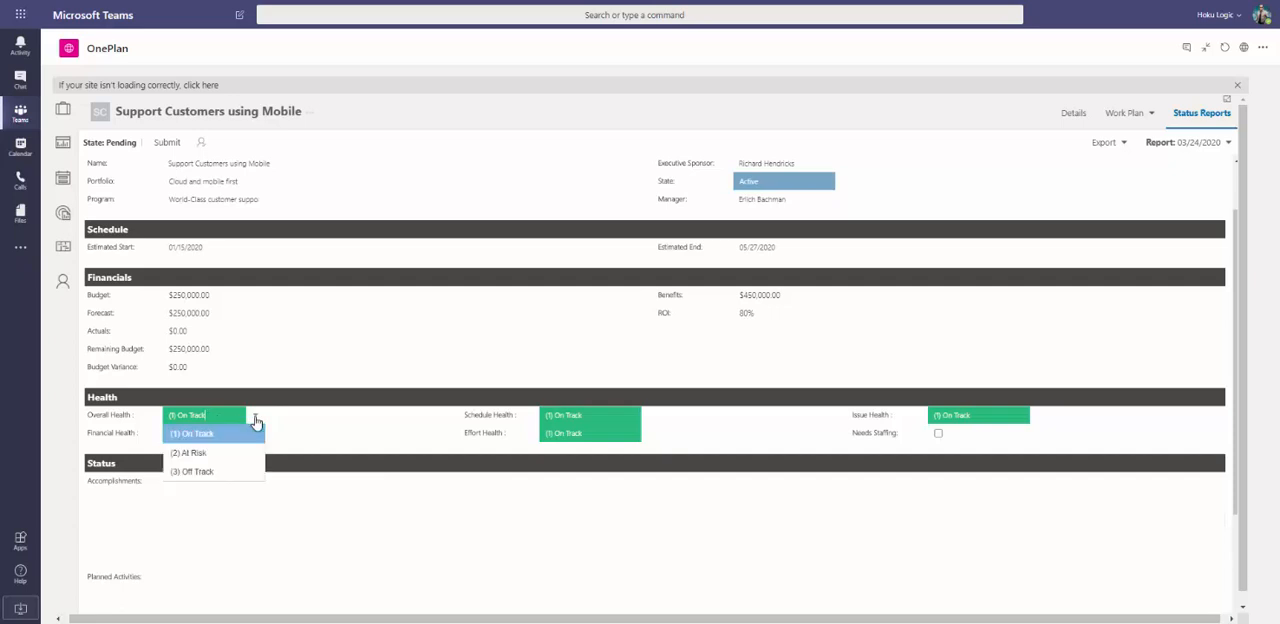
Set Accomplishments to "Caught up on all overdue tasks and deliverables" and save the note.
left_click(188, 452)
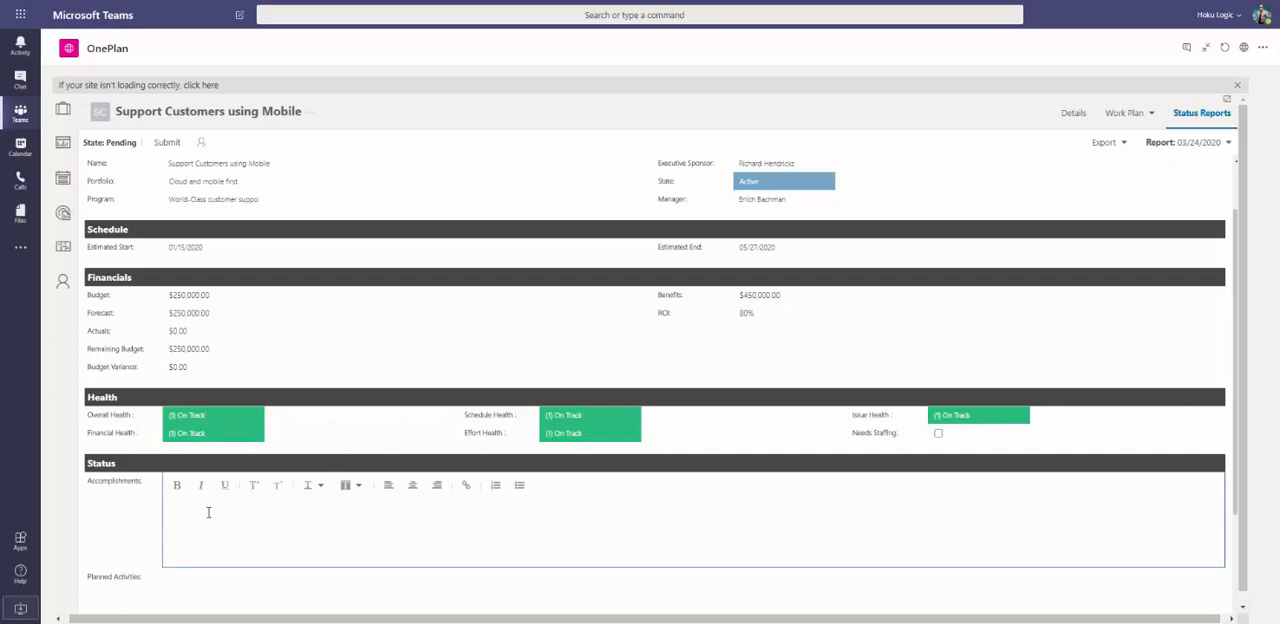
type("Col")
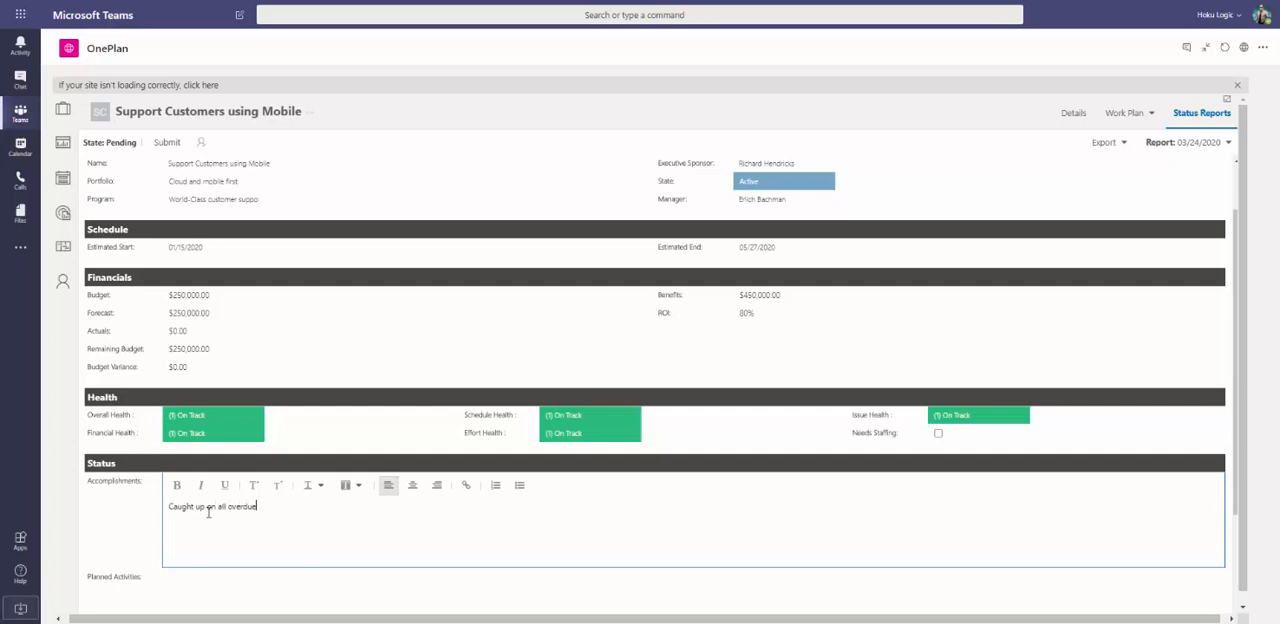
type("tasks.")
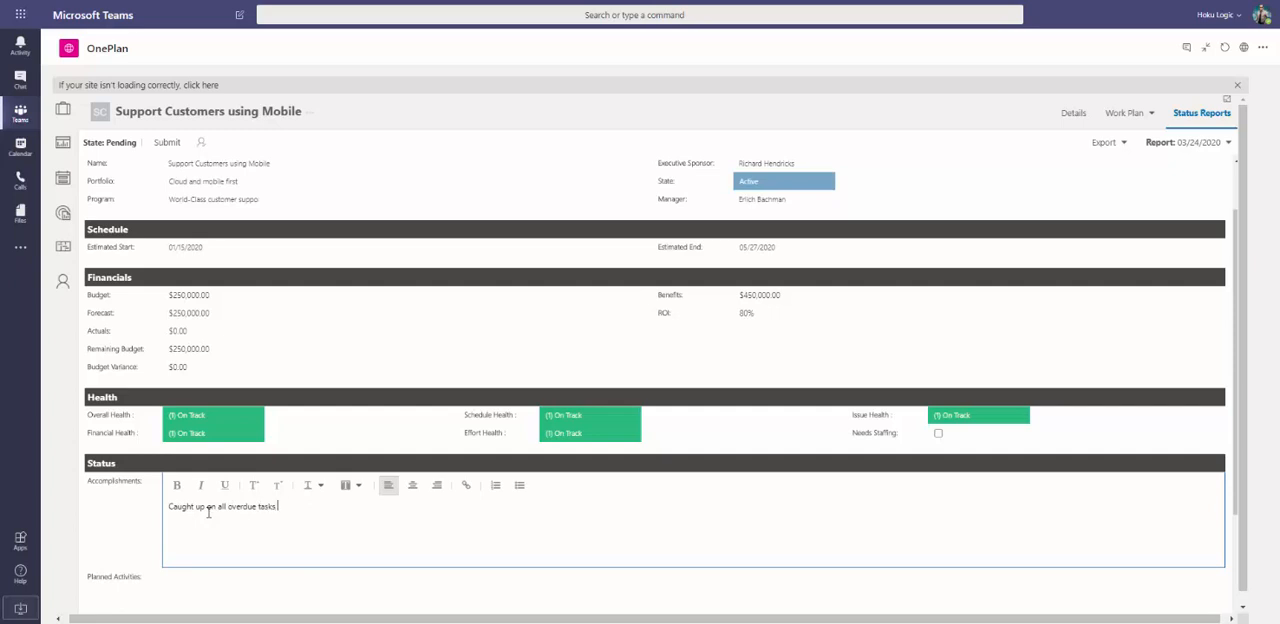
type("and delivera")
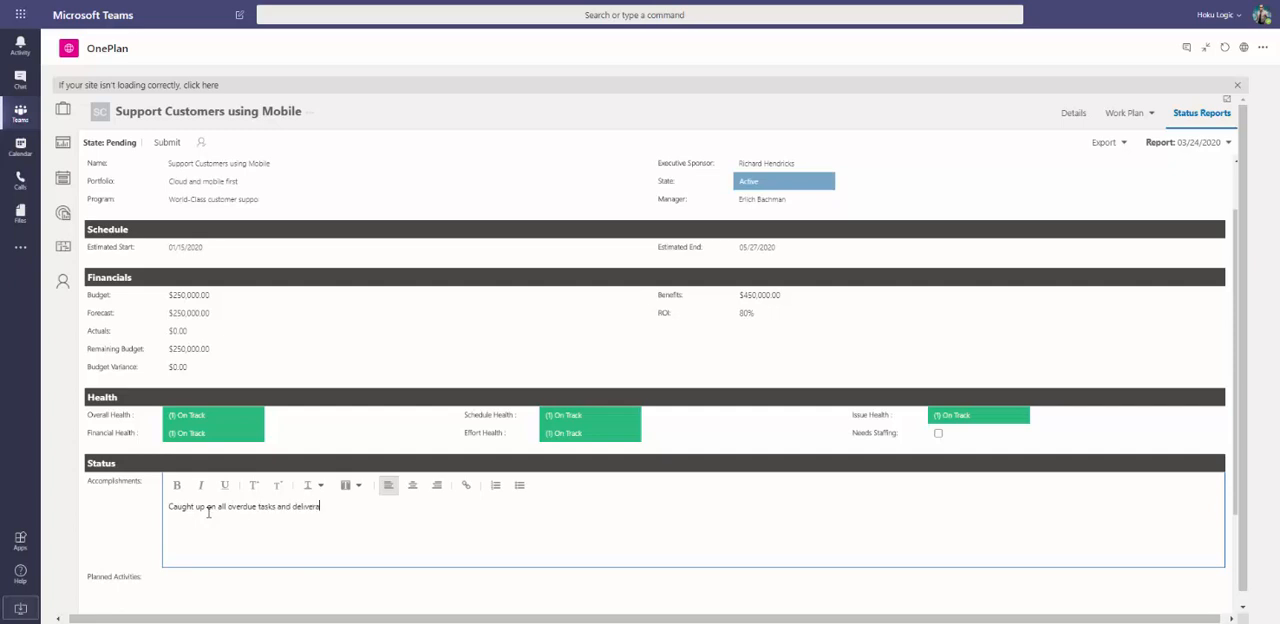
type("deliverables")
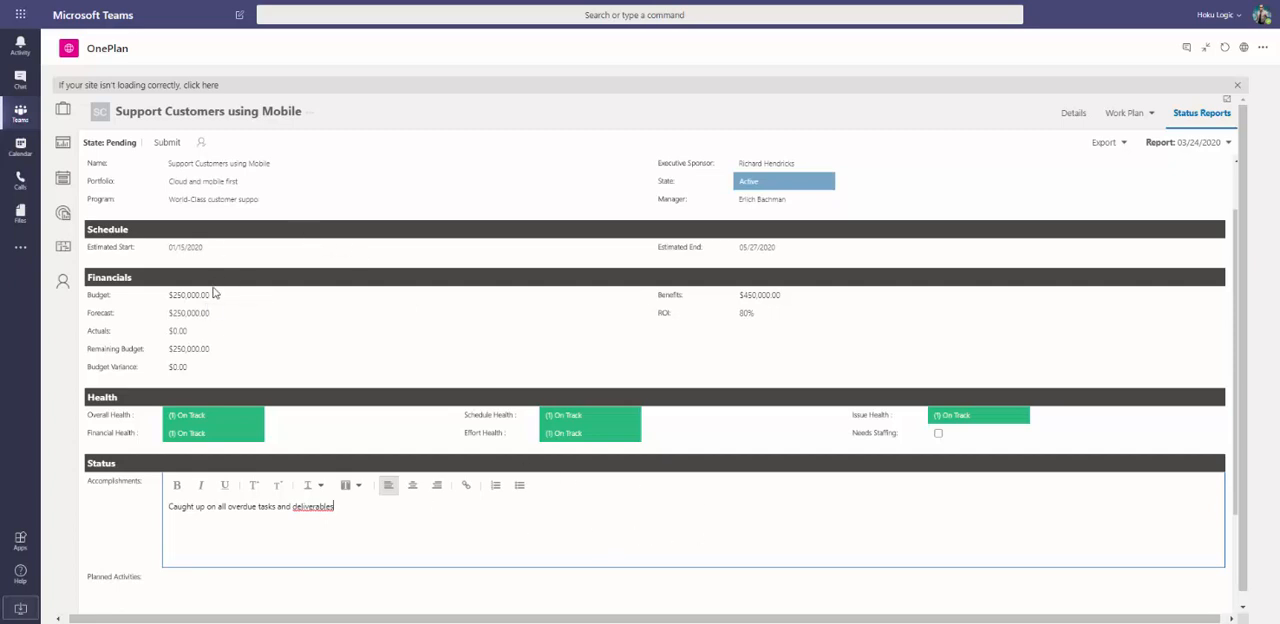
mouse_move(288, 364)
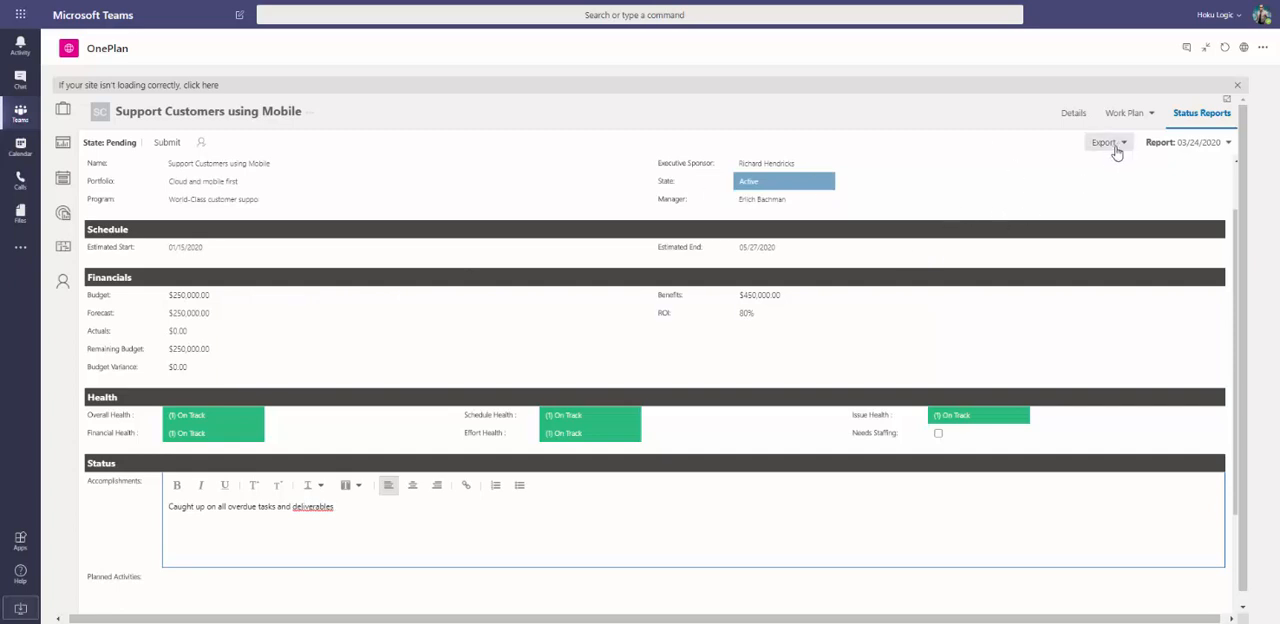
left_click(1108, 142)
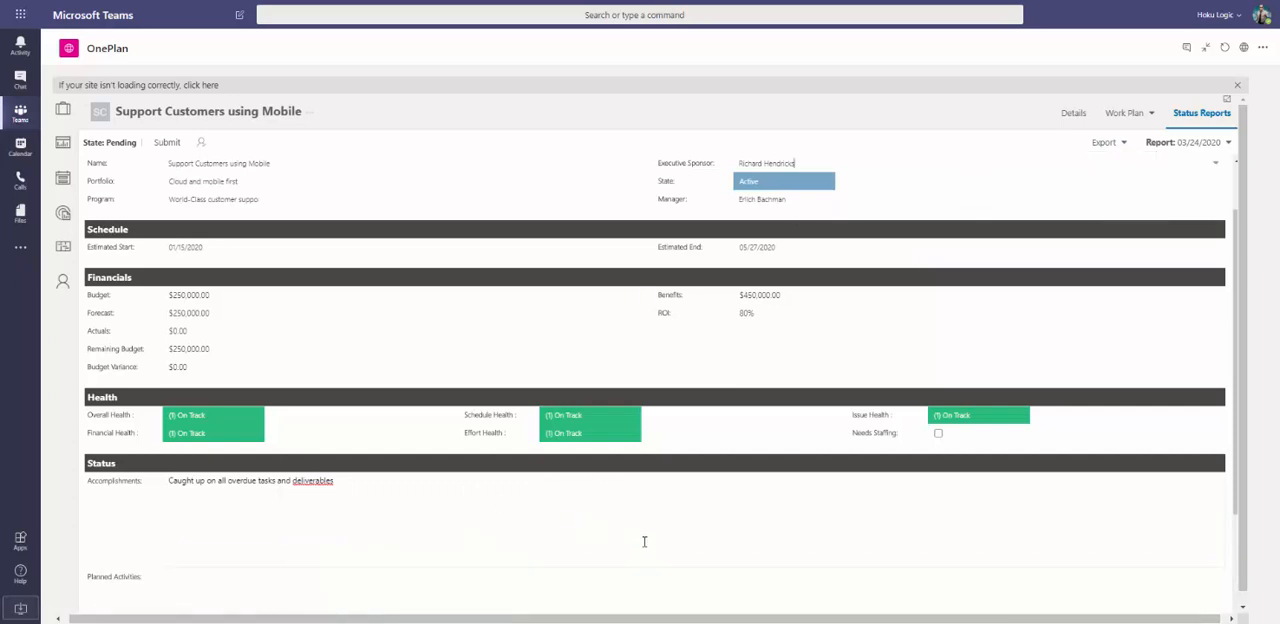
mouse_move(724, 584)
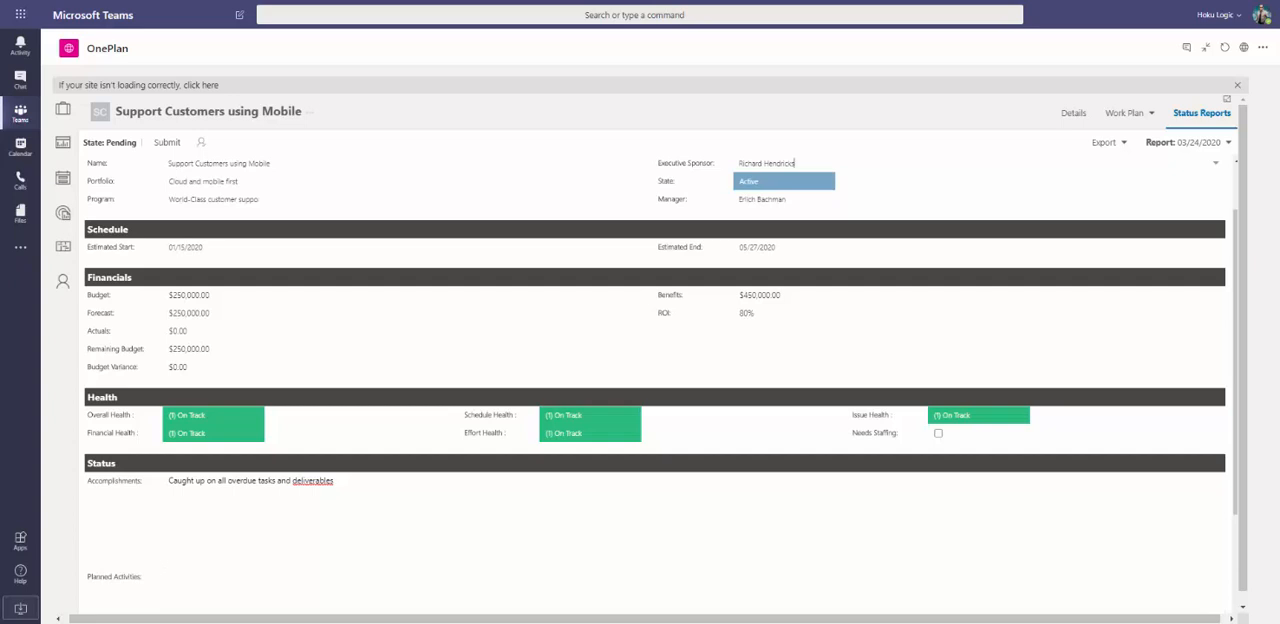
Show the channel's Power BI Reports full-window and switch to the Projects Health Summary page.
left_click(1204, 48)
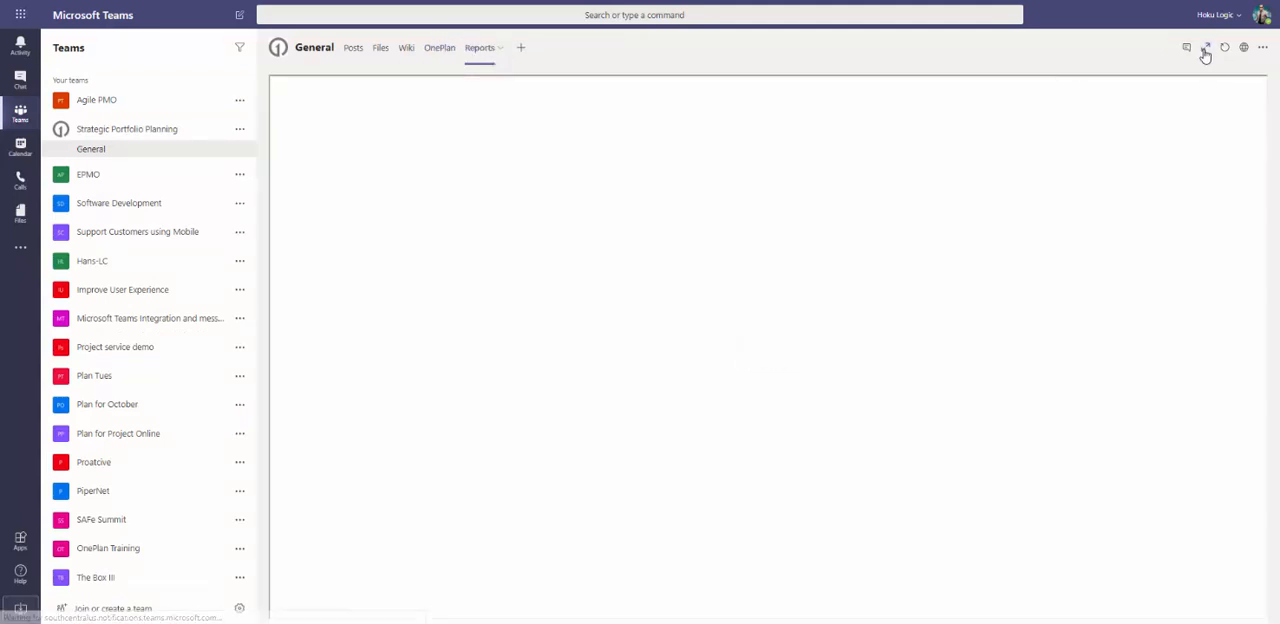
left_click(480, 48)
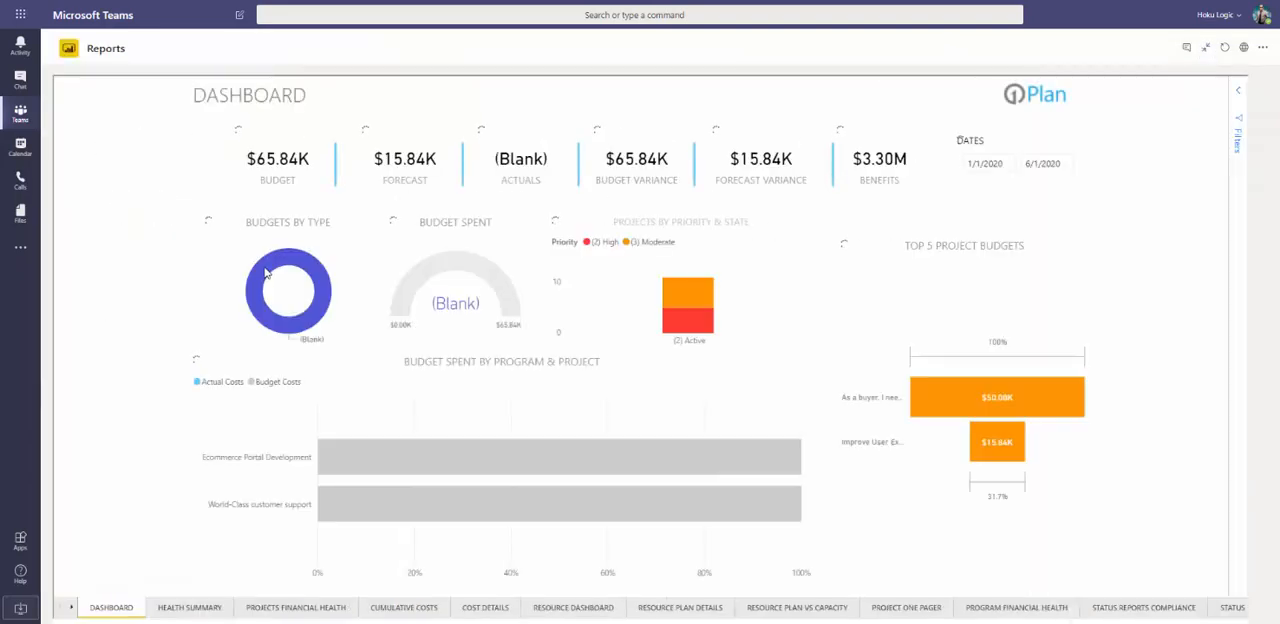
mouse_move(1128, 324)
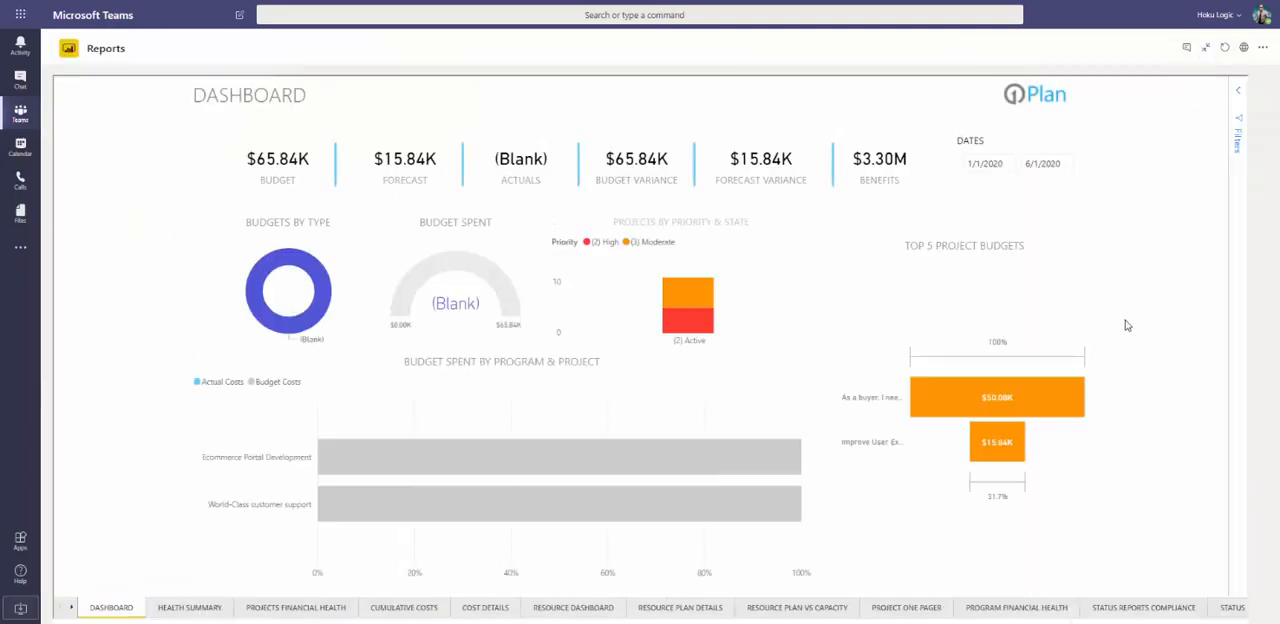
mouse_move(1120, 320)
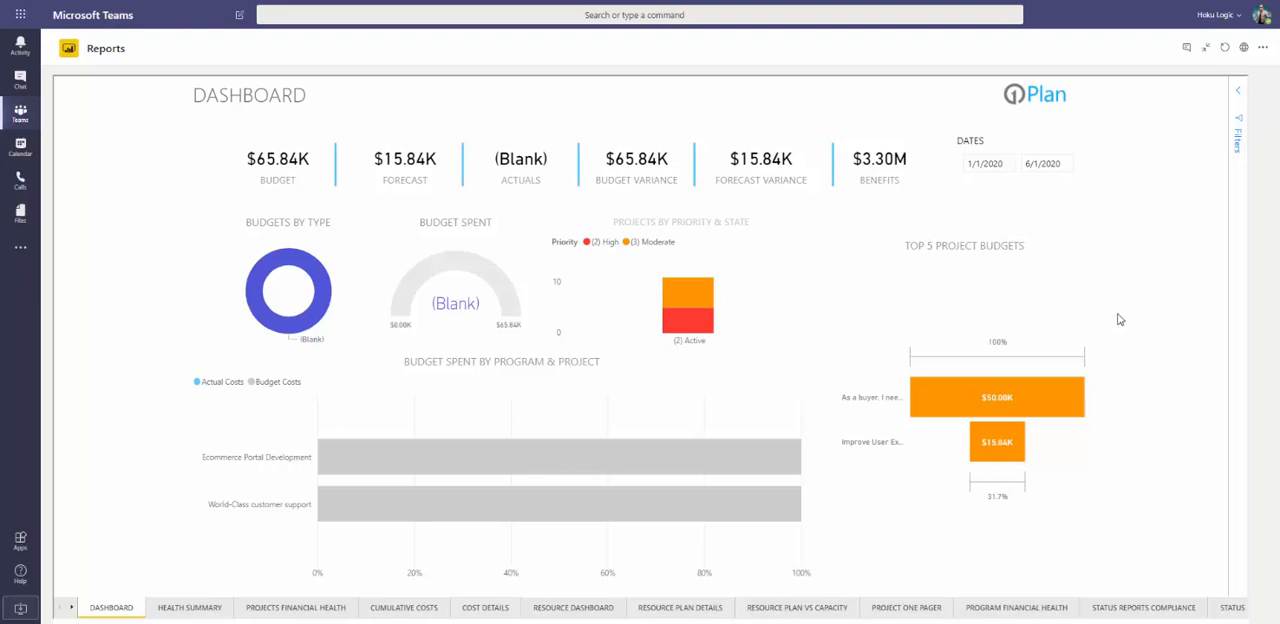
mouse_move(1158, 286)
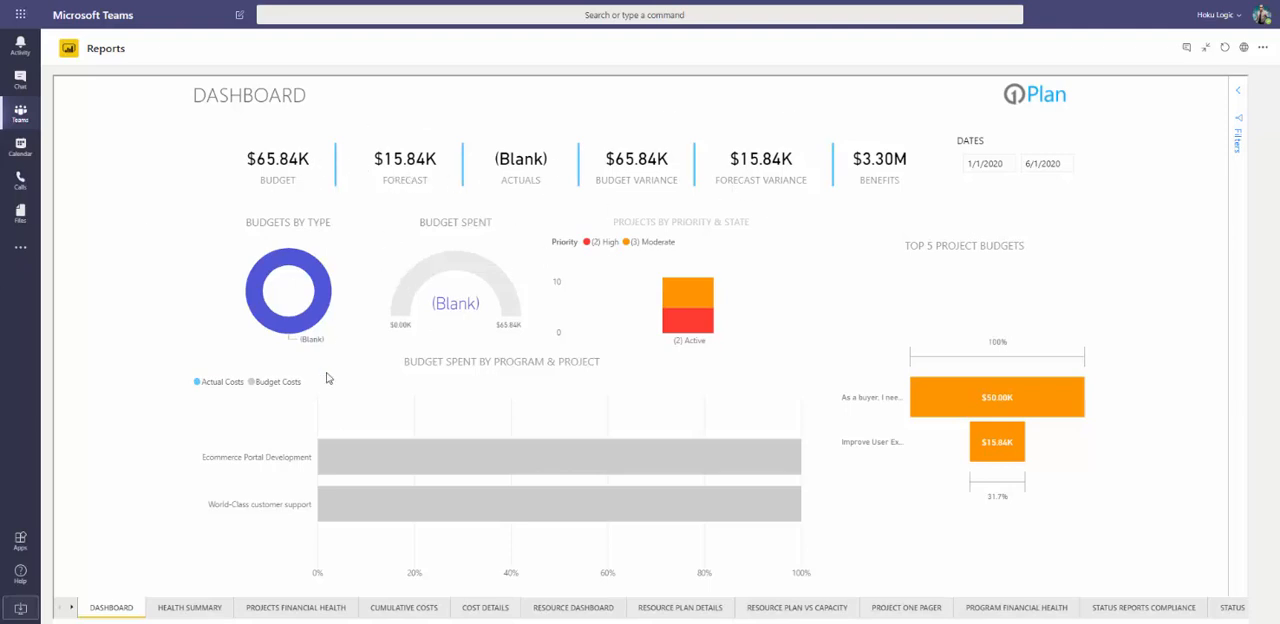
left_click(188, 608)
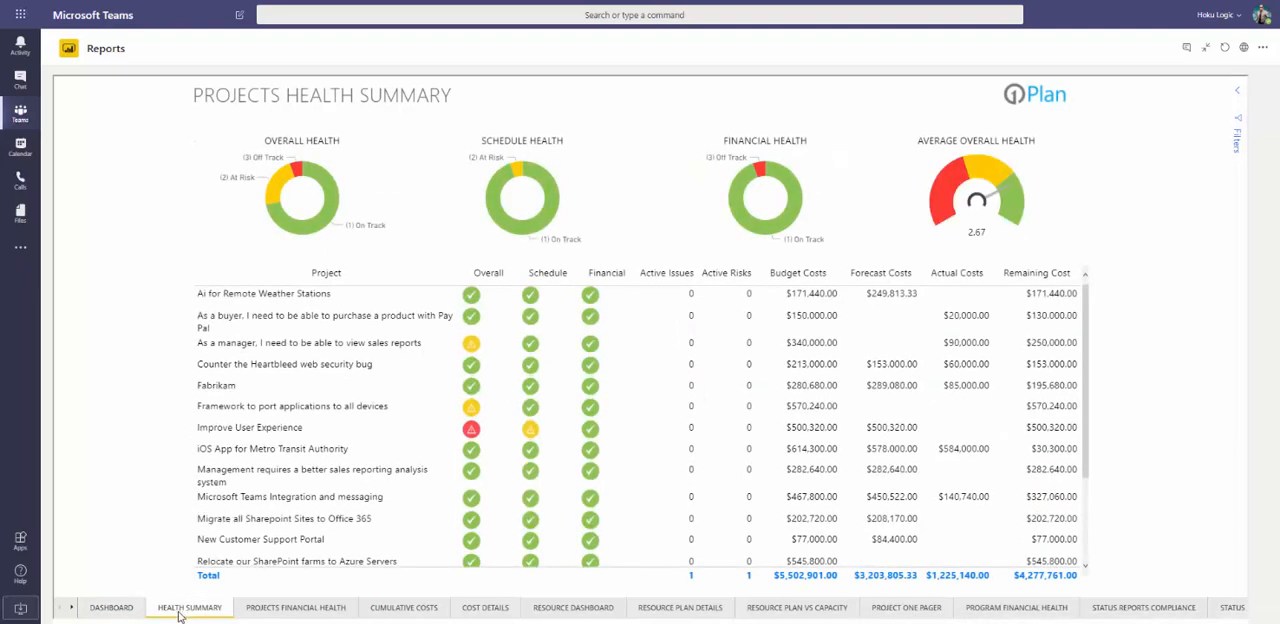
mouse_move(156, 504)
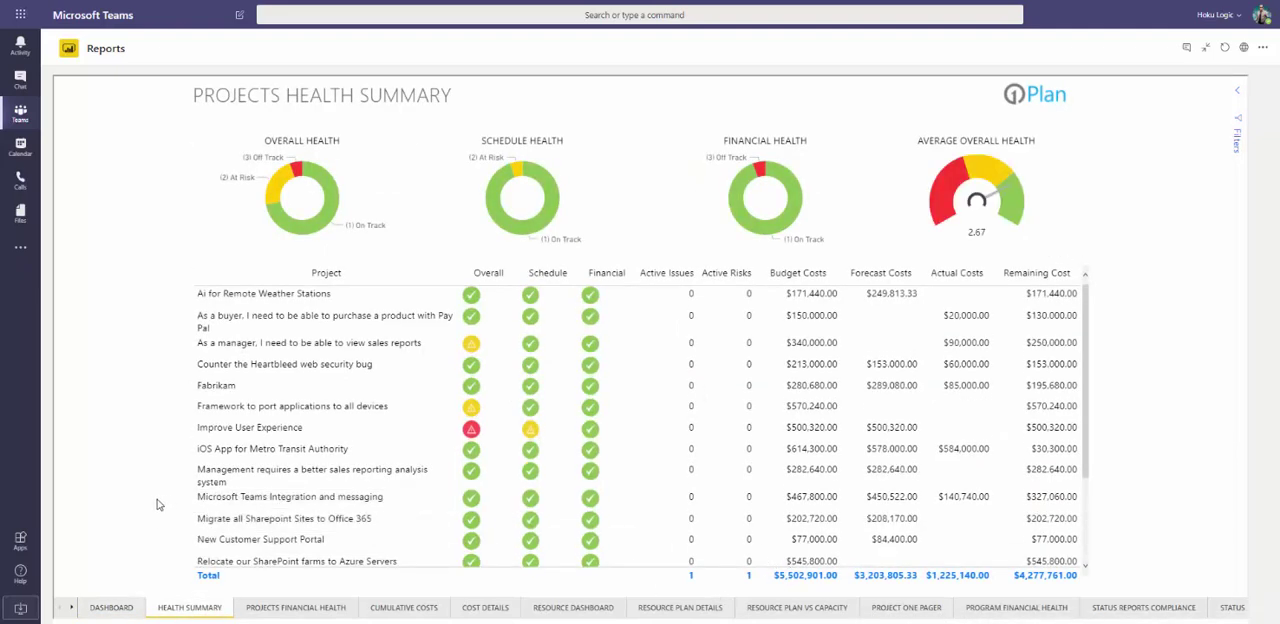